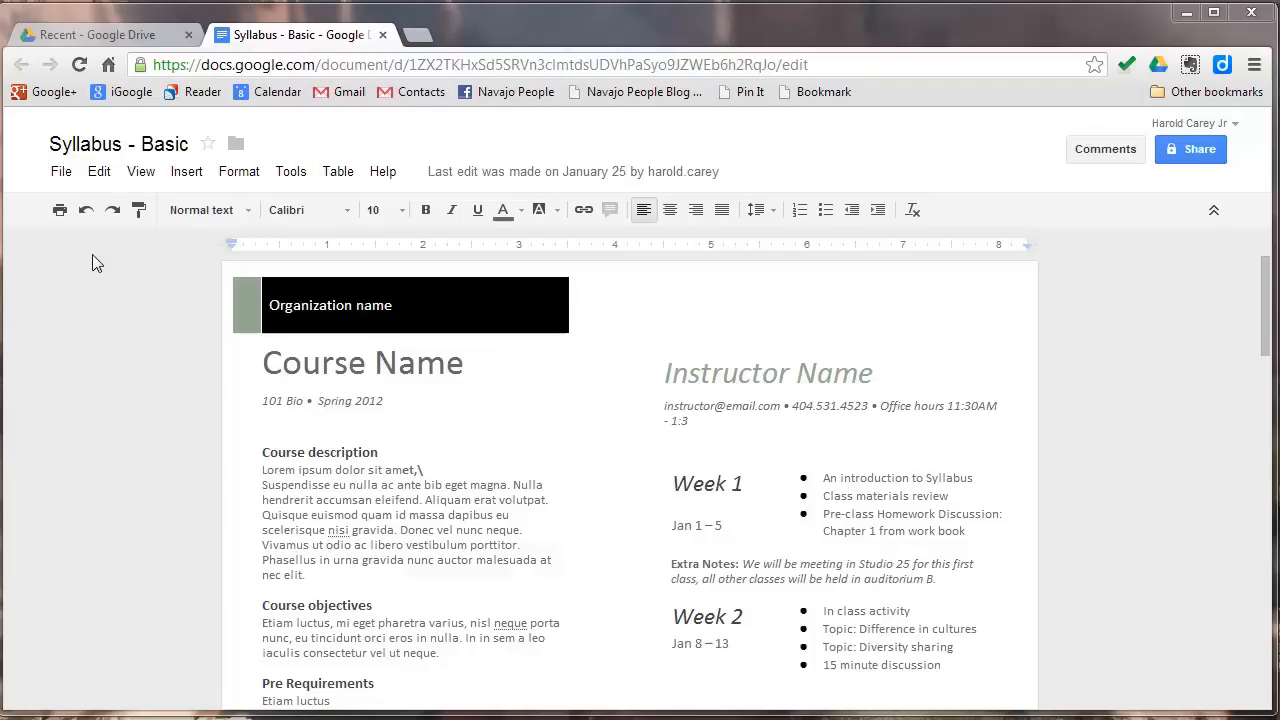
mouse_move(102, 260)
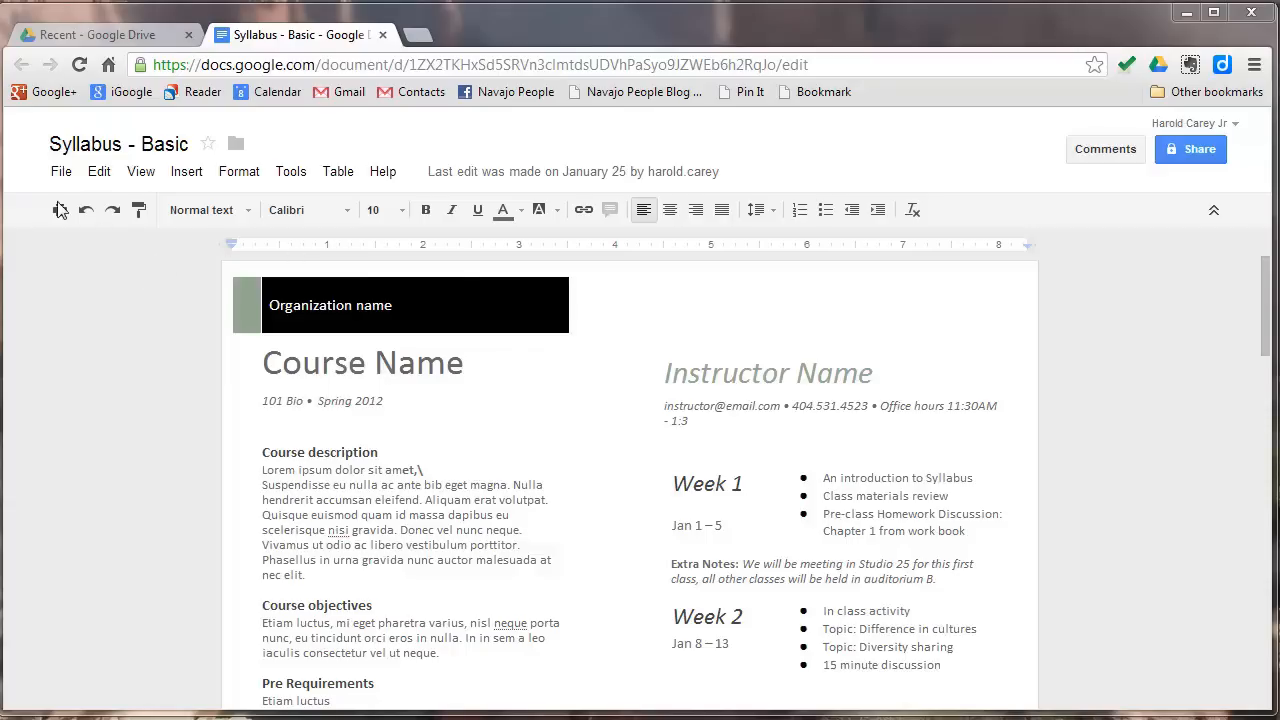
Open the File menu of the Syllabus - Basic document to review its commands
click(61, 171)
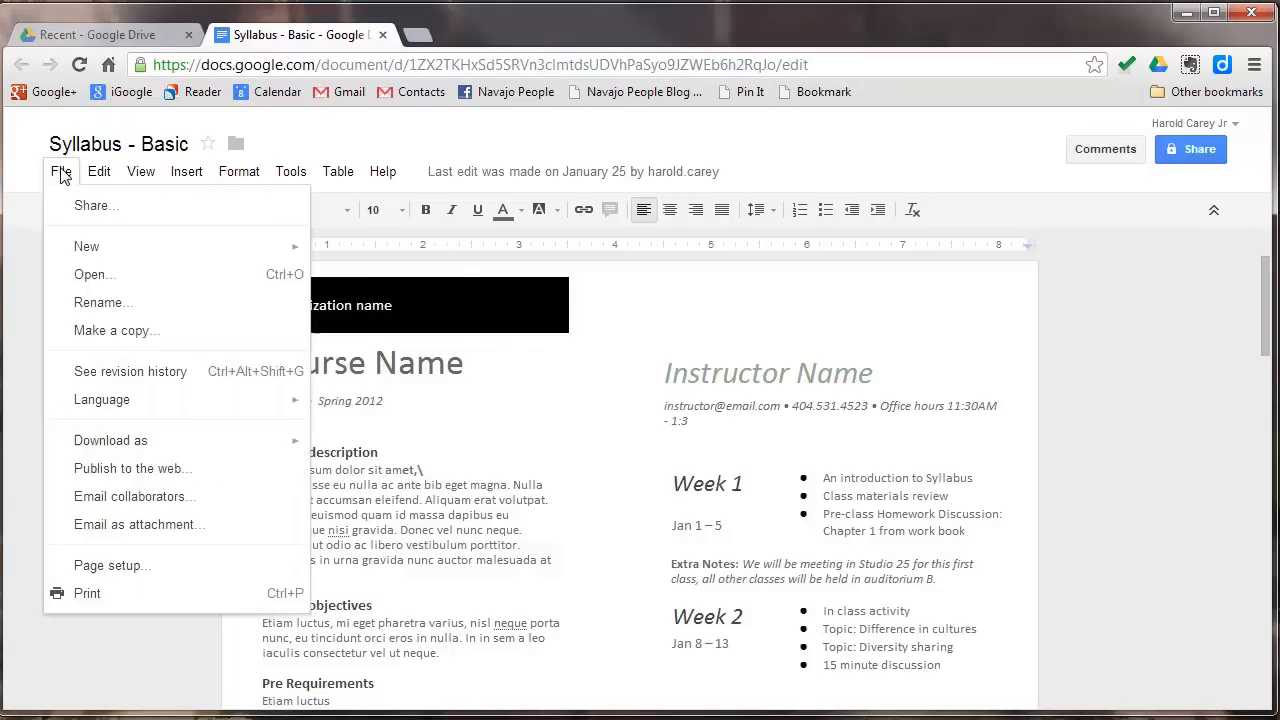
mouse_move(85, 221)
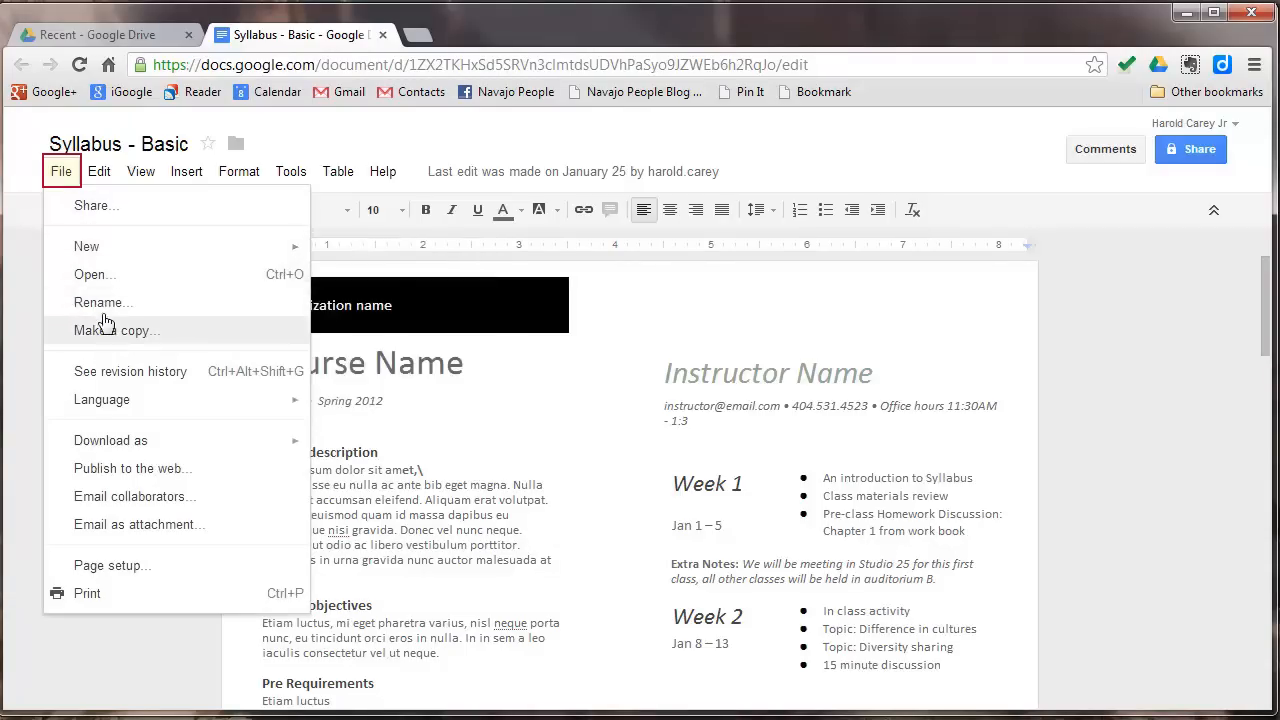
mouse_move(107, 386)
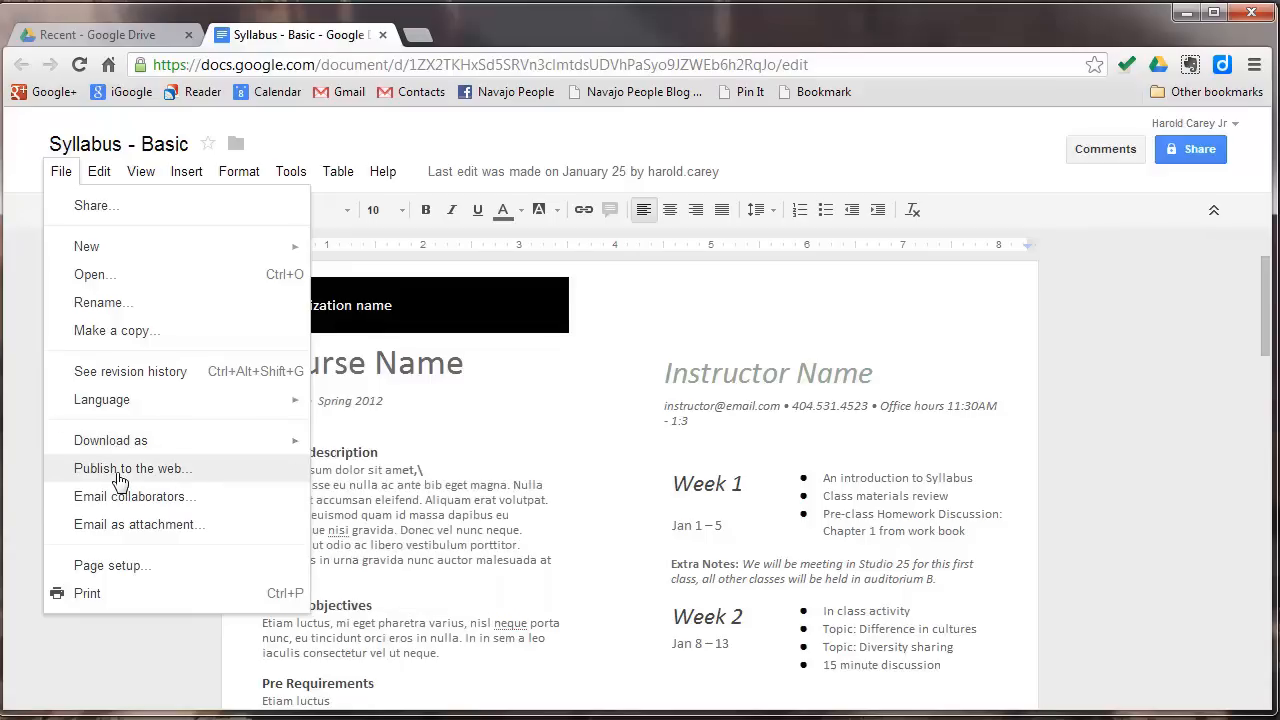
mouse_move(118, 505)
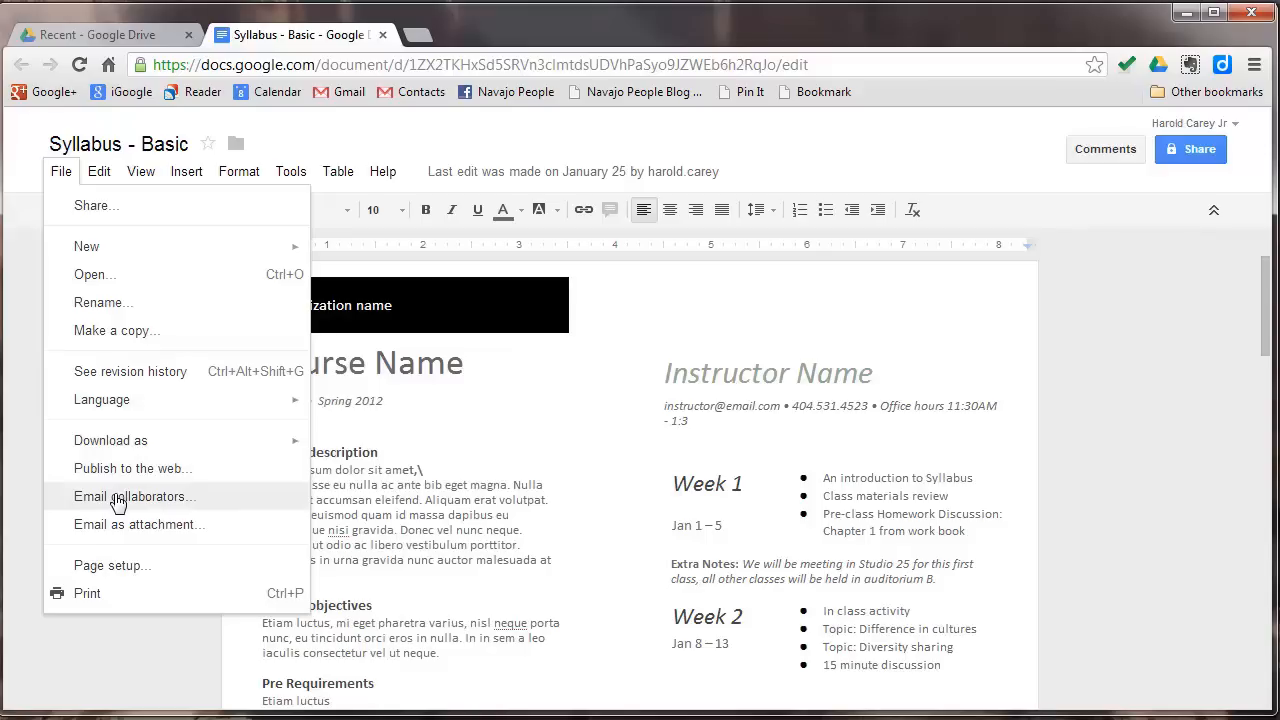
mouse_move(113, 536)
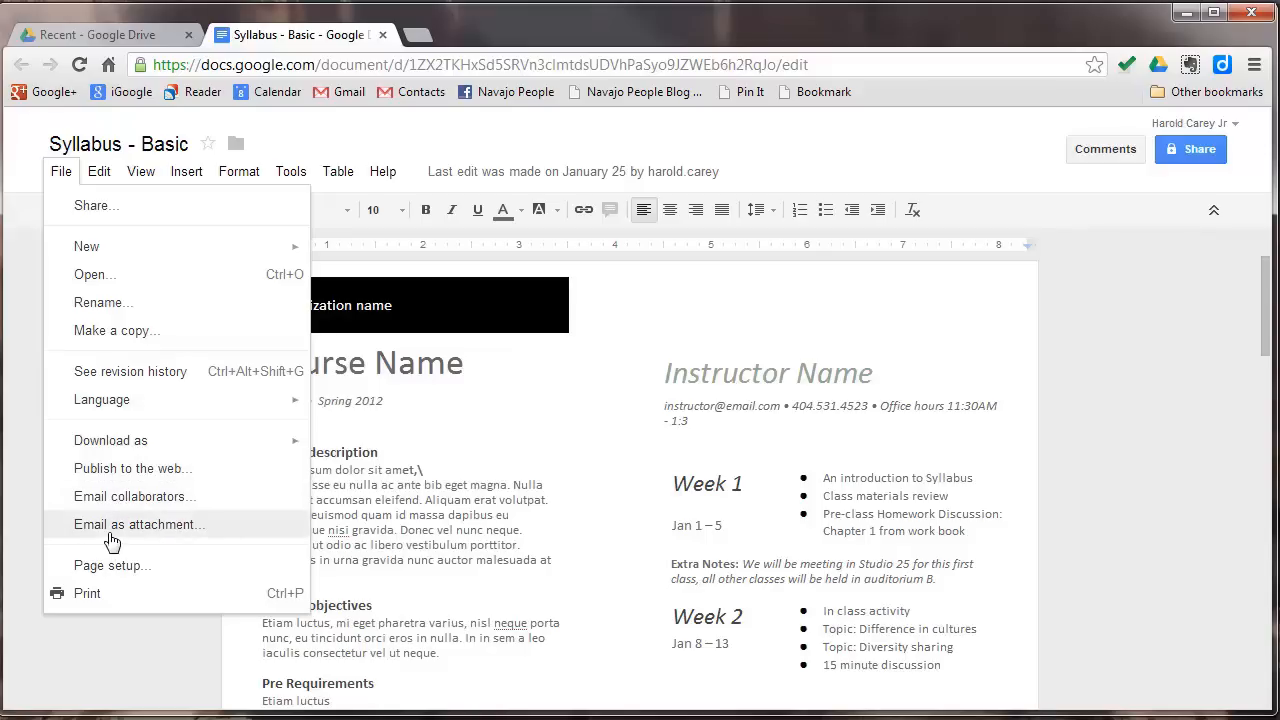
mouse_move(94, 575)
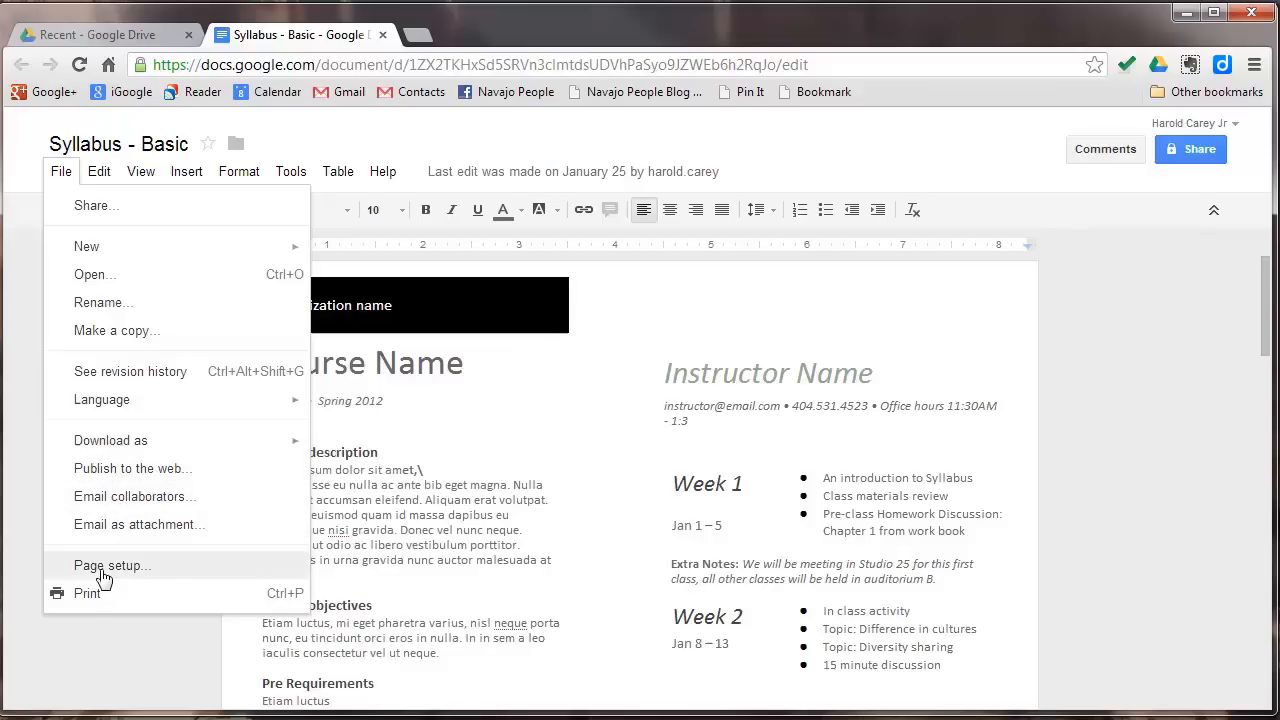
Open Page setup and then the print preview, closing each without applying changes
click(111, 565)
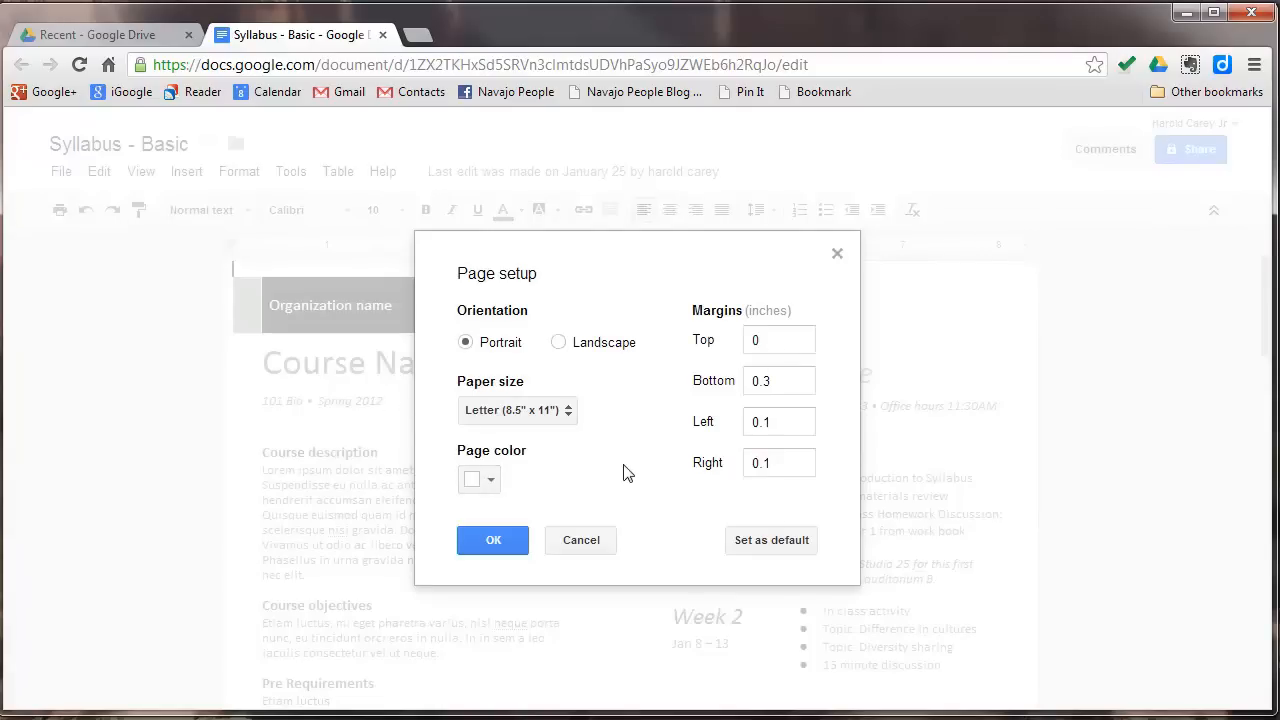
mouse_move(322, 485)
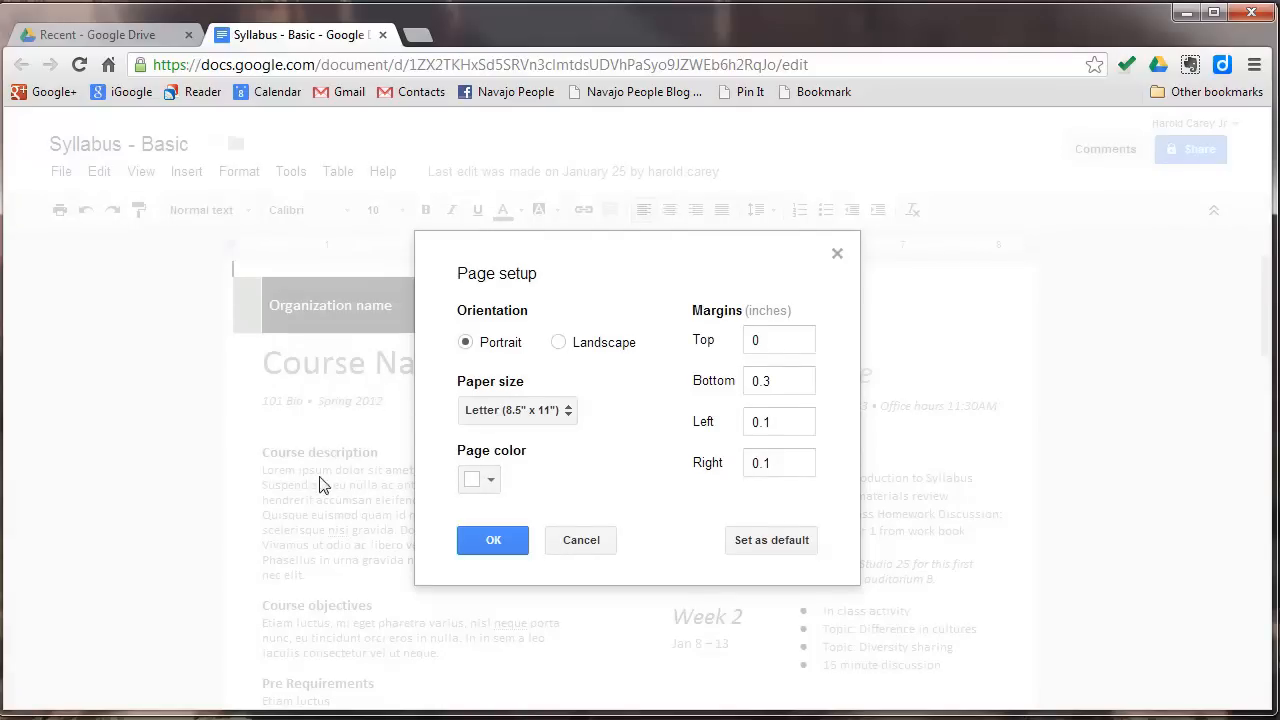
click(492, 540)
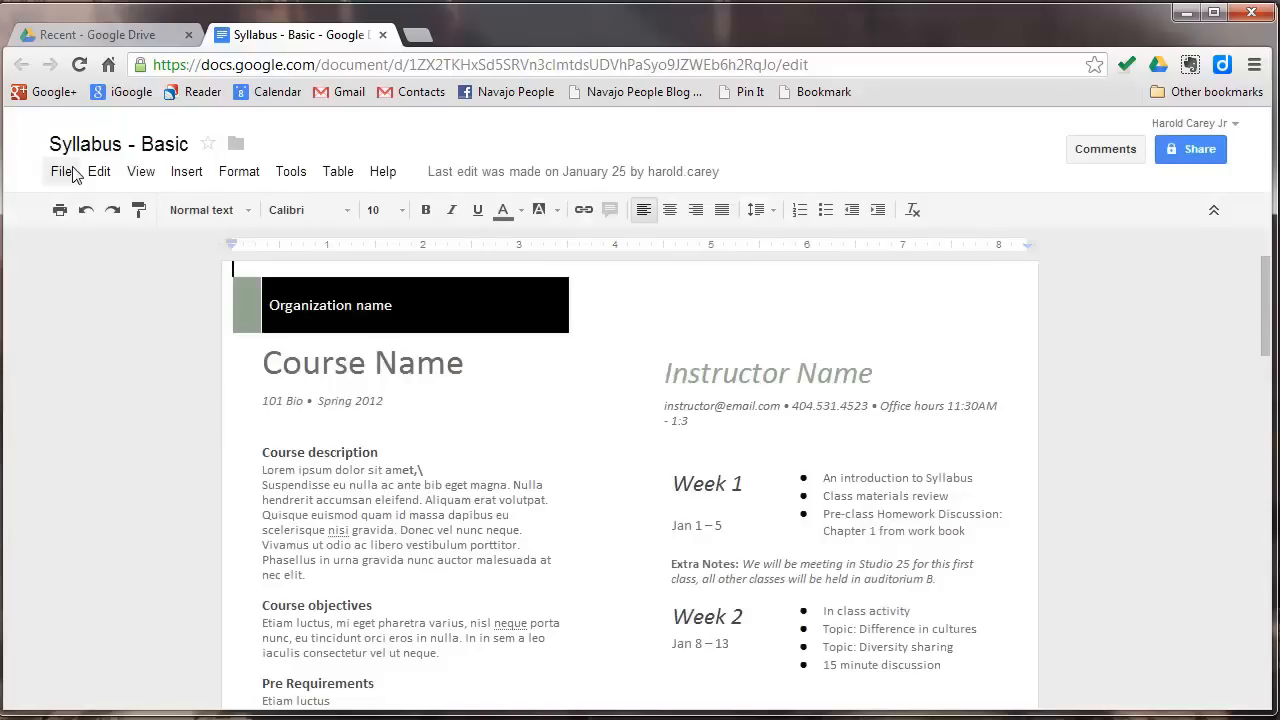
click(61, 171)
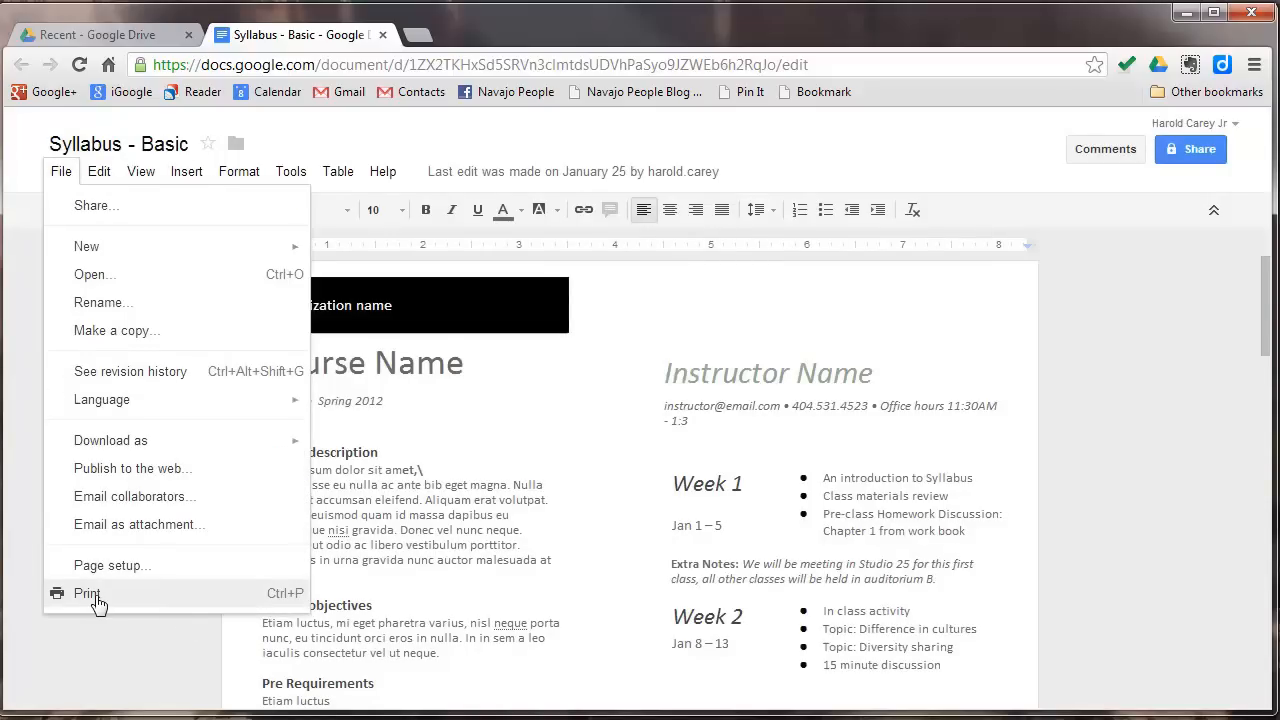
click(73, 592)
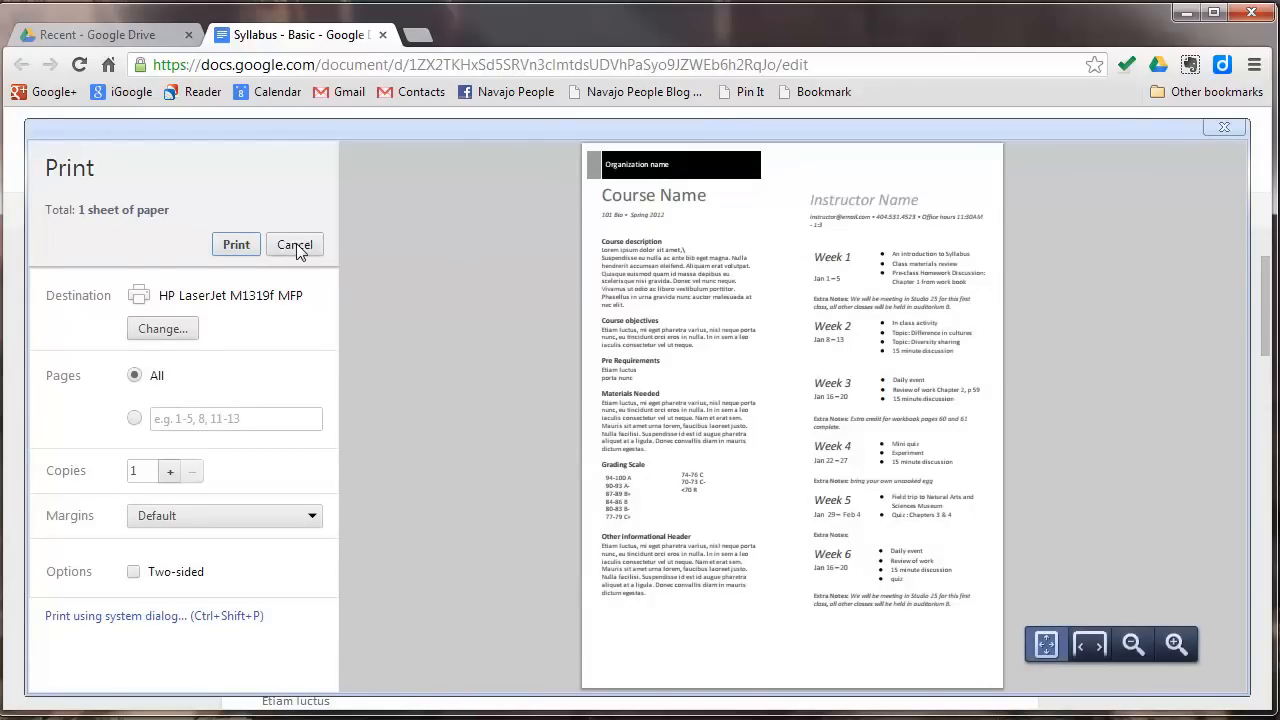
click(294, 244)
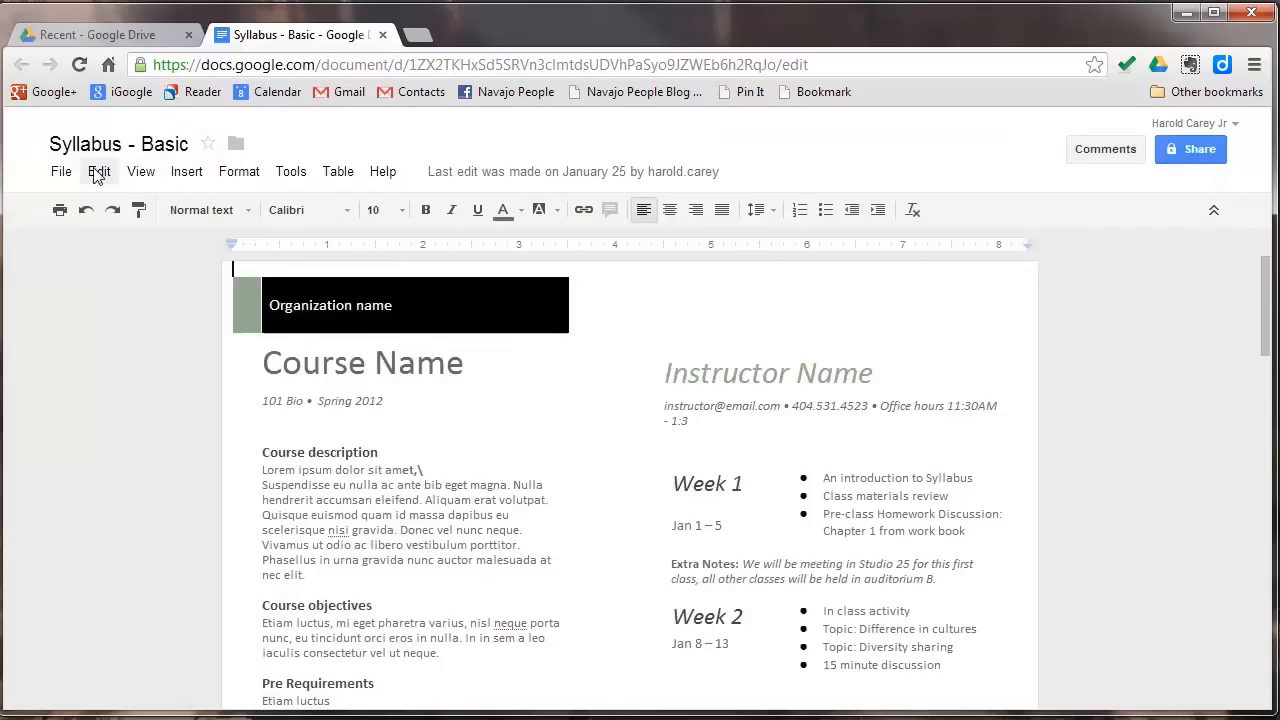
Open the Edit menu, then reopen it with the Course description heading selected
click(98, 171)
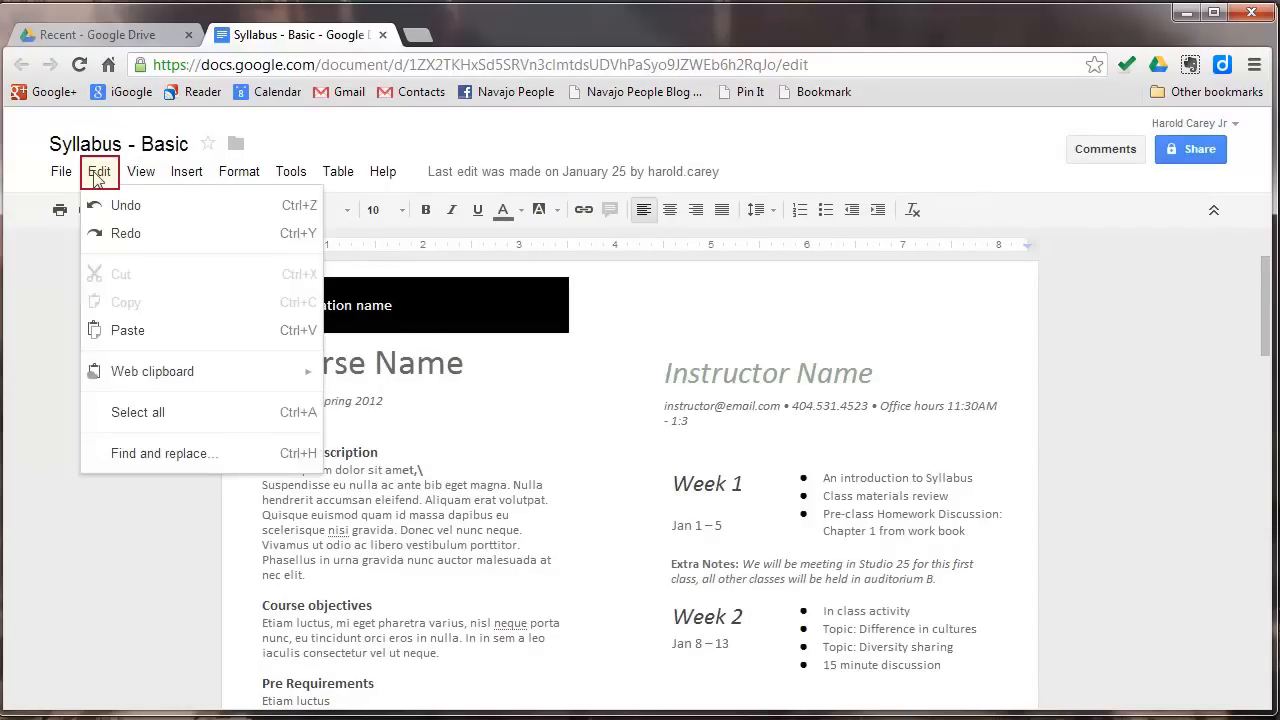
mouse_move(118, 212)
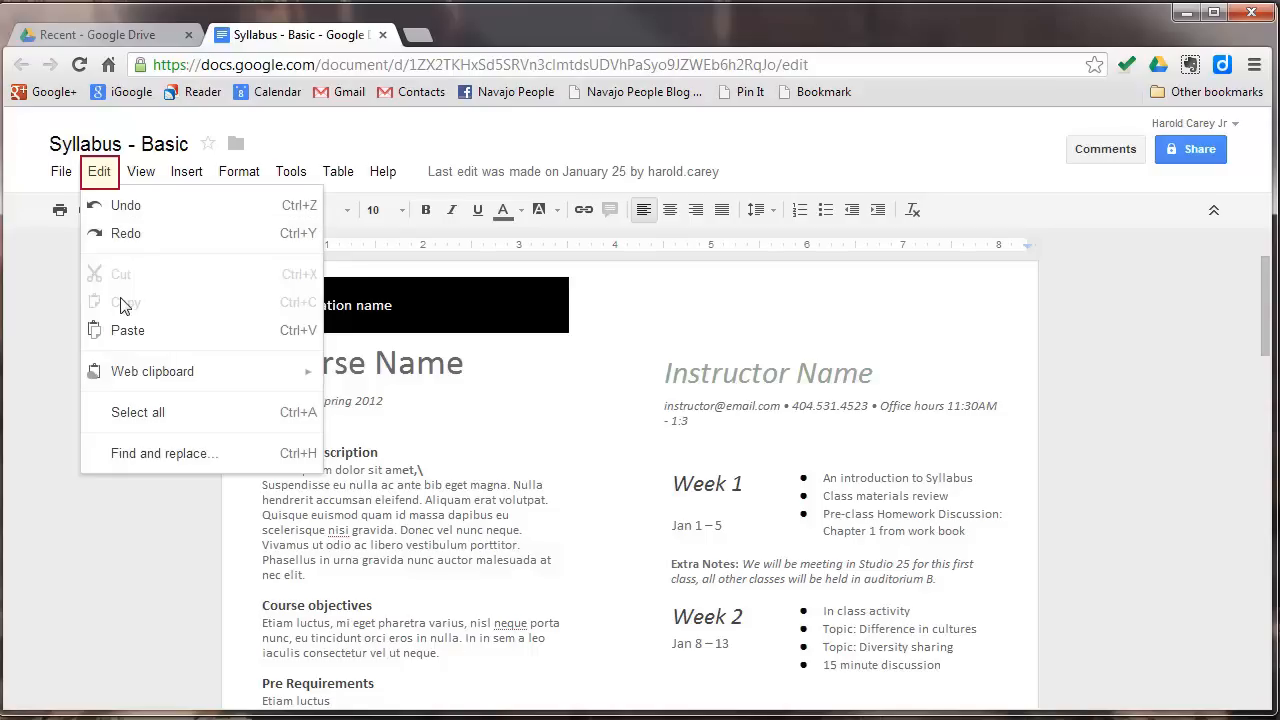
mouse_move(126, 278)
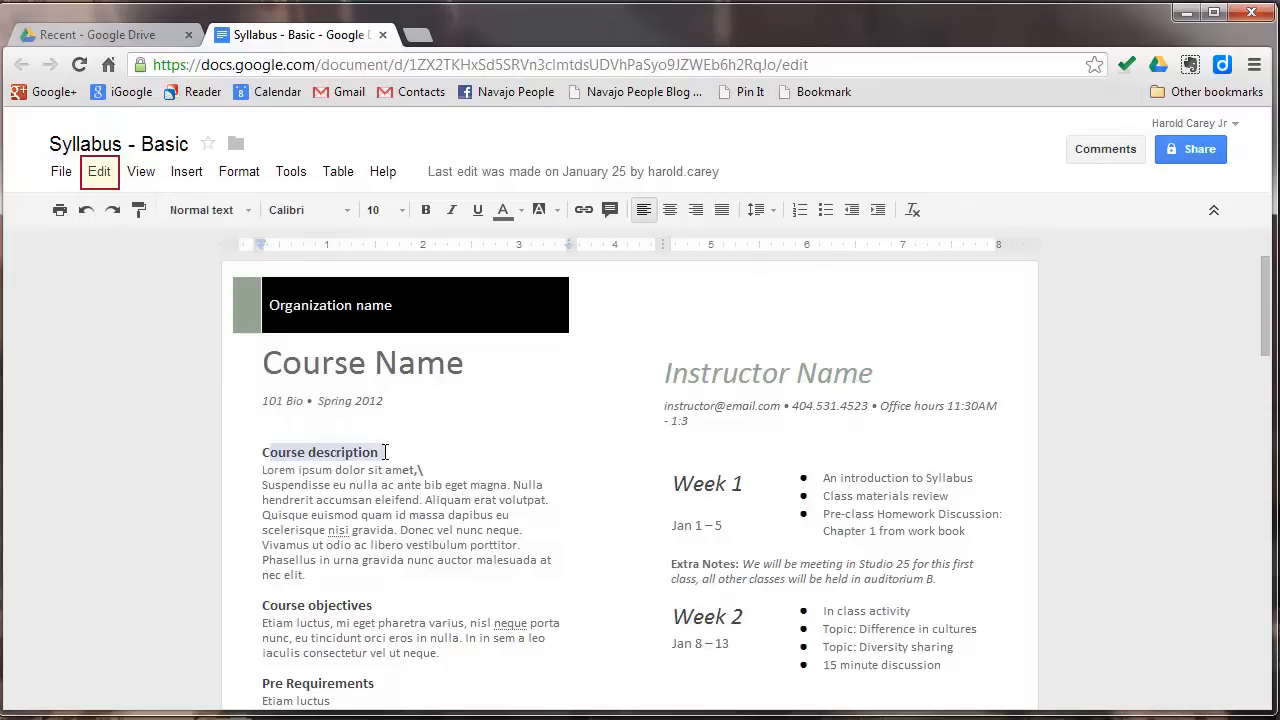
click(98, 171)
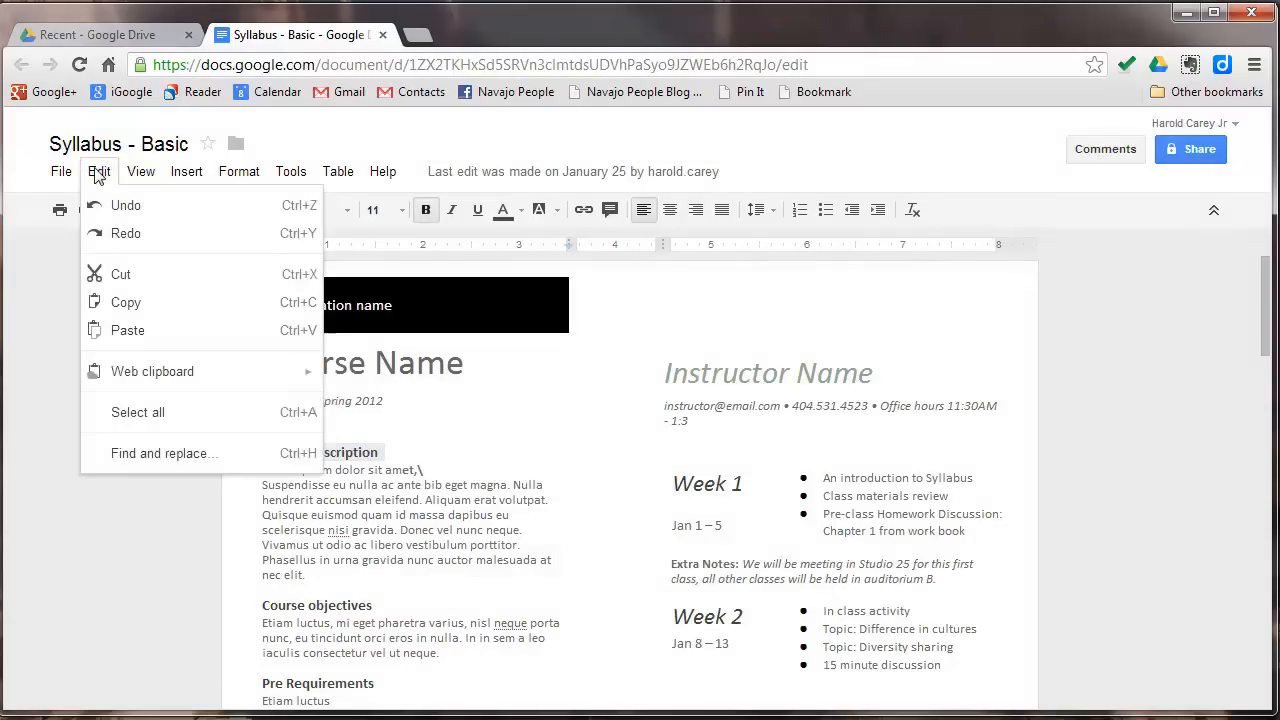
mouse_move(127, 330)
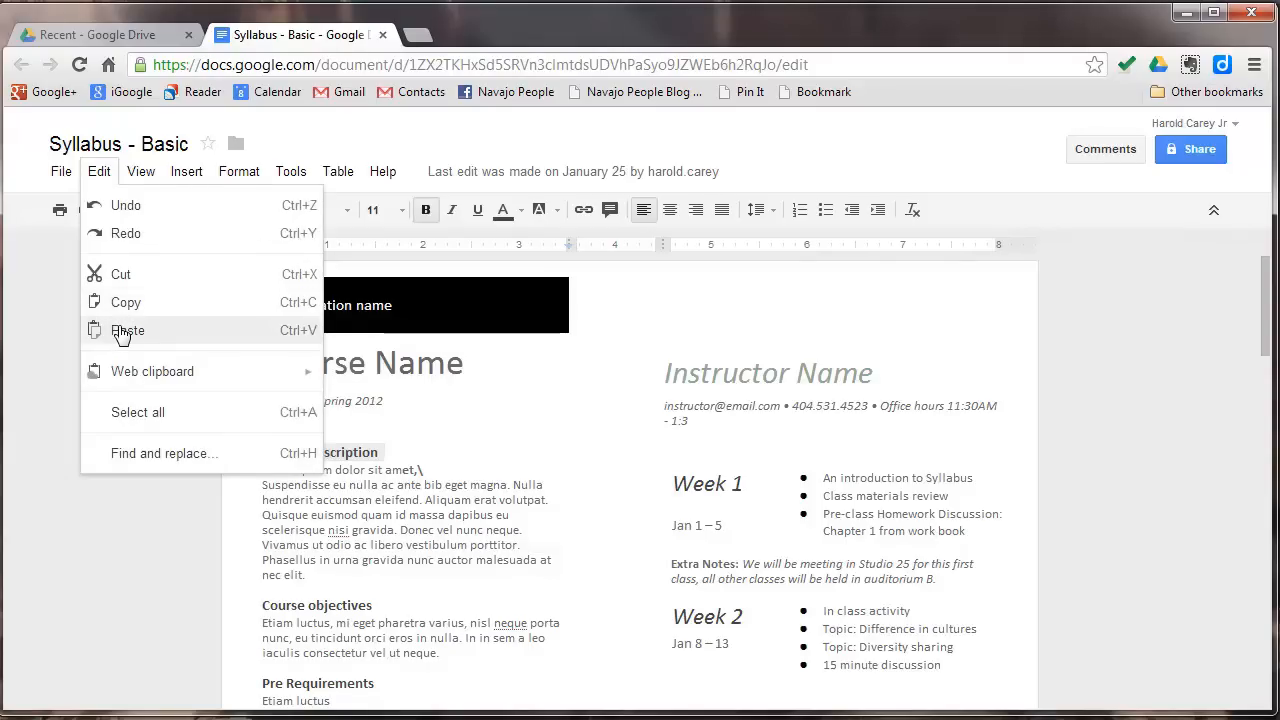
mouse_move(125, 372)
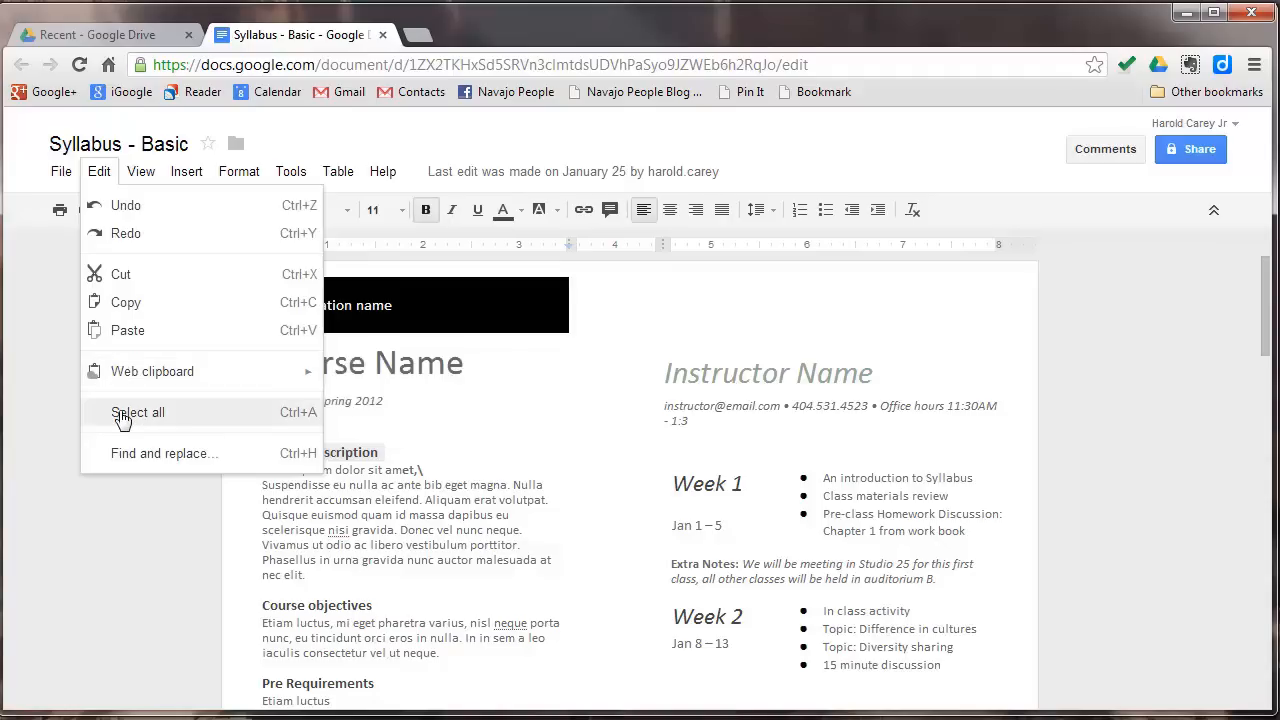
mouse_move(238, 358)
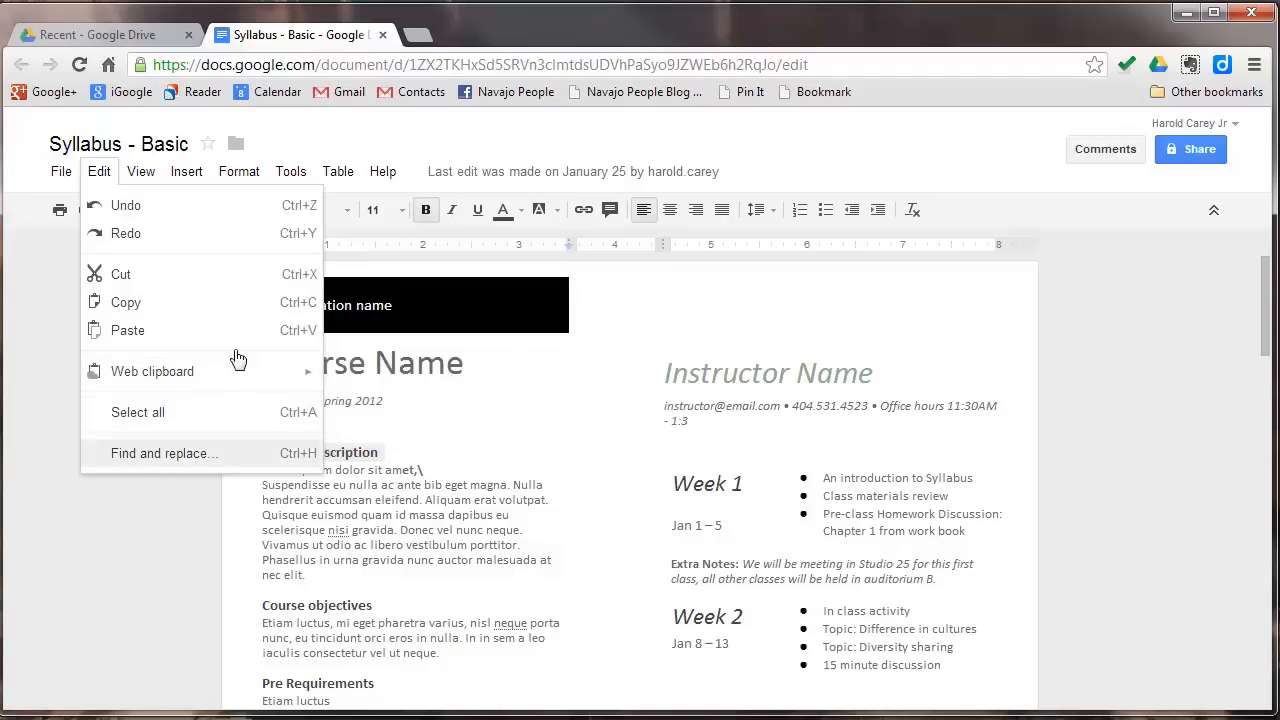
Look through the View menu, then the Insert menu with Drawing and Special characters
click(141, 171)
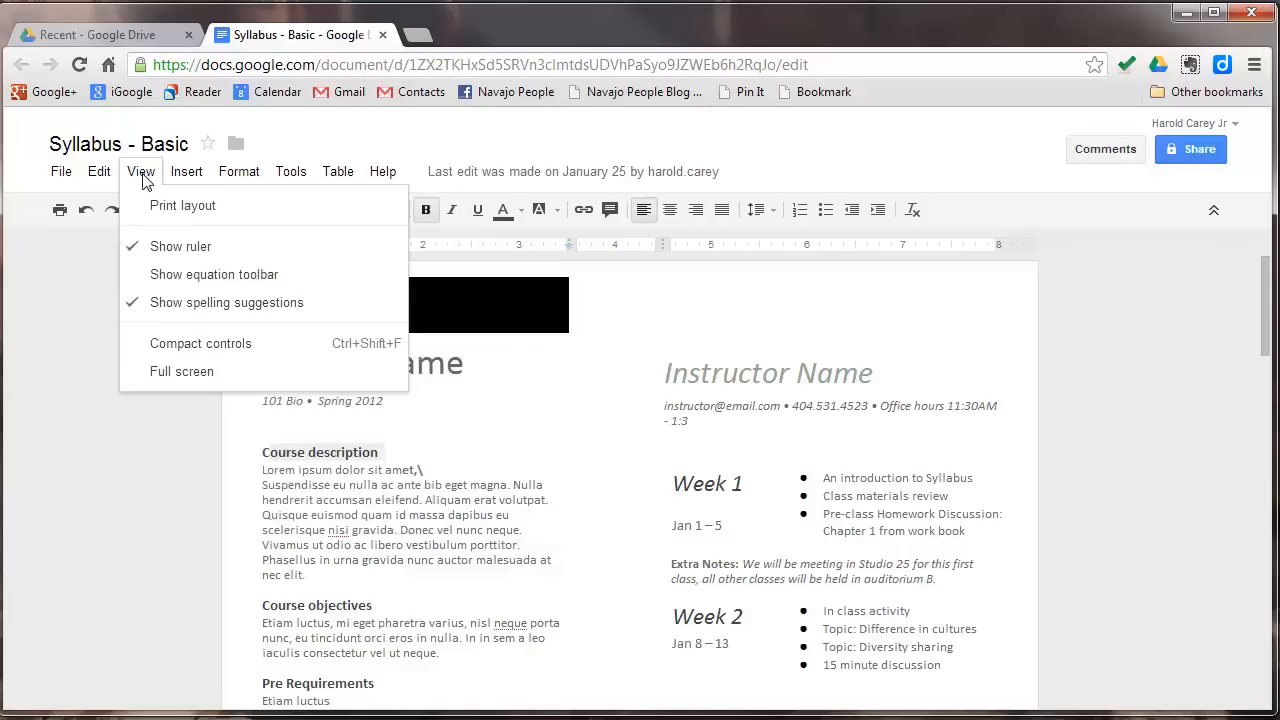
mouse_move(160, 220)
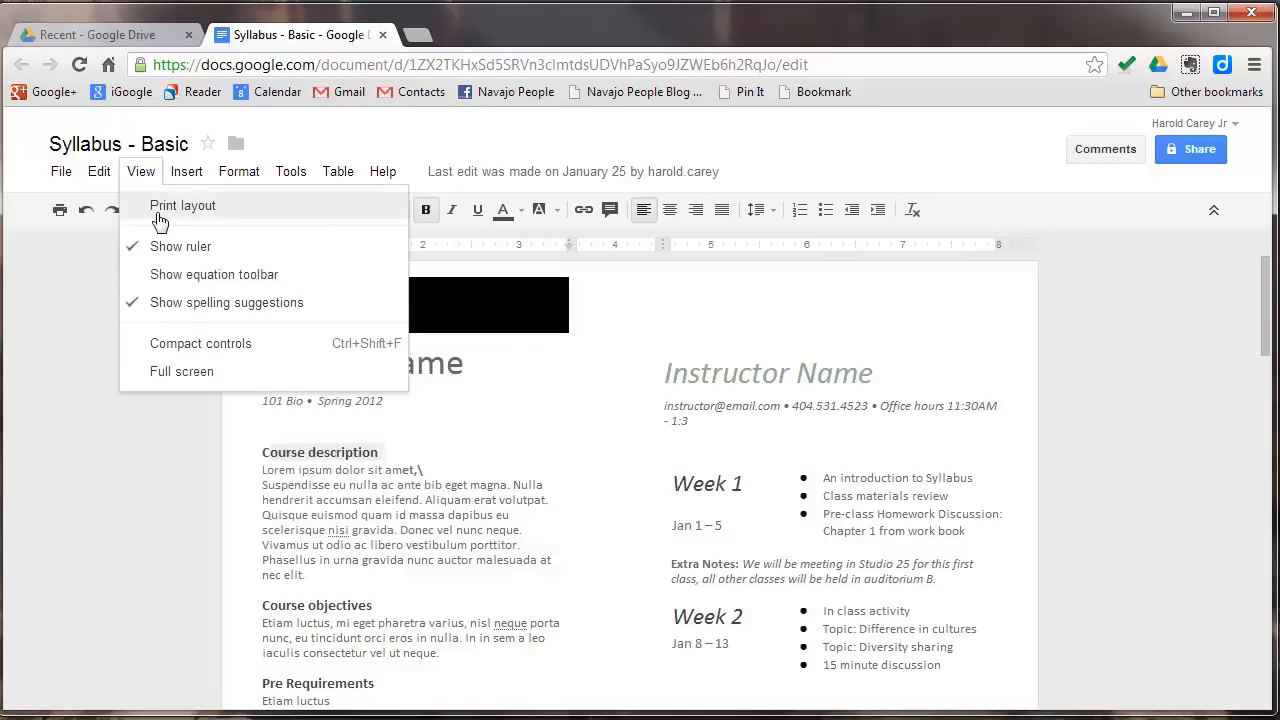
mouse_move(178, 280)
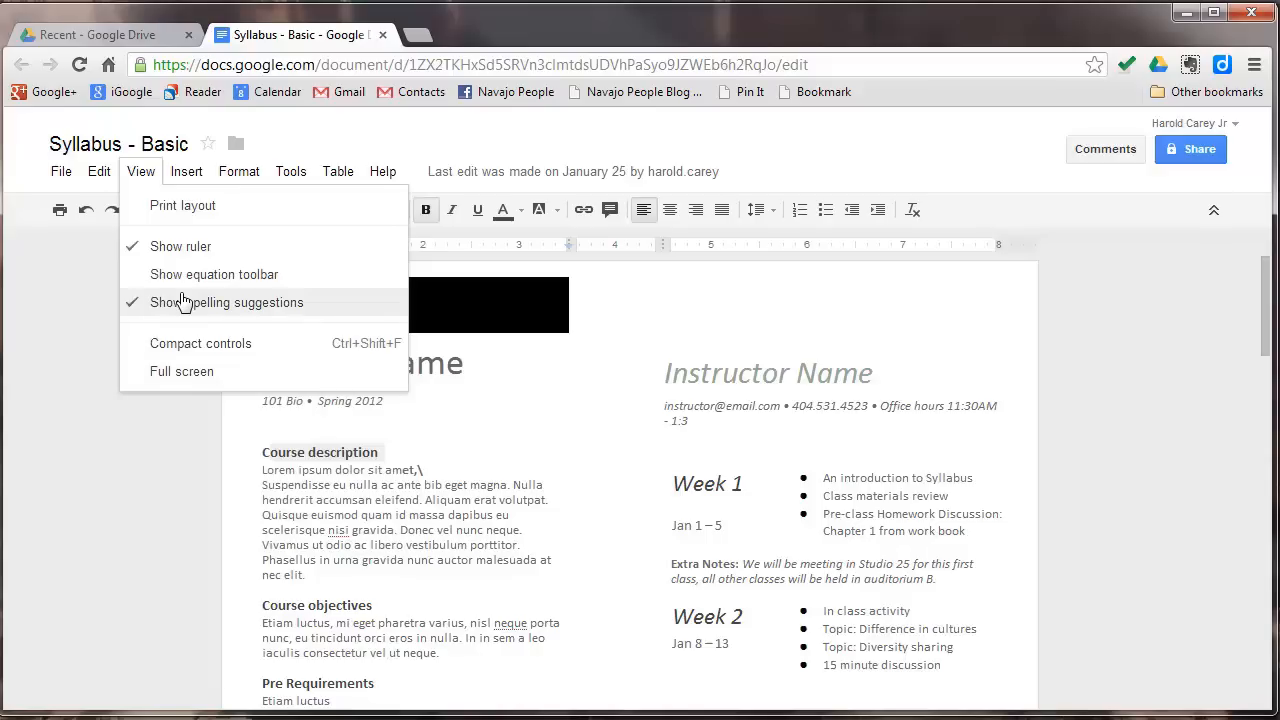
click(186, 171)
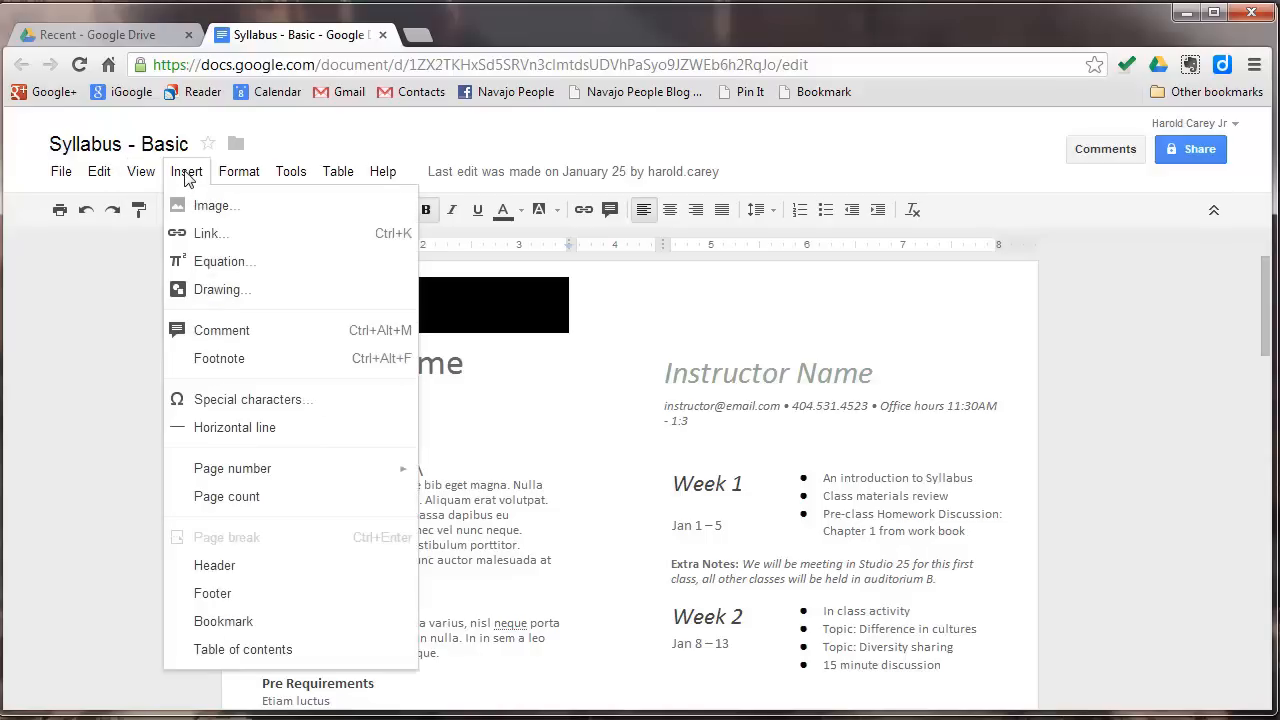
mouse_move(194, 193)
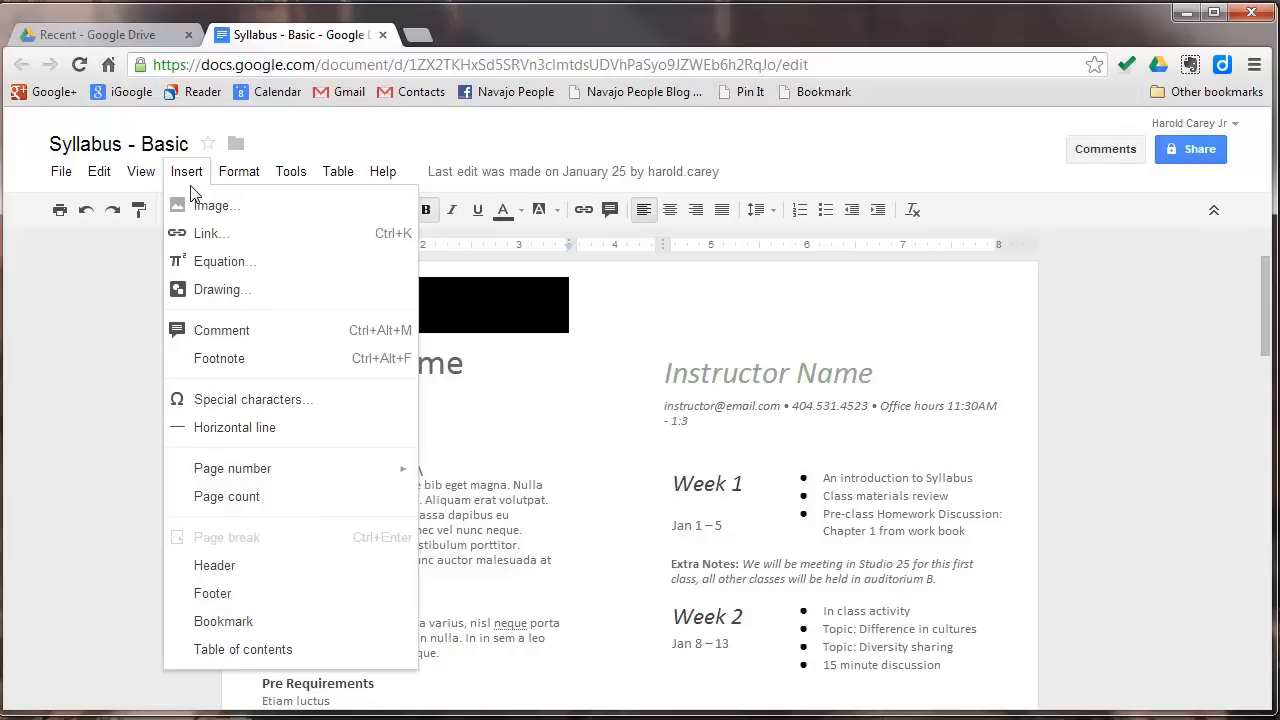
mouse_move(202, 212)
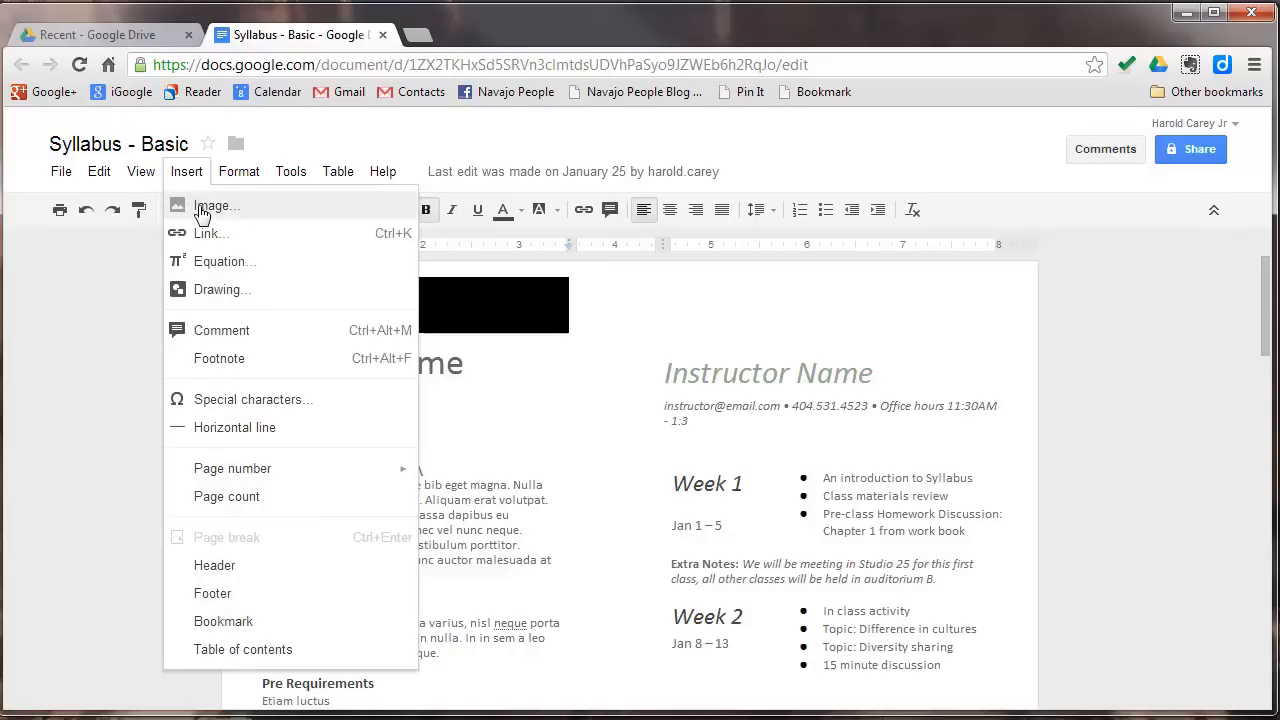
mouse_move(207, 242)
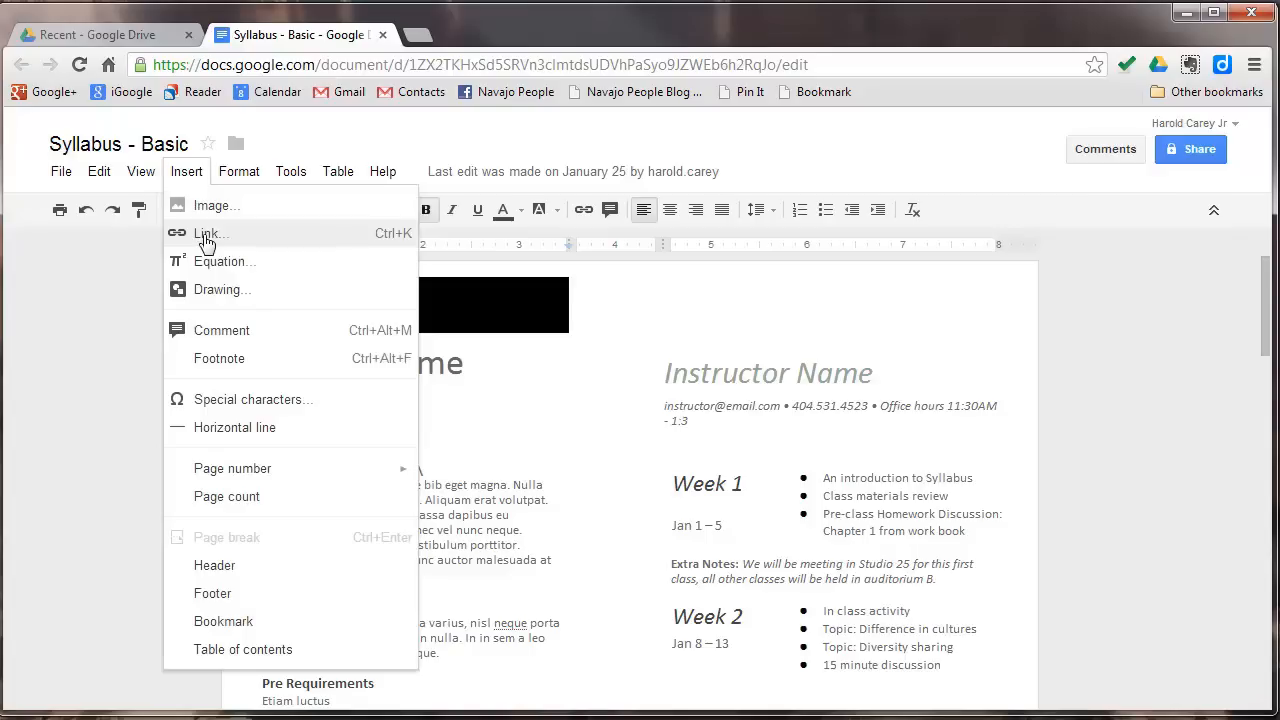
mouse_move(234, 300)
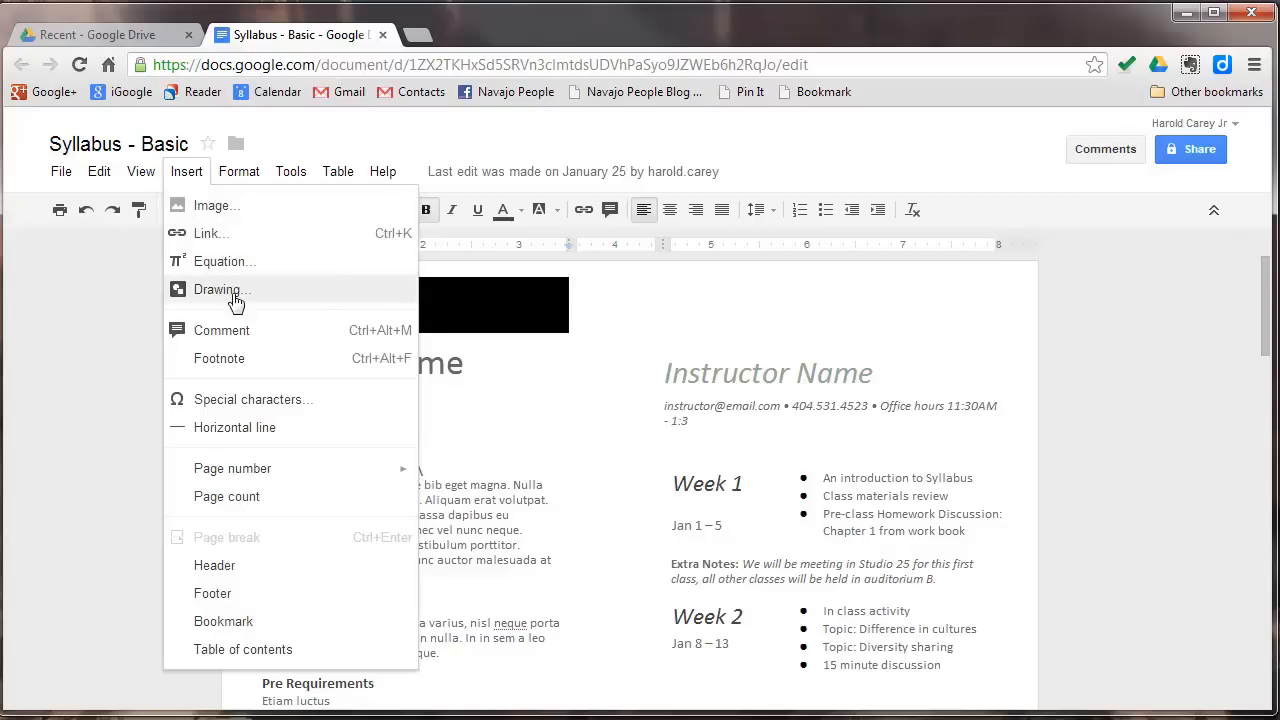
mouse_move(327, 410)
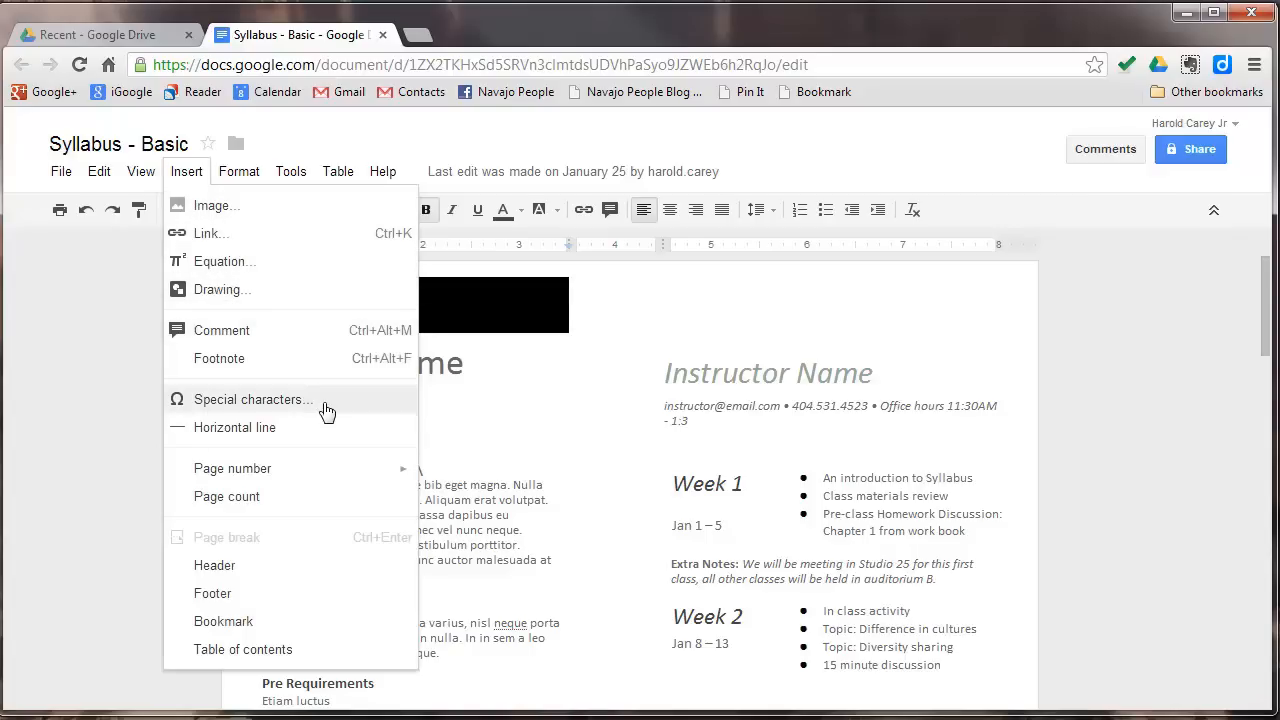
click(252, 399)
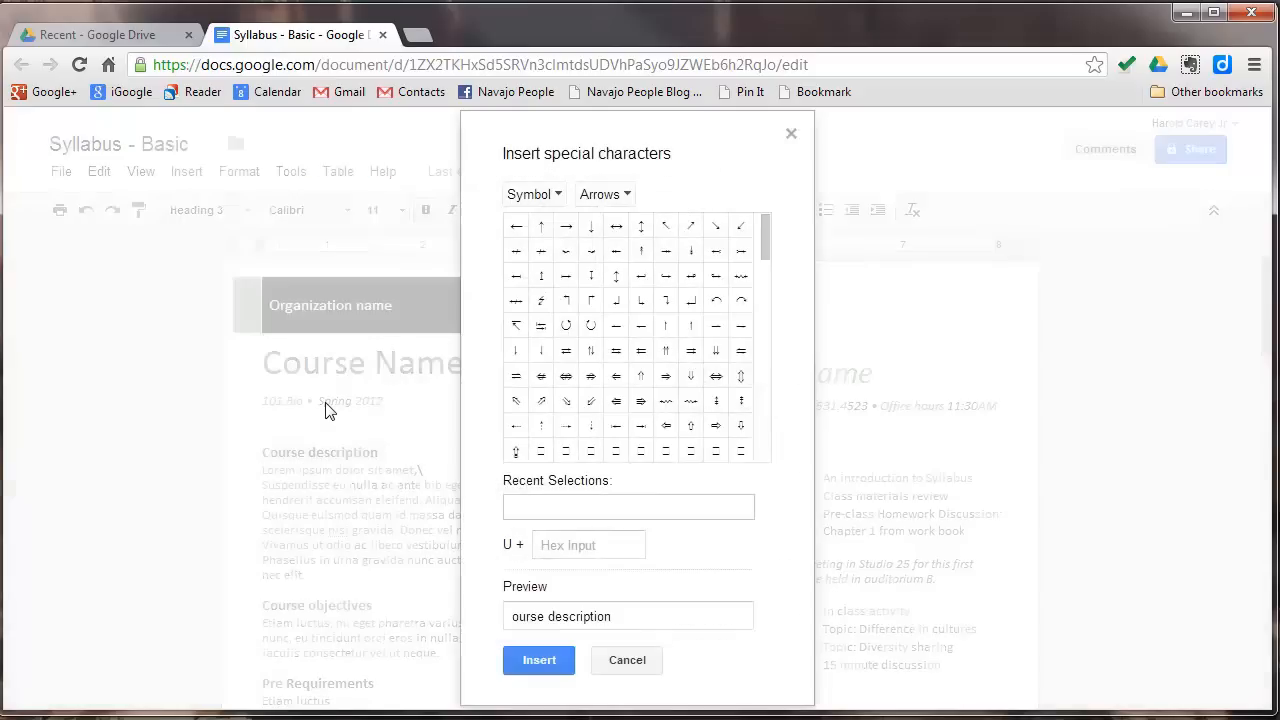
mouse_move(676, 240)
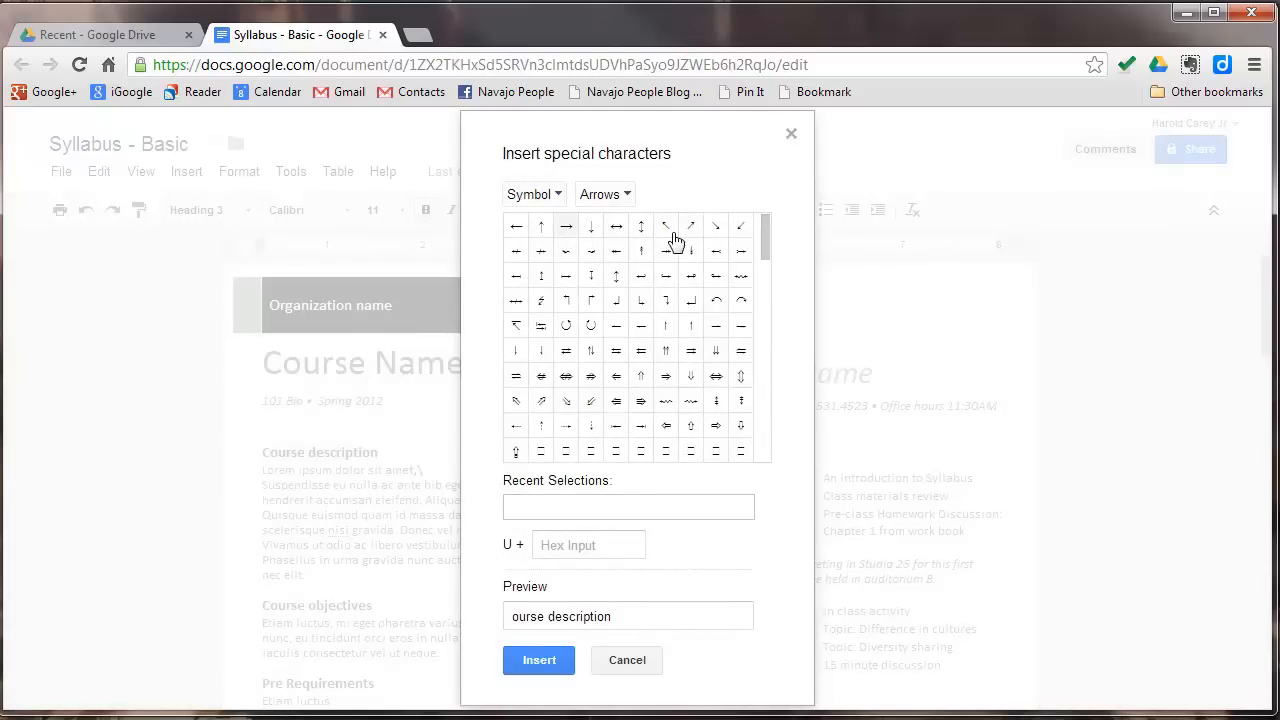
mouse_move(791, 142)
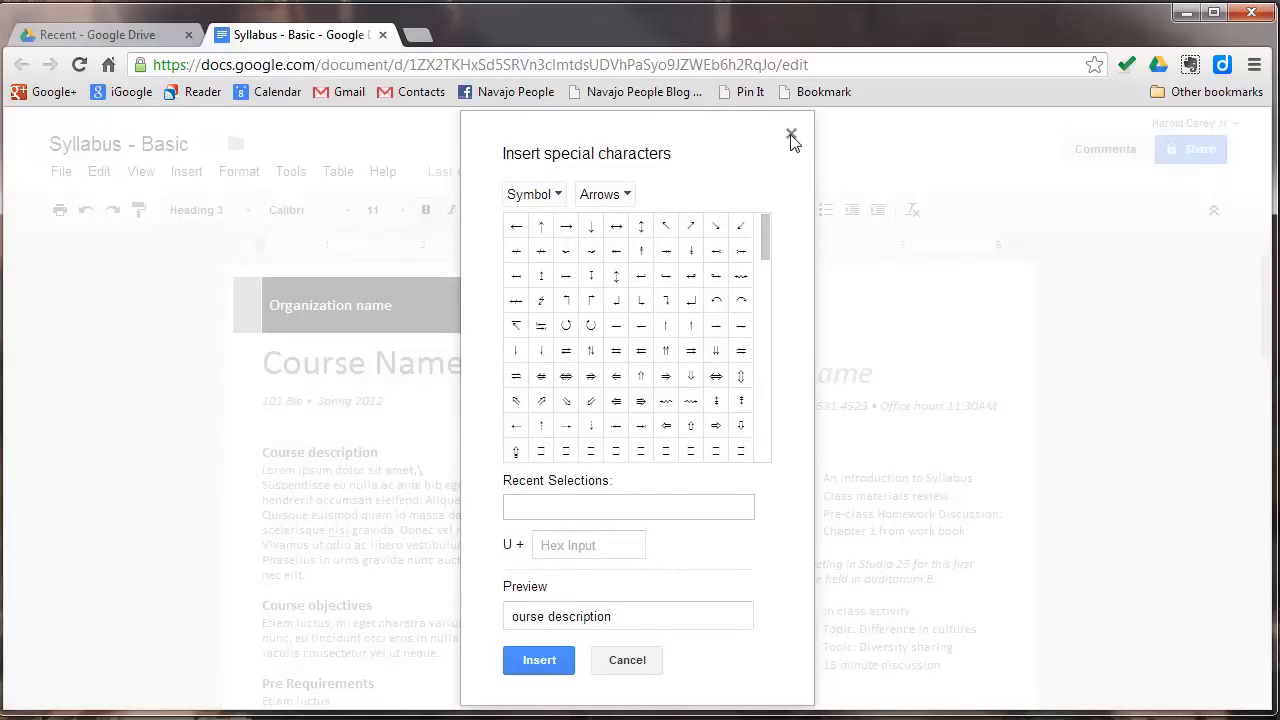
click(791, 137)
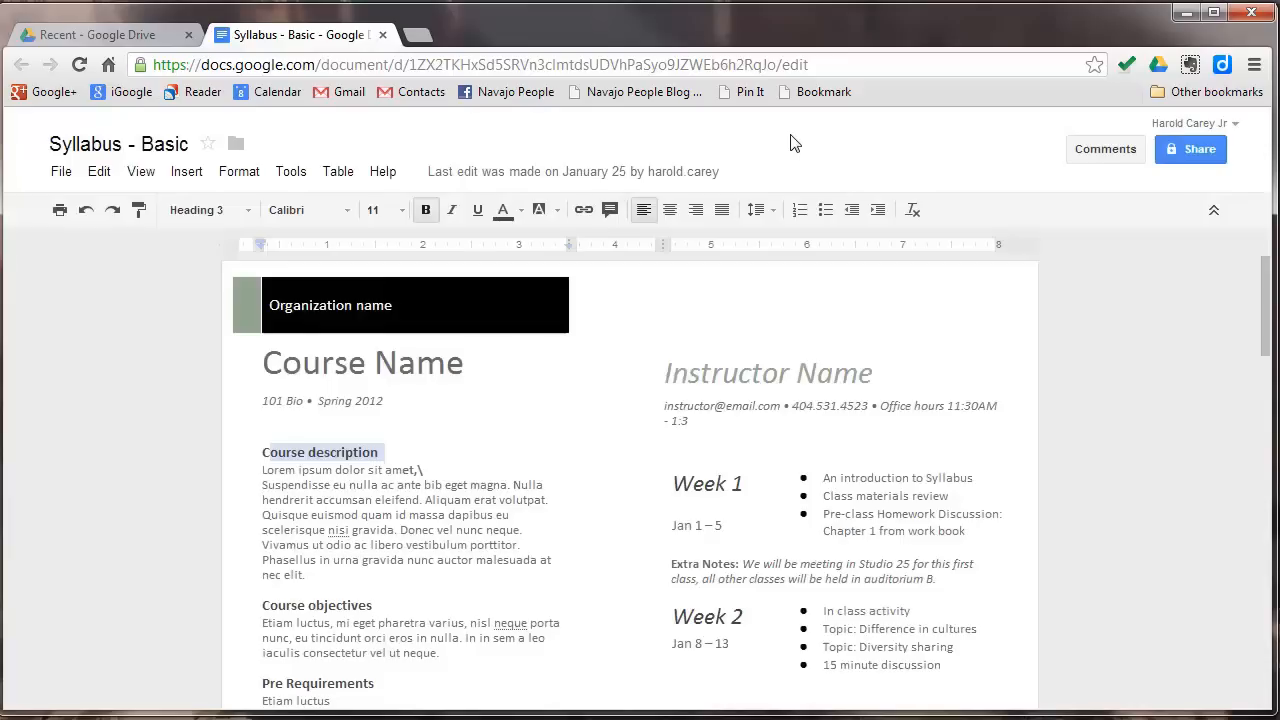
mouse_move(226, 184)
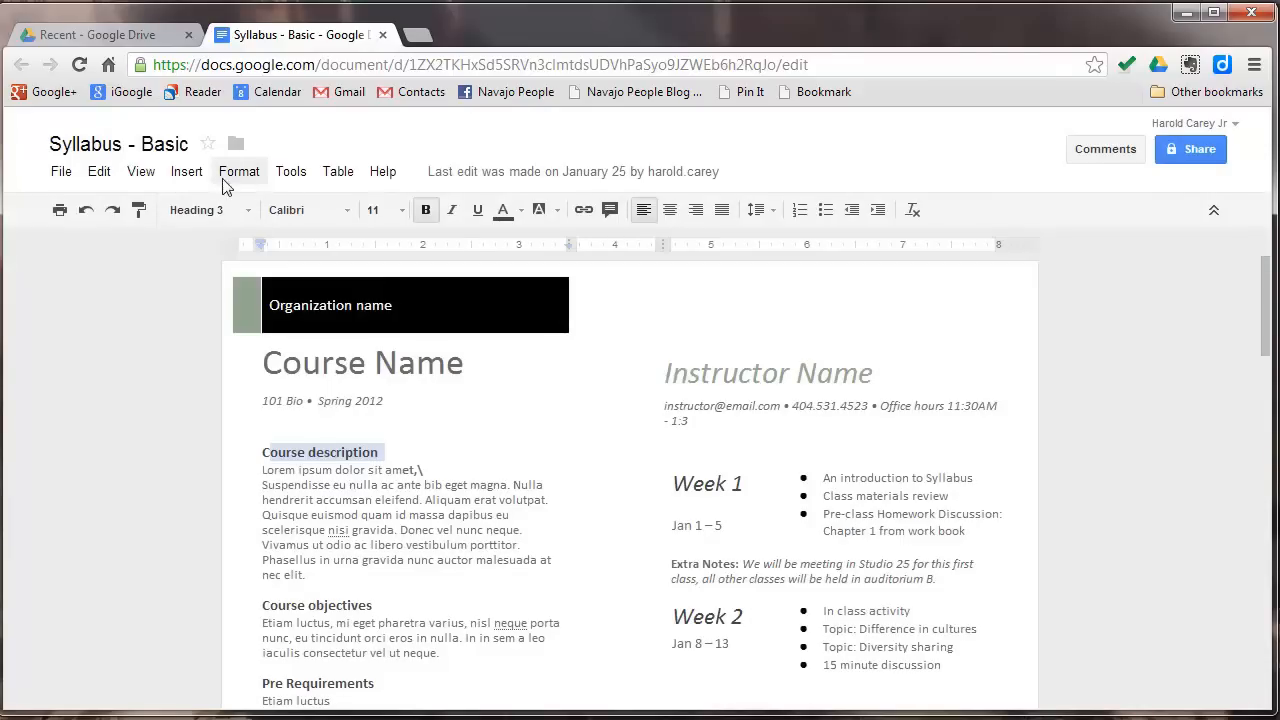
click(186, 171)
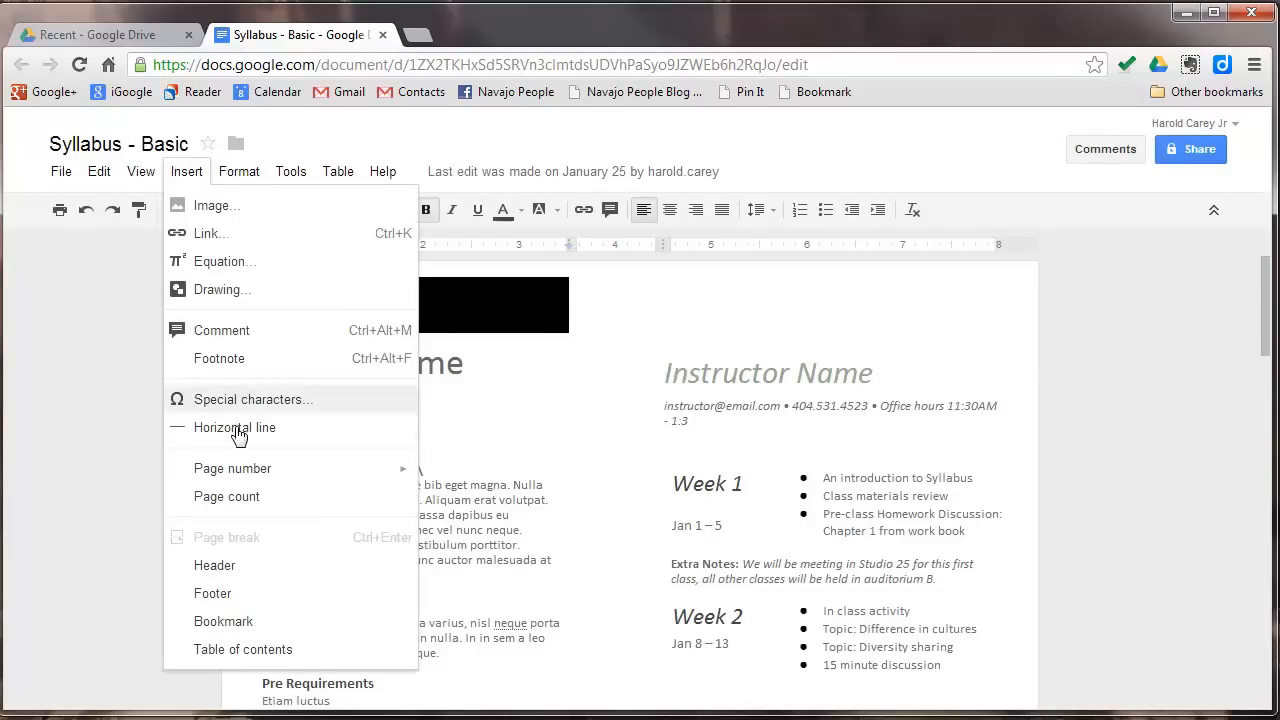
mouse_move(217, 508)
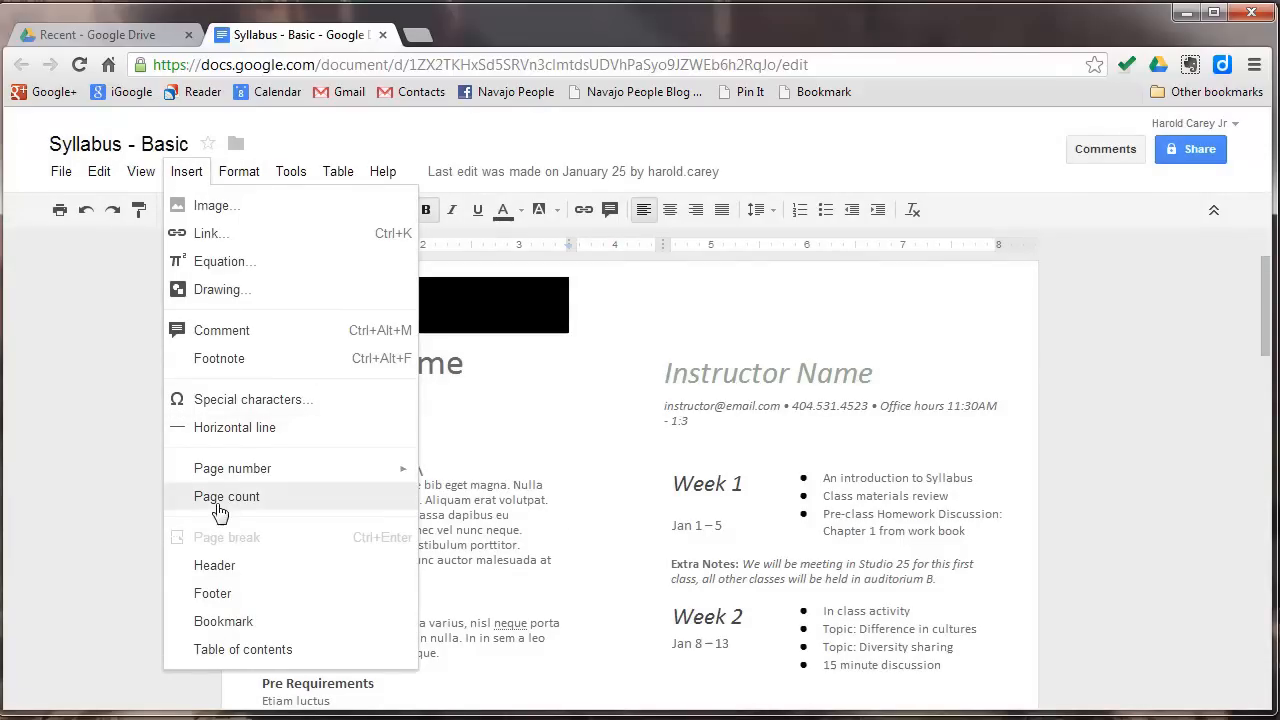
mouse_move(242, 649)
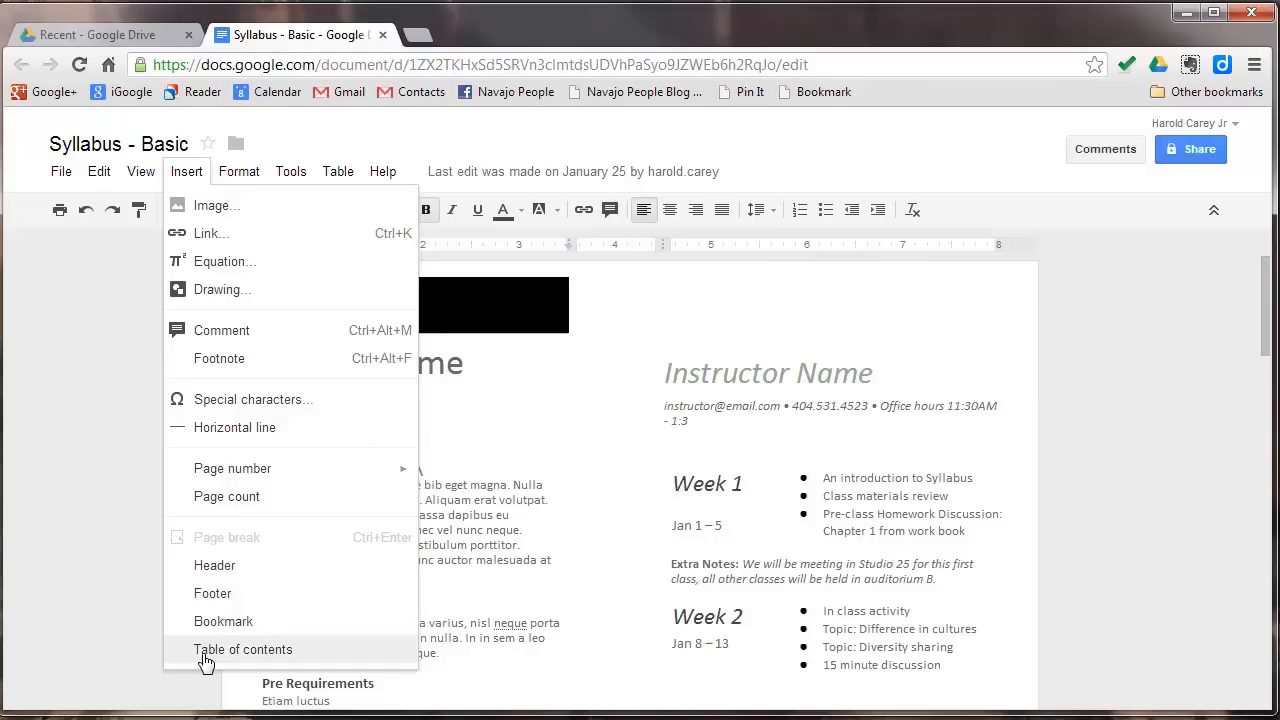
Browse the Format menu's Strikethrough and Paragraph styles, then dismiss the menu
click(239, 171)
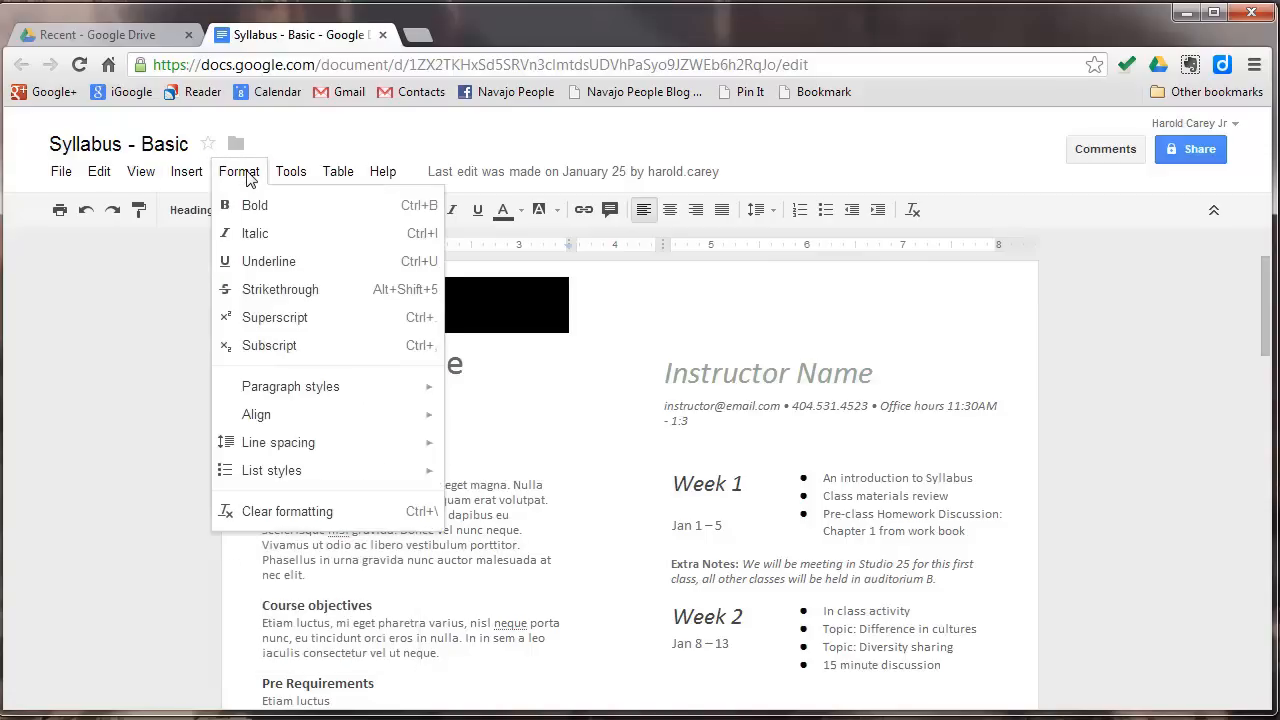
mouse_move(266, 300)
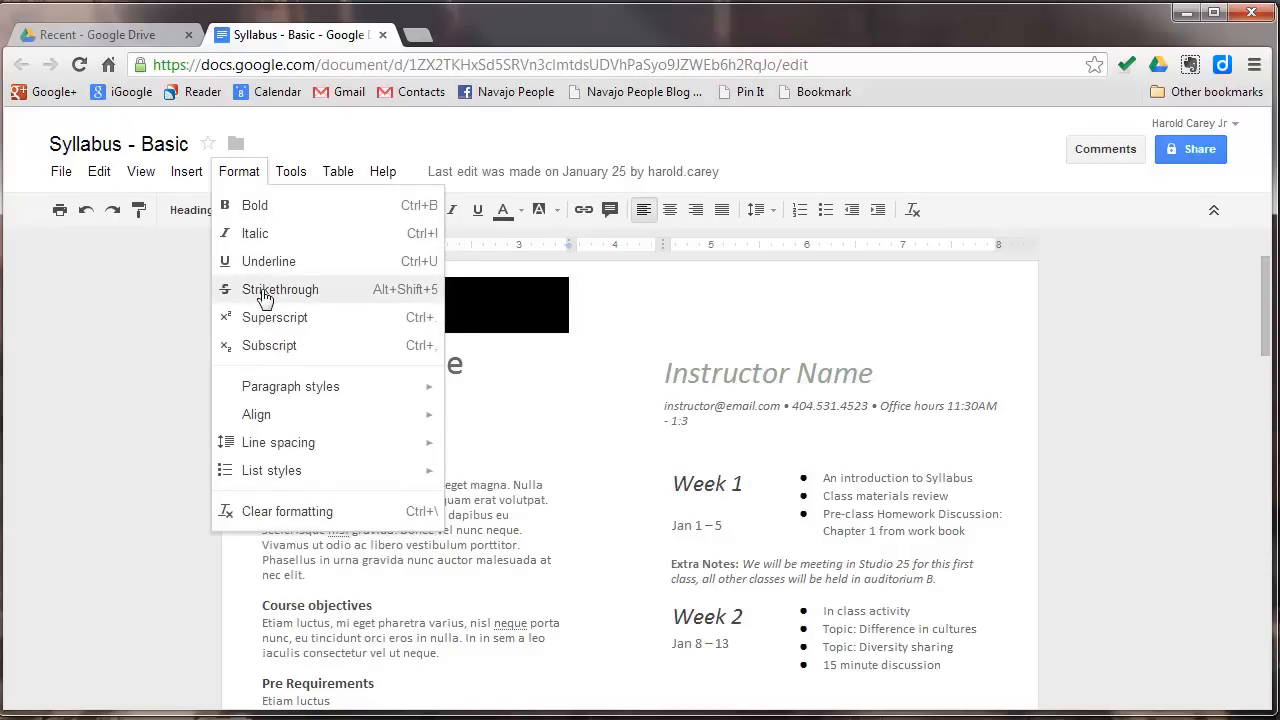
mouse_move(255, 391)
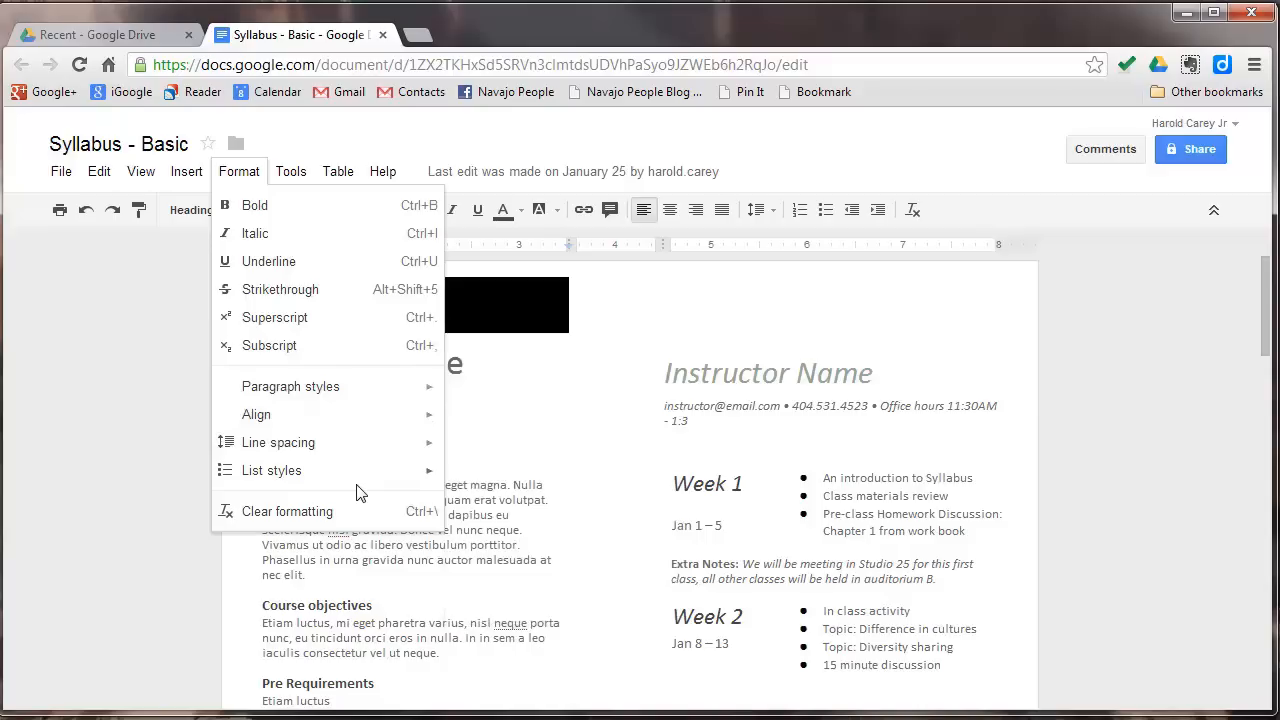
mouse_move(396, 393)
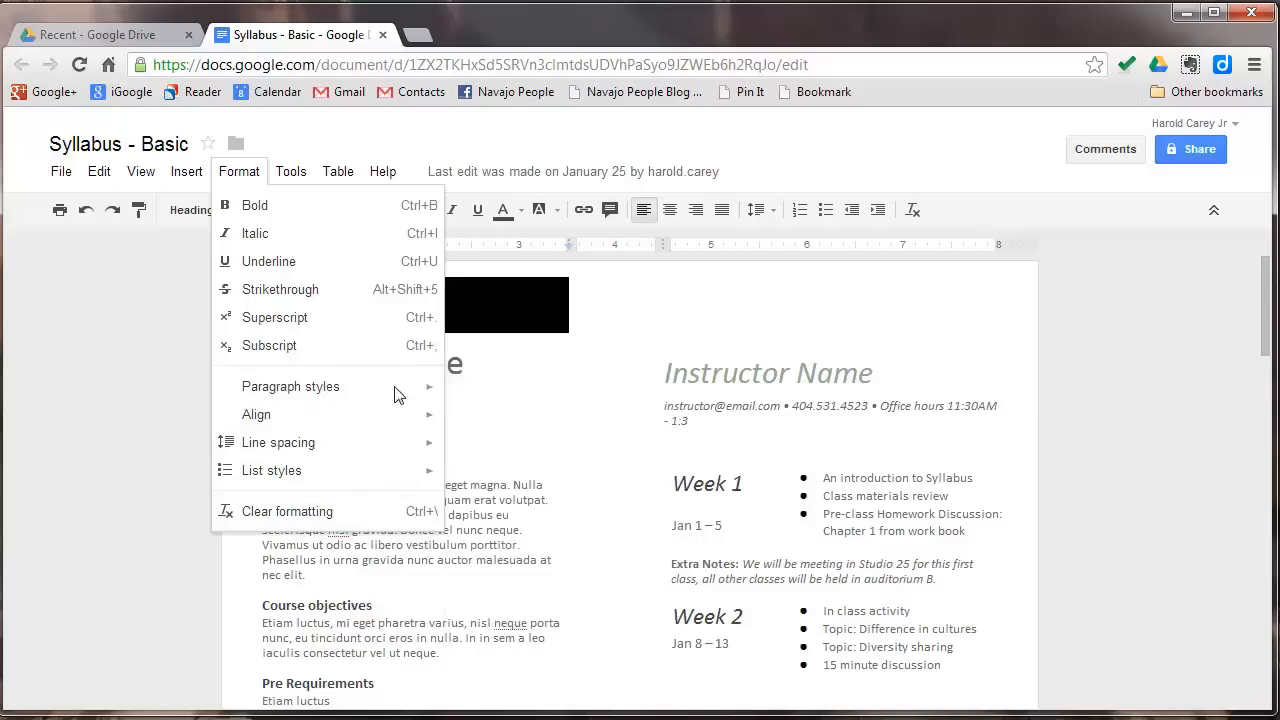
click(291, 171)
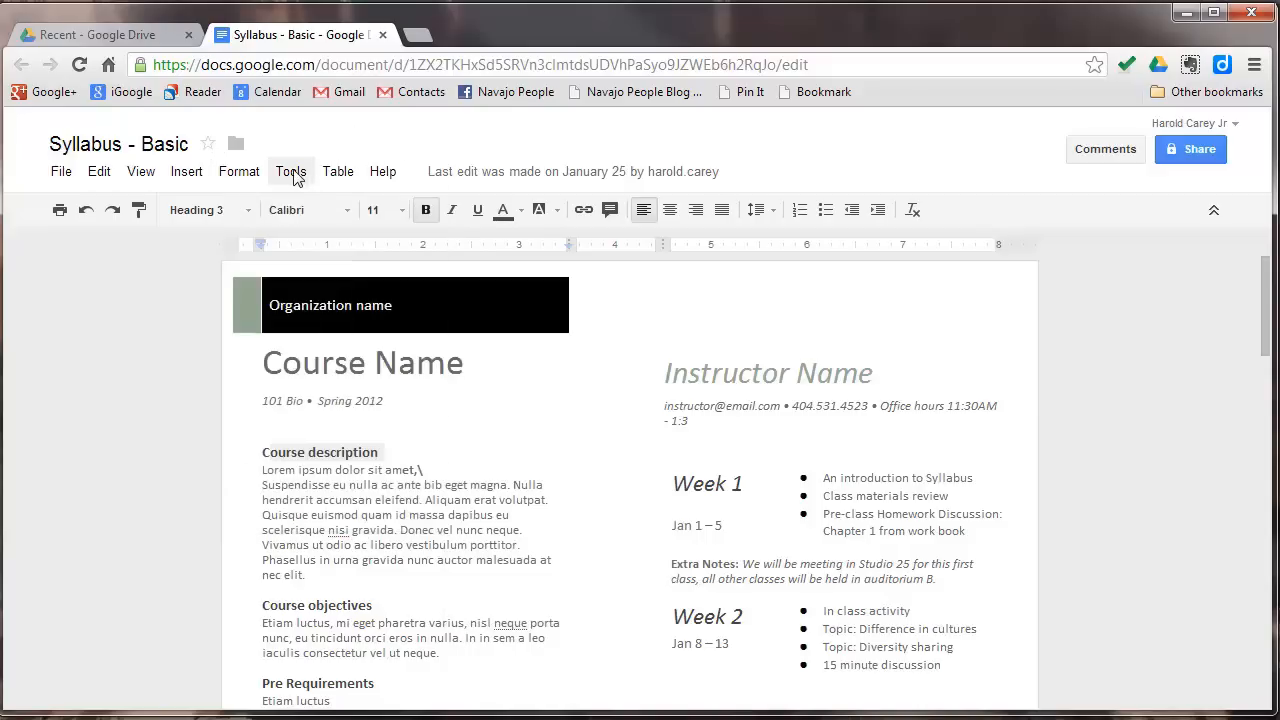
Look through the Table and Tools menus, then launch Research from Tools
click(338, 171)
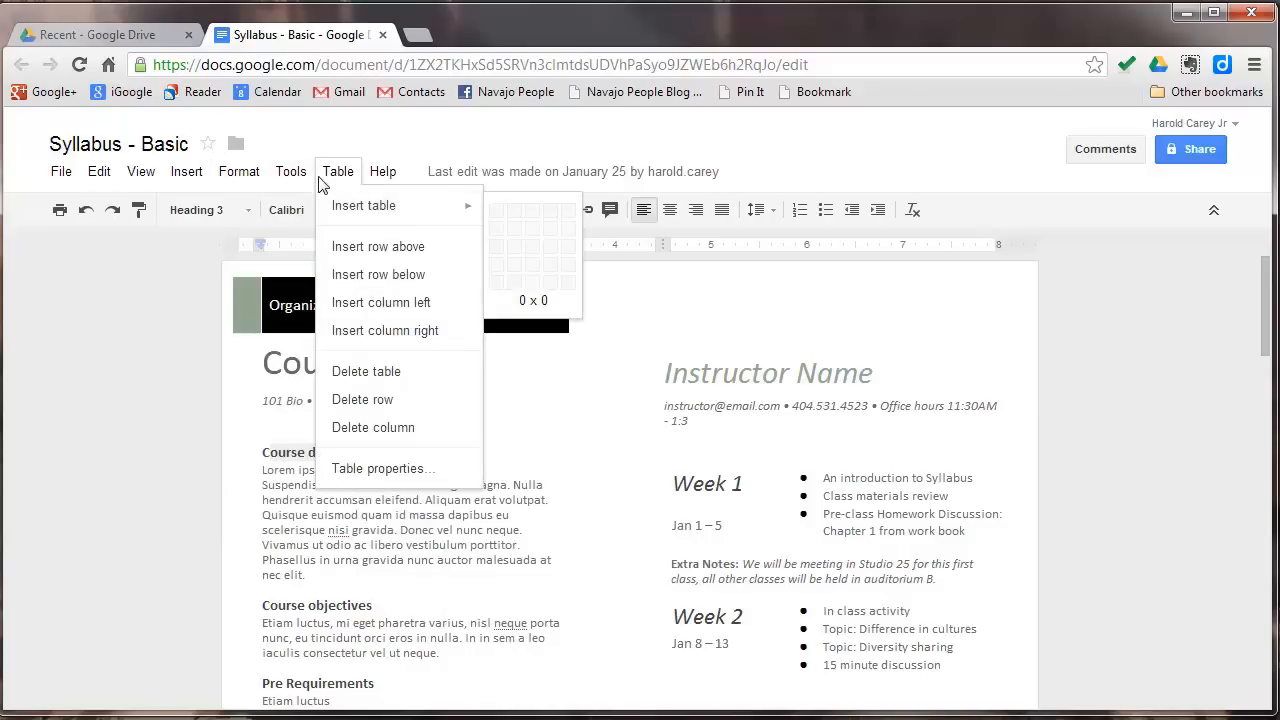
click(291, 171)
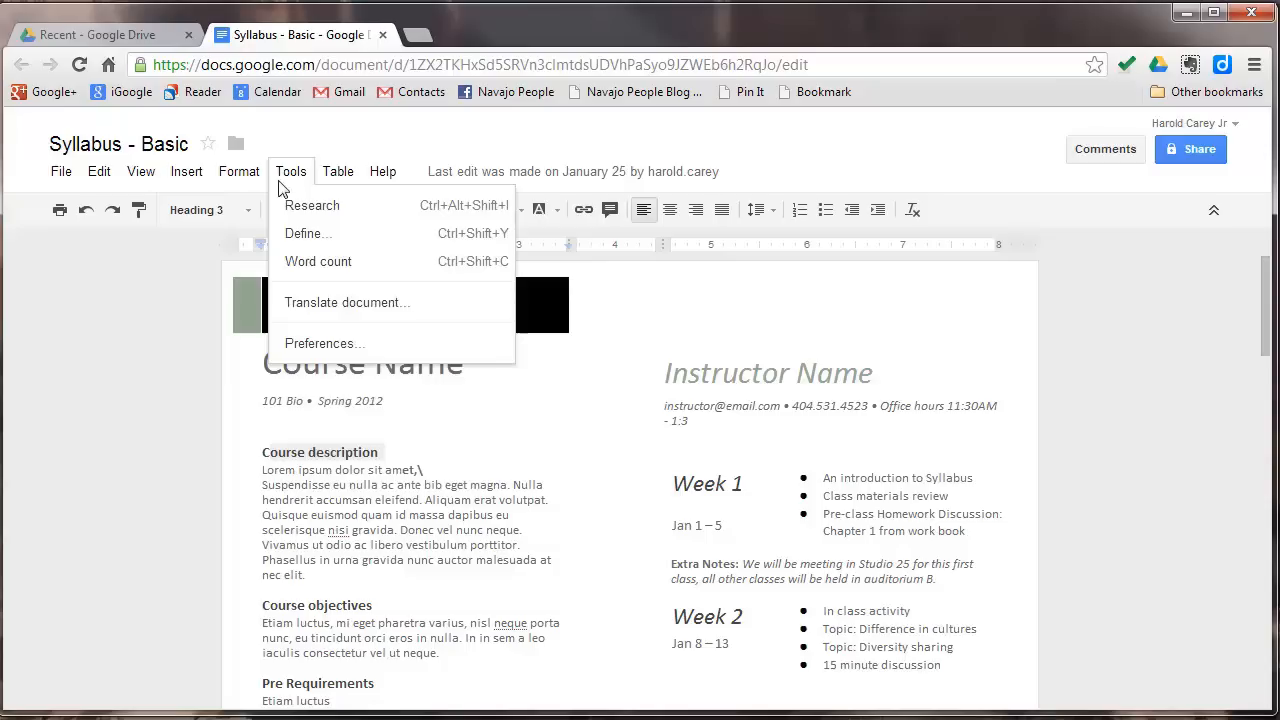
click(311, 205)
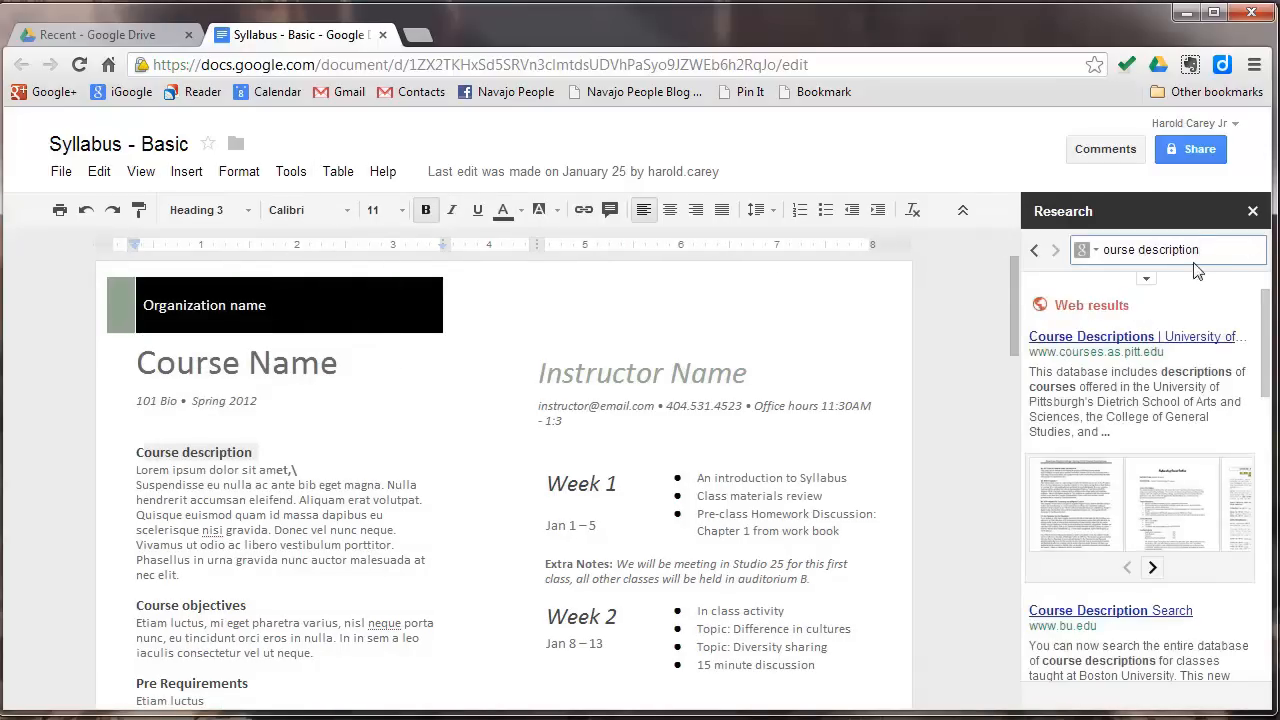
Replace the Research query with 'navajo' and scroll through the results
double_click(1168, 249)
text(navajo)
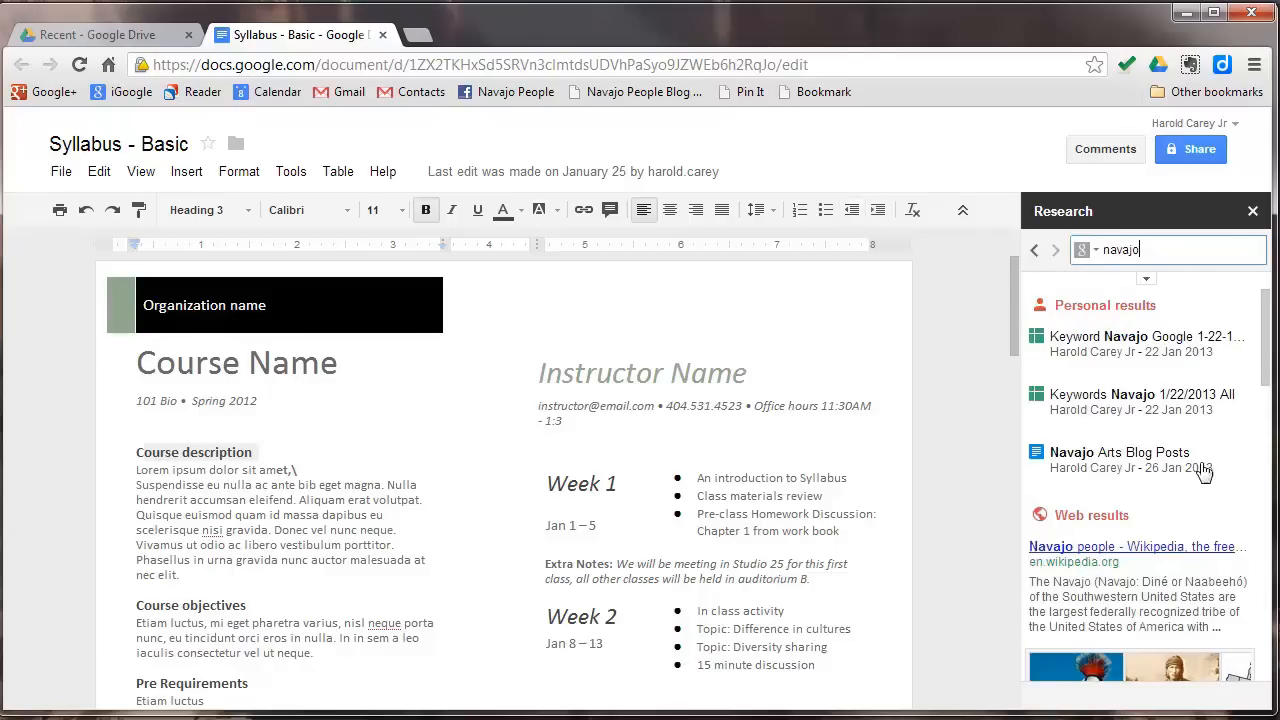
scroll(down, 3)
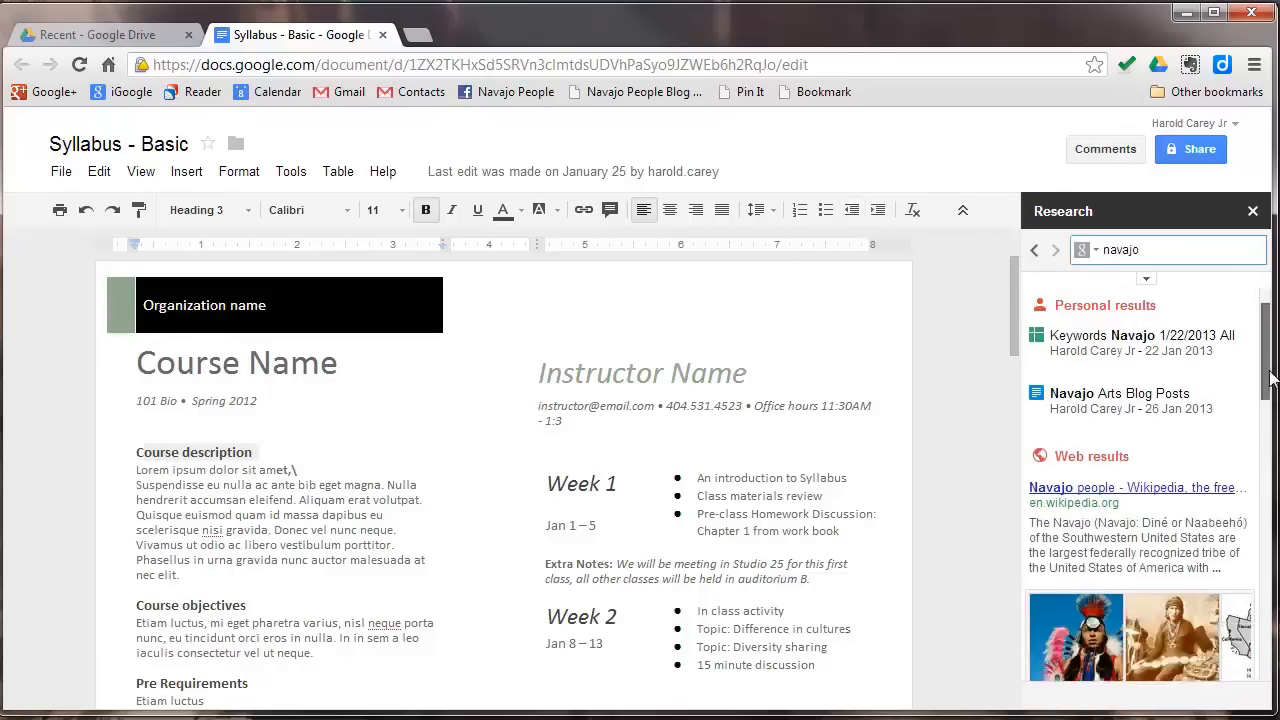
scroll(down, 3)
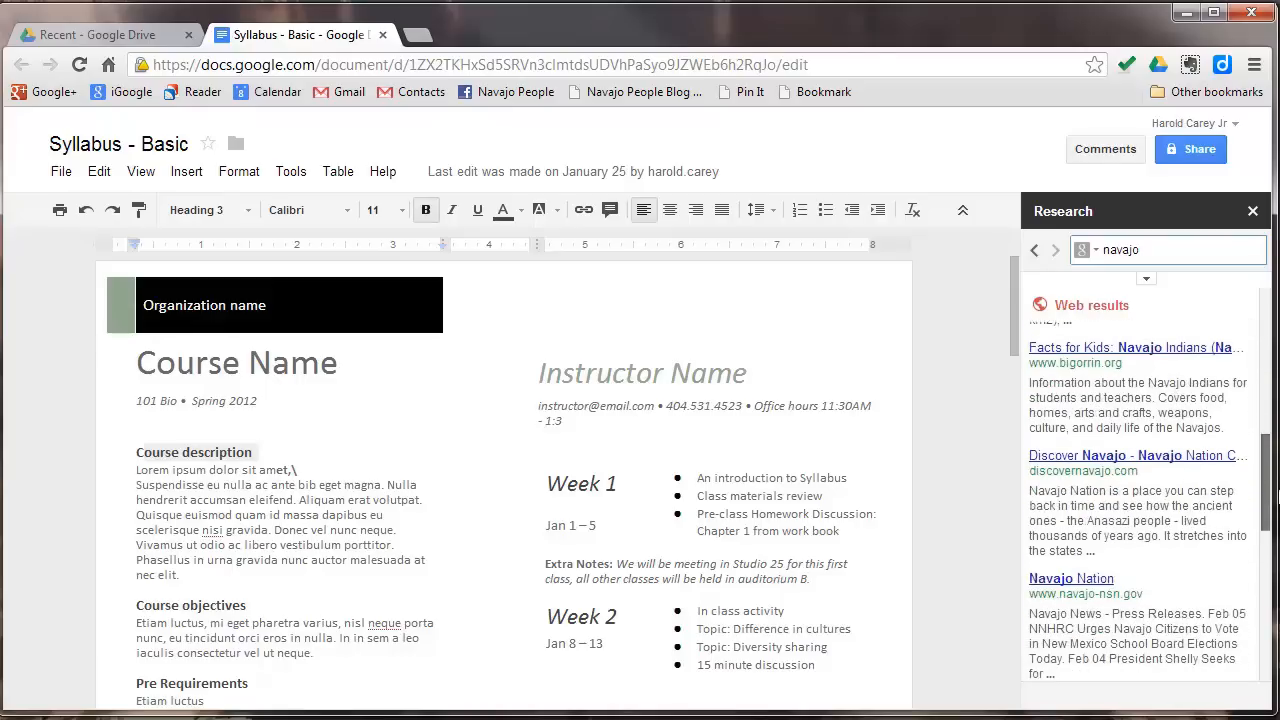
mouse_move(790, 264)
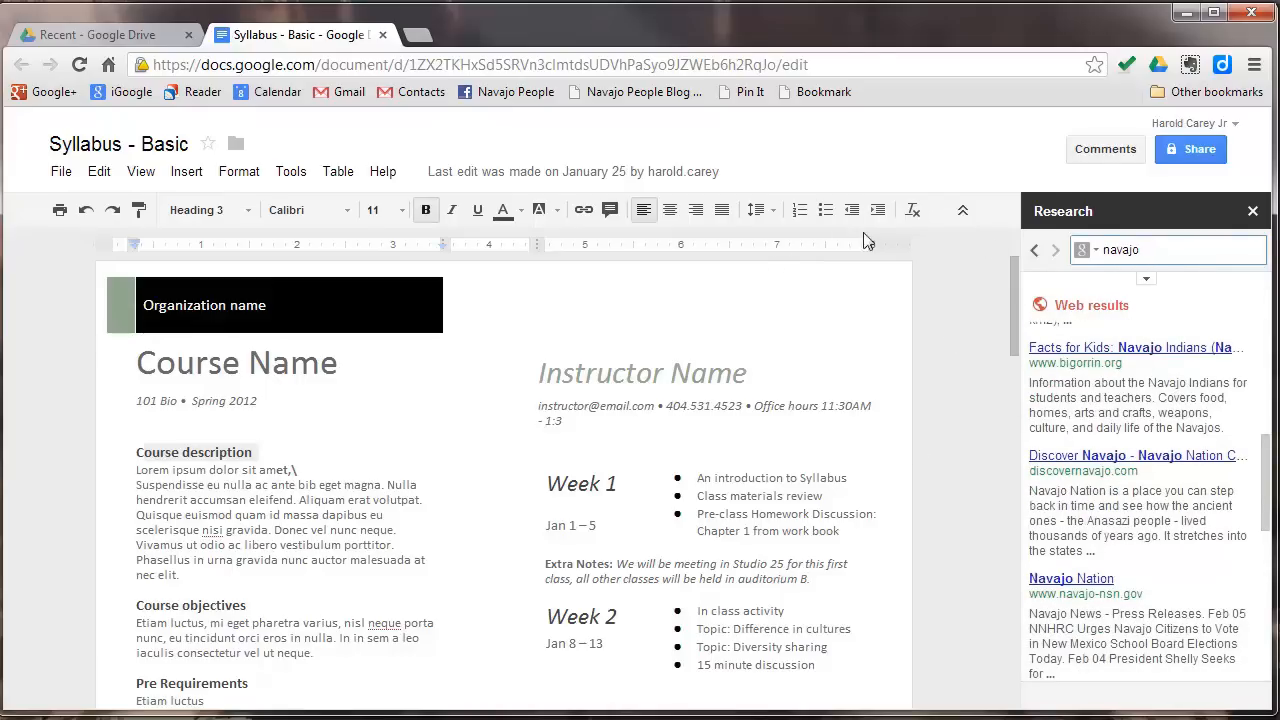
mouse_move(1253, 211)
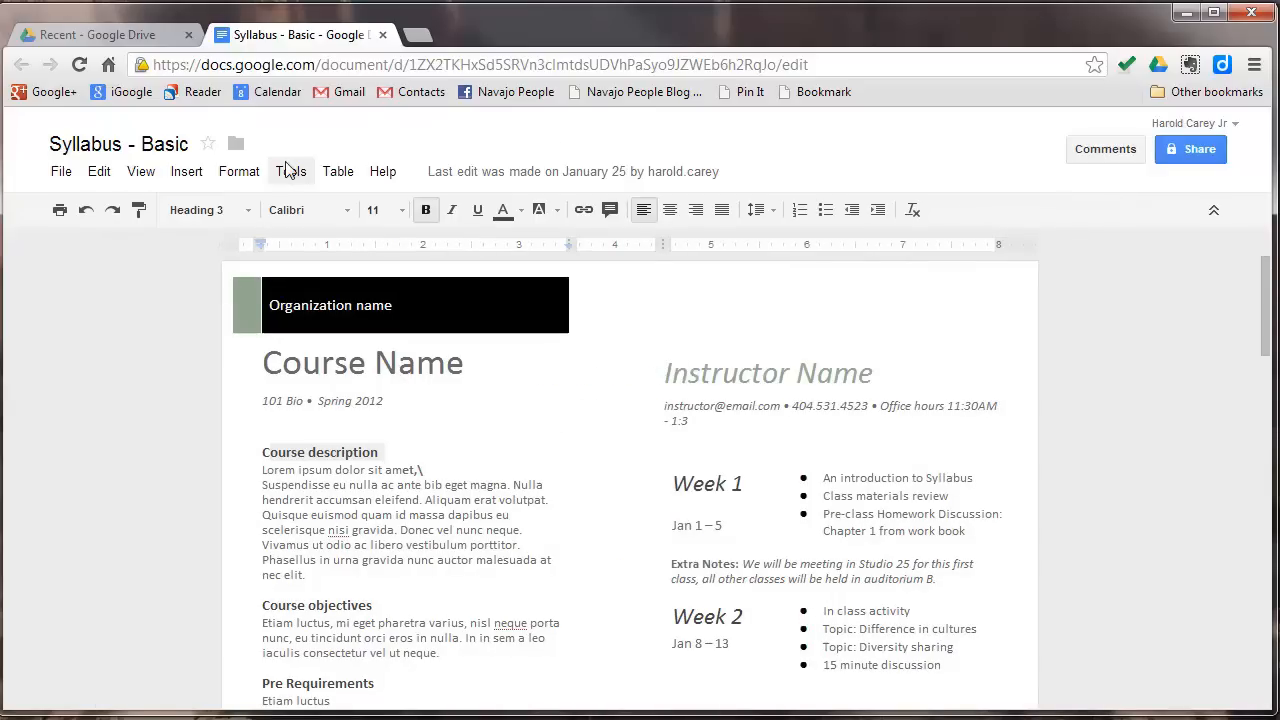
Browse the Tools menu and the Table menu's insert options, ending on the Help menu
click(291, 171)
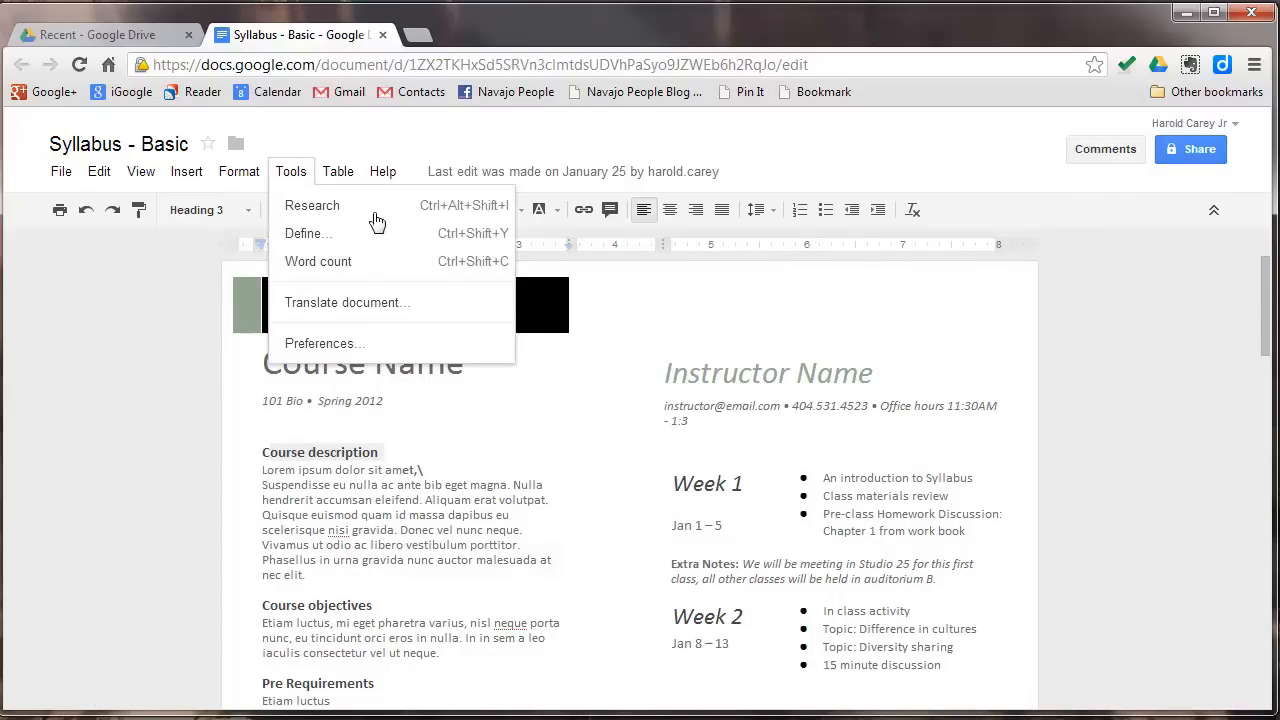
click(338, 171)
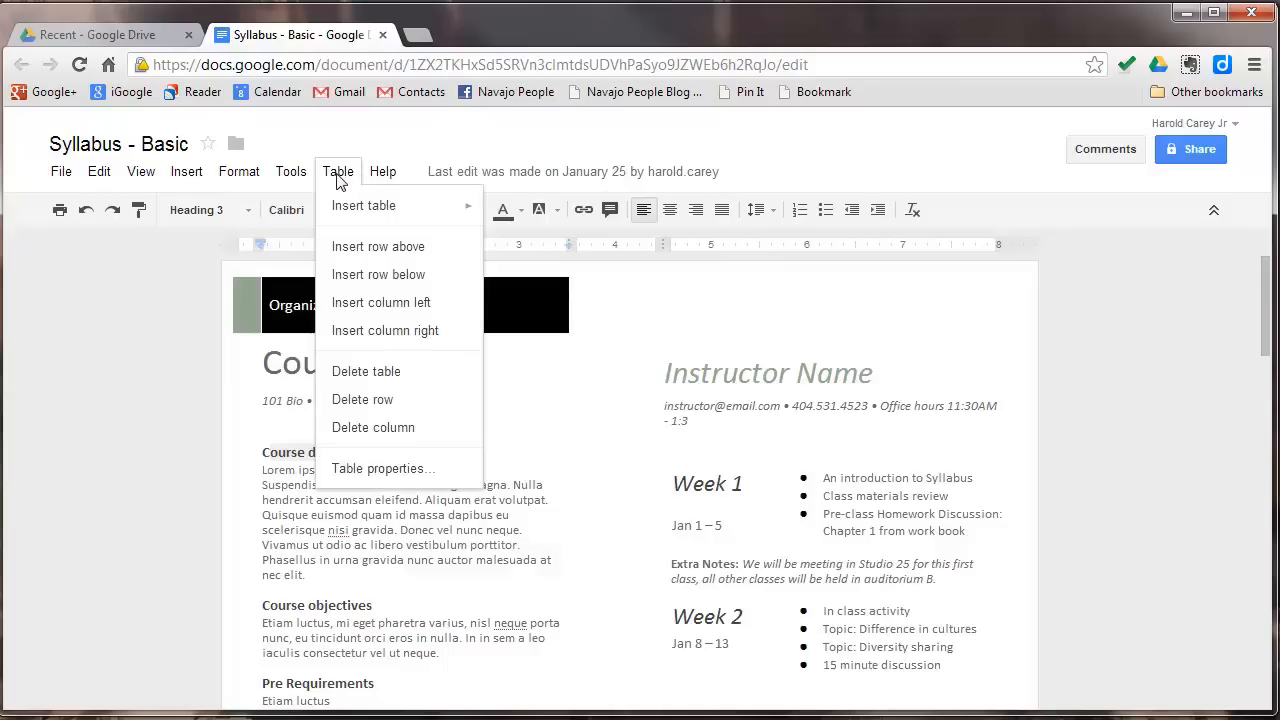
mouse_move(363, 205)
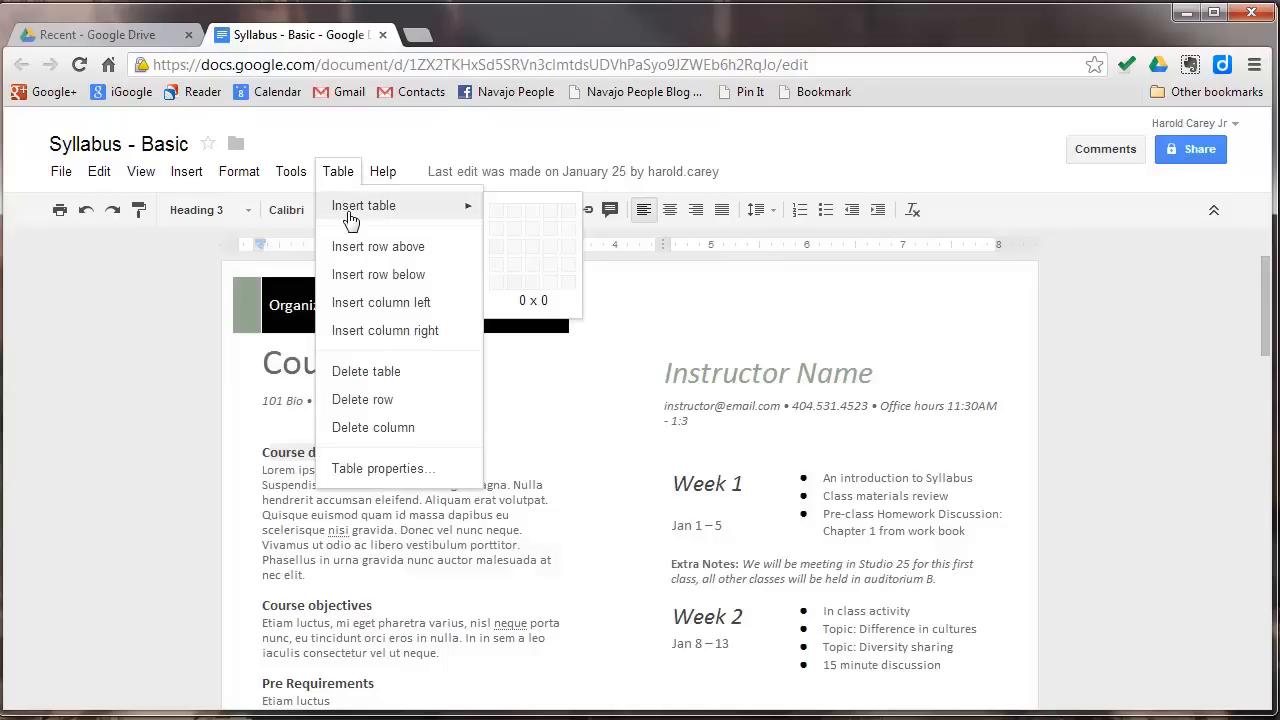
mouse_move(363, 335)
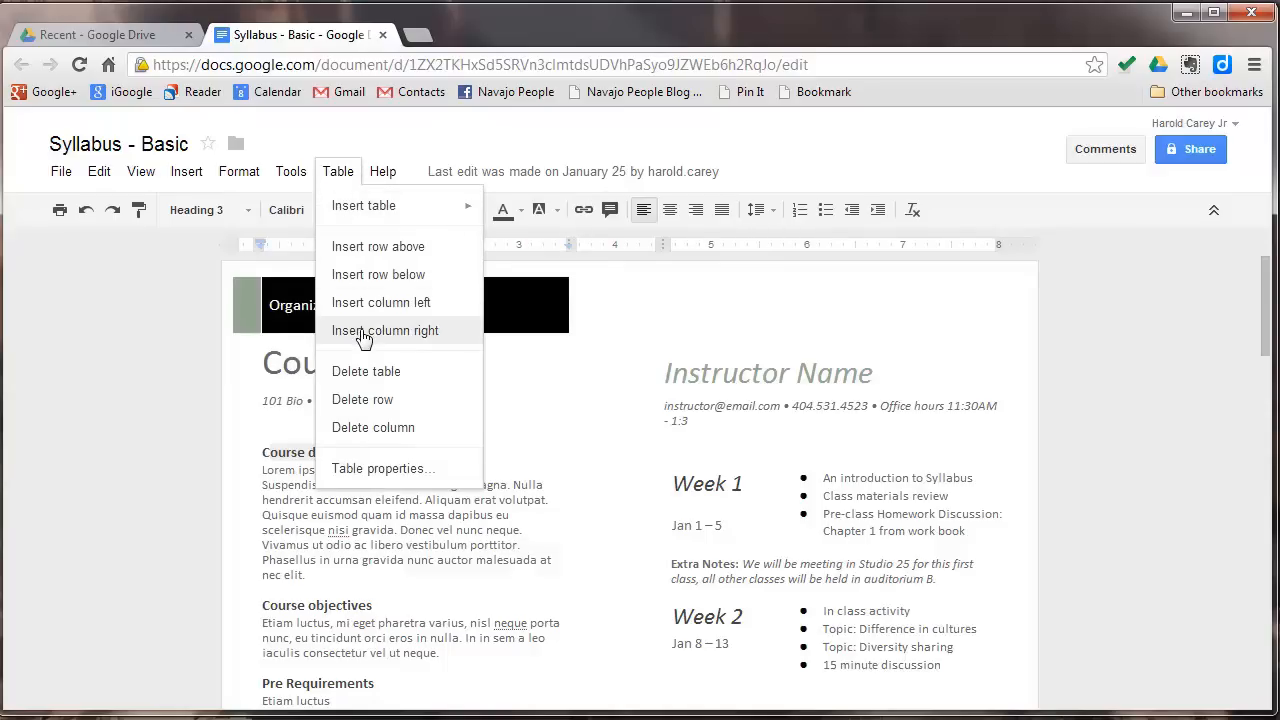
click(382, 171)
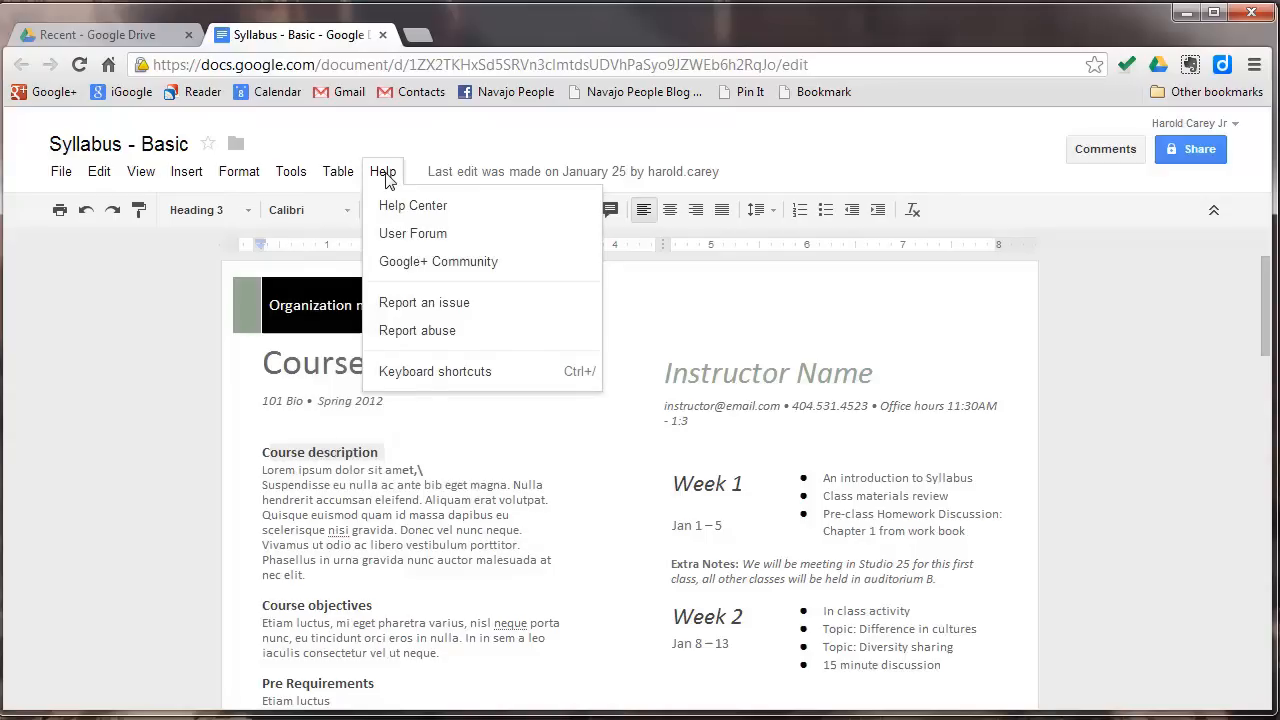
mouse_move(398, 240)
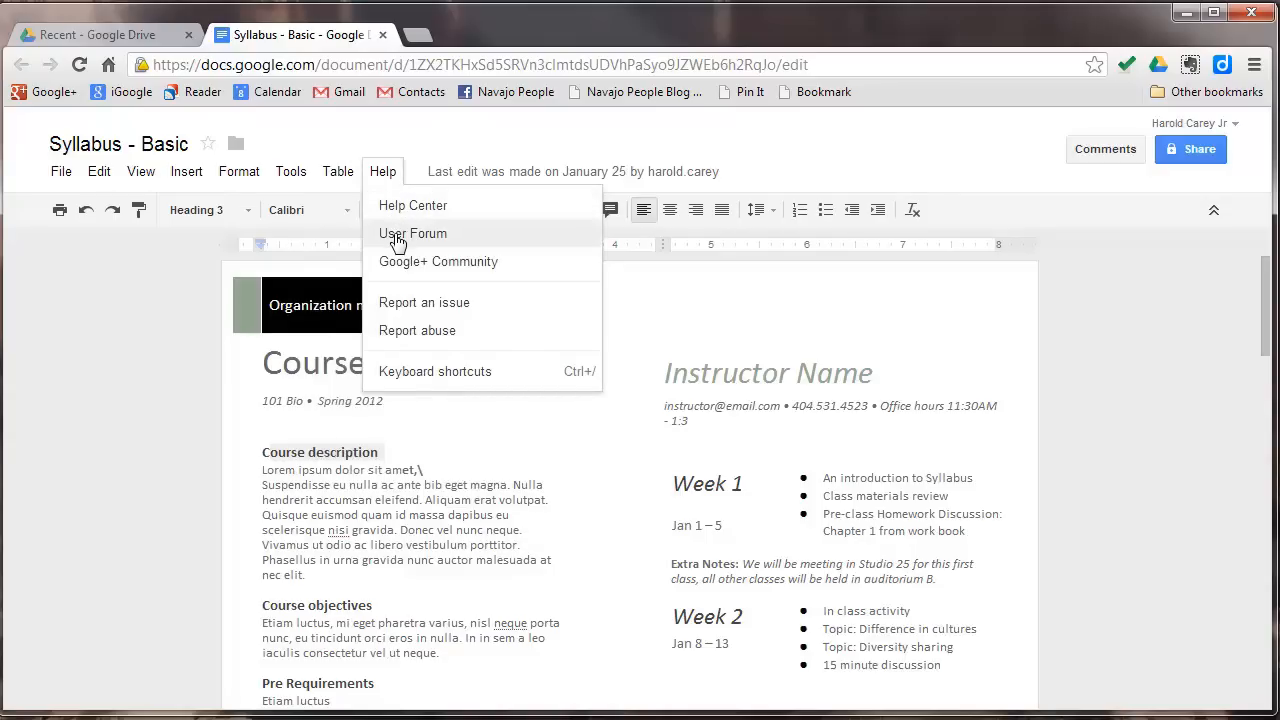
mouse_move(562, 270)
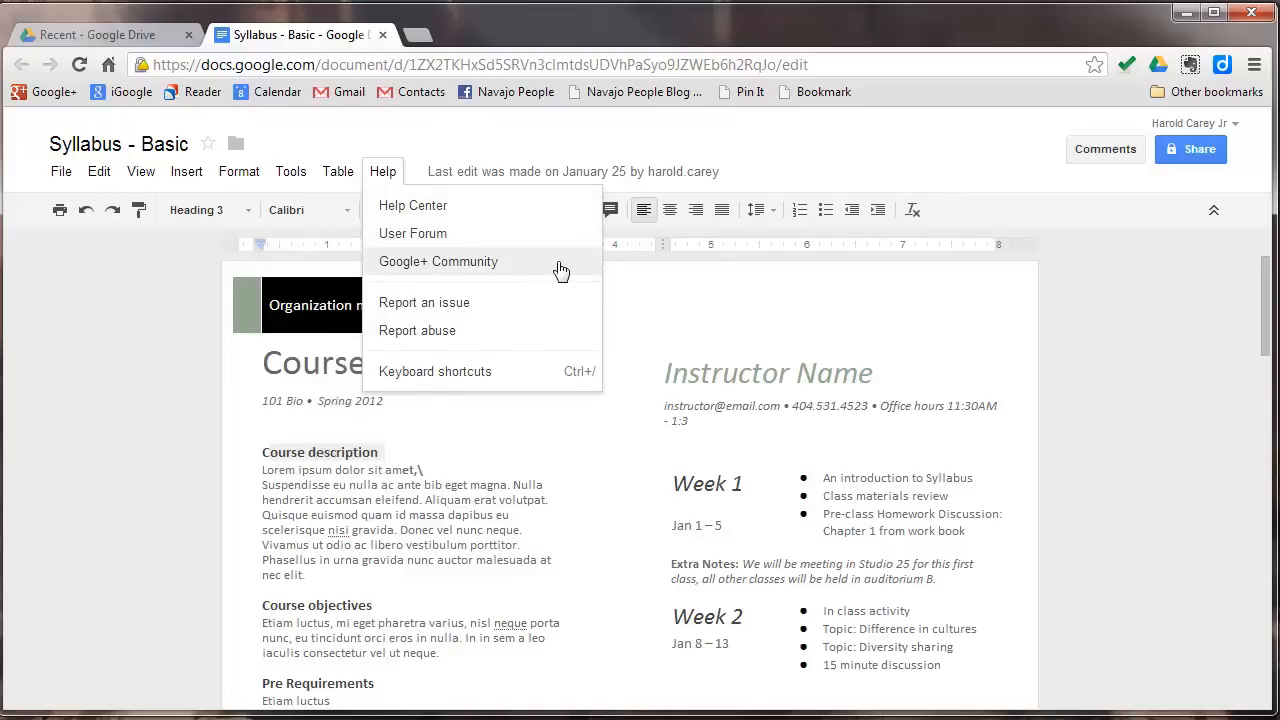
mouse_move(564, 345)
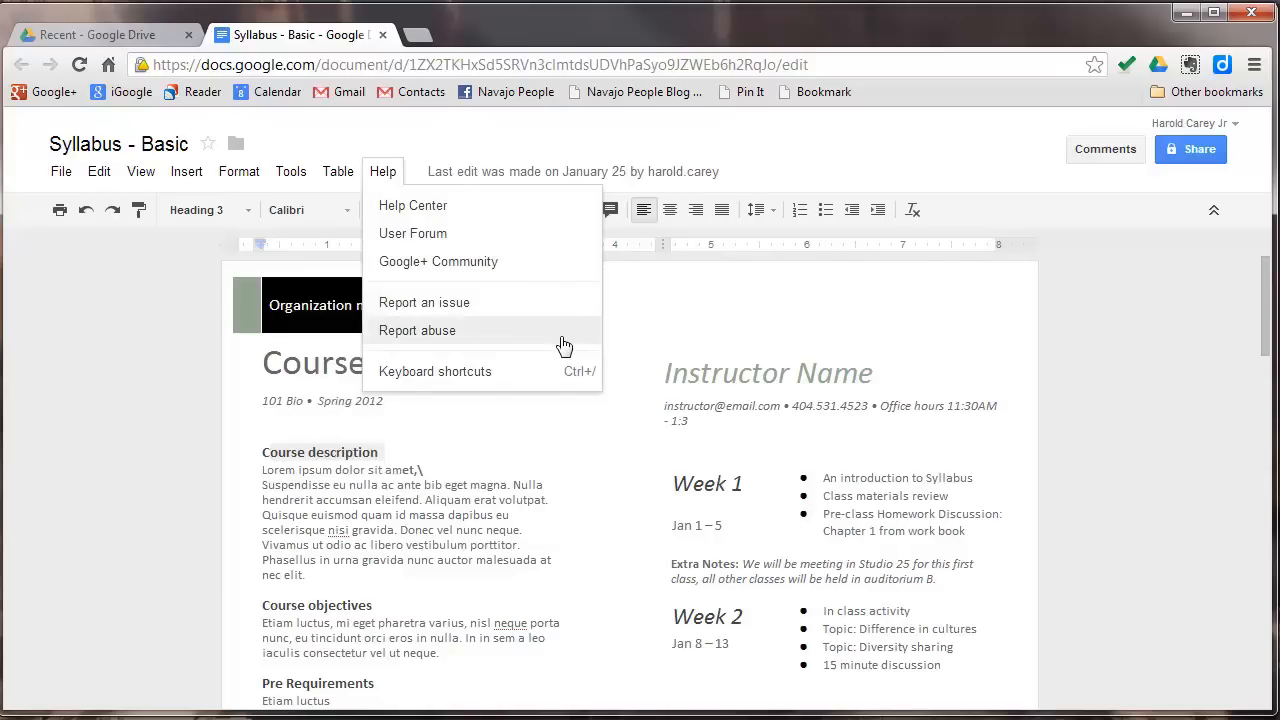
mouse_move(465, 376)
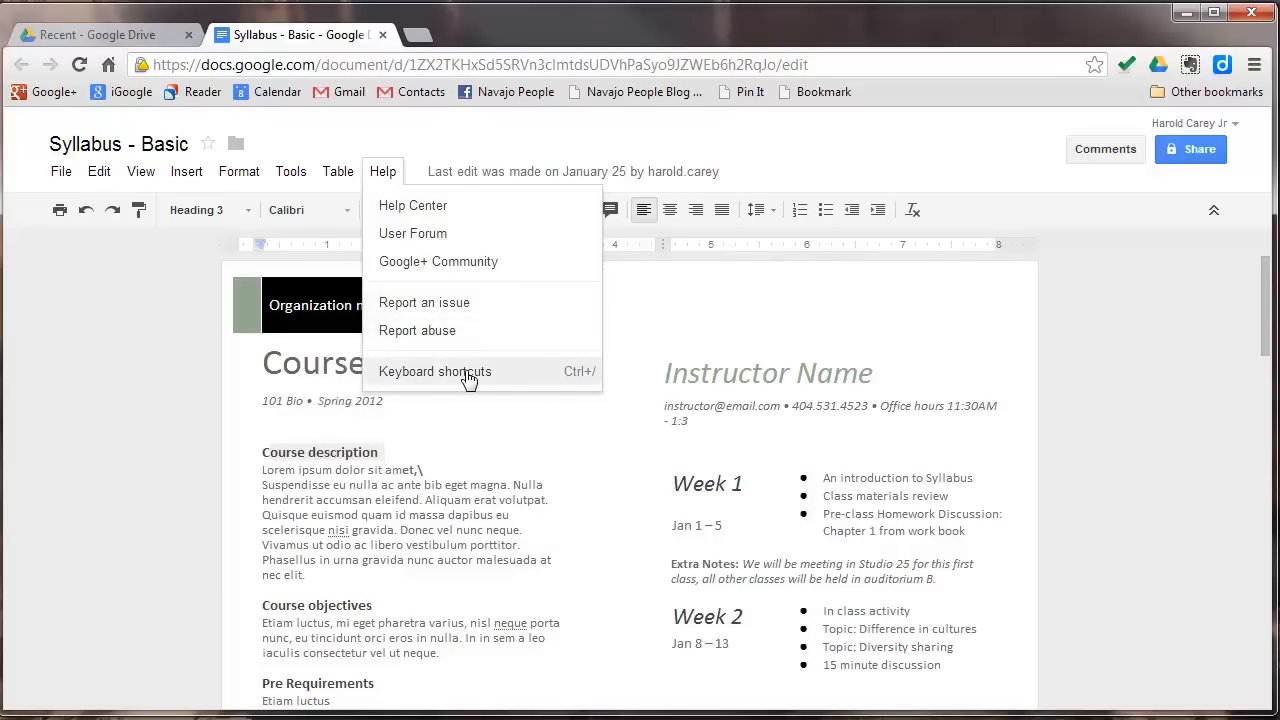
Choose Keyboard shortcuts from the Help menu
click(434, 371)
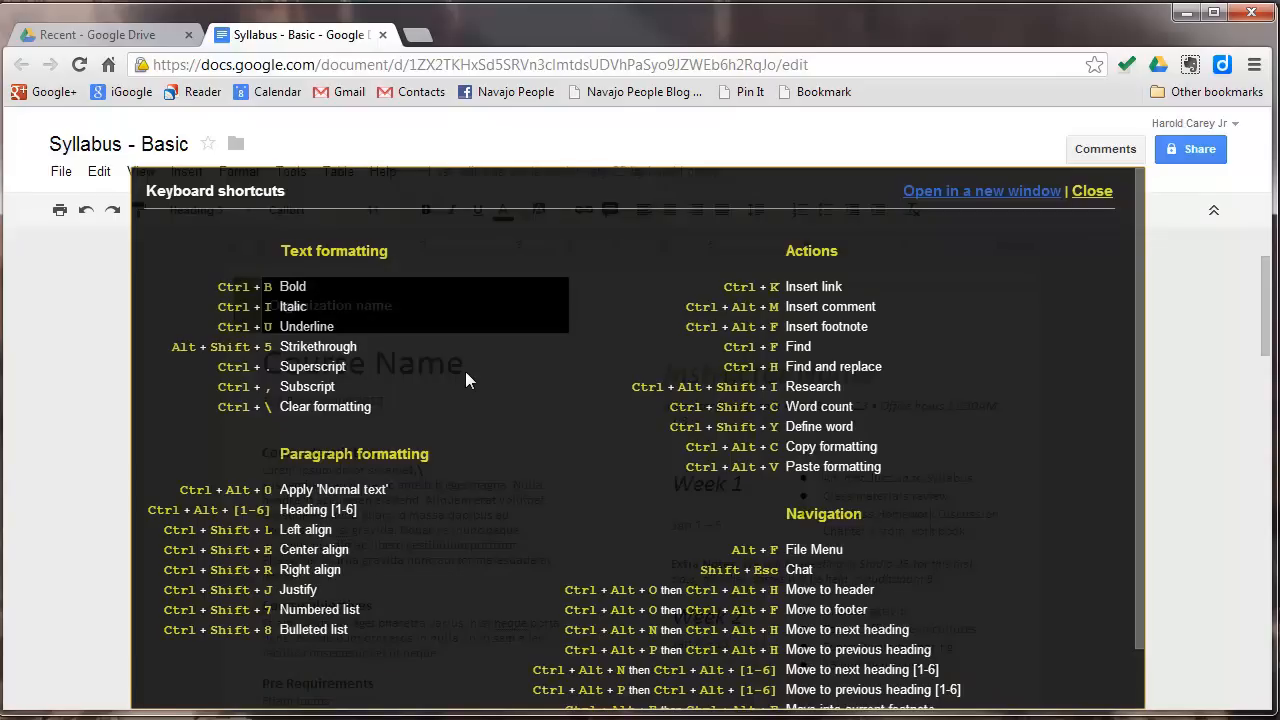
mouse_move(343, 323)
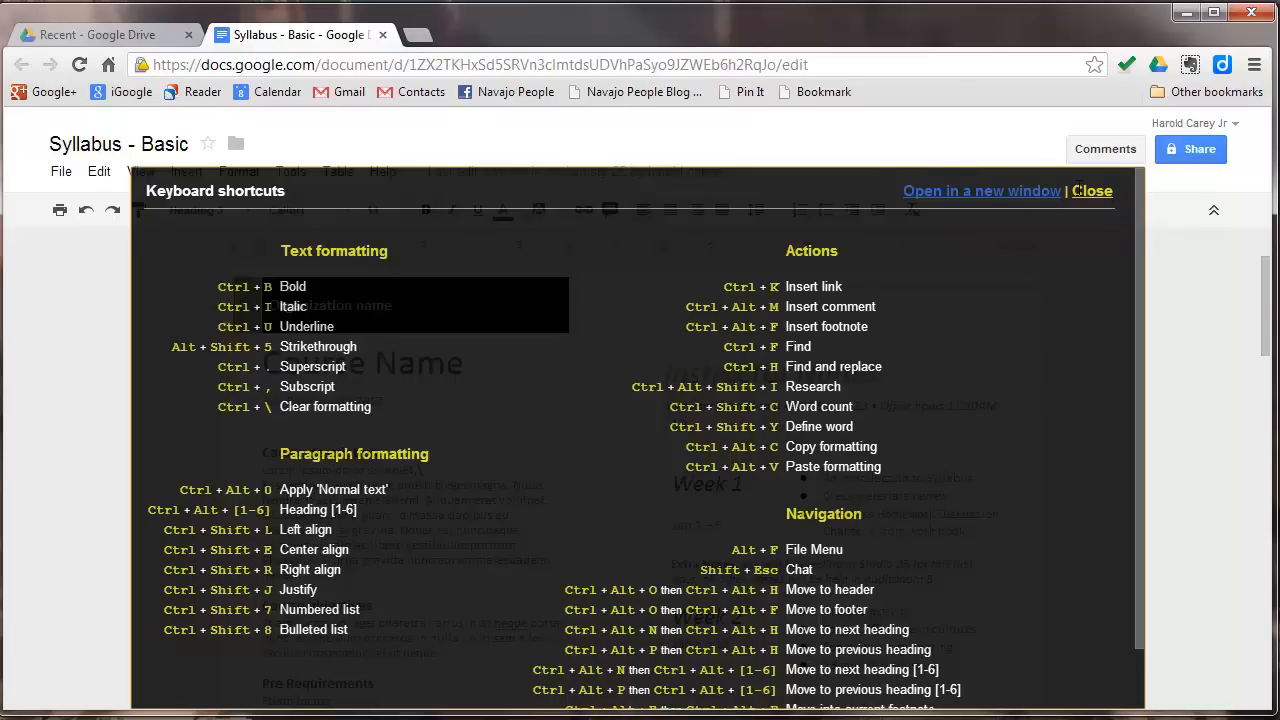
Close the Keyboard shortcuts overlay and reopen the Help menu
click(1092, 191)
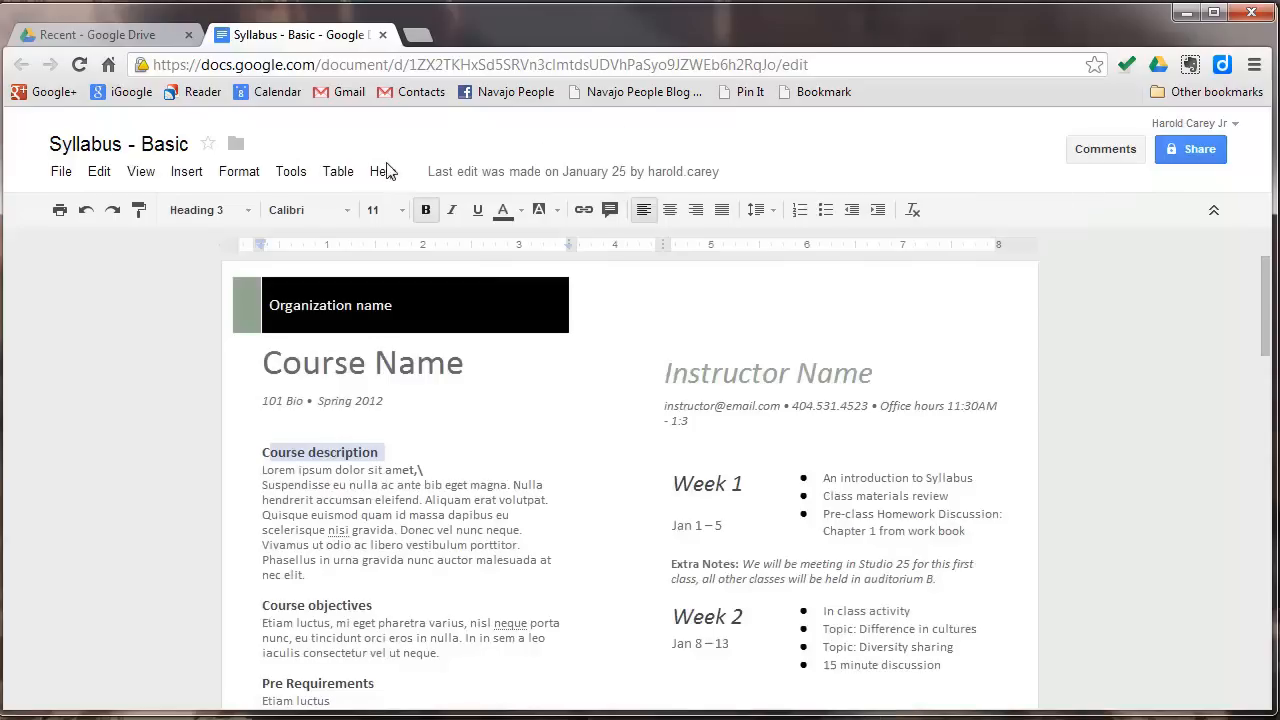
click(383, 171)
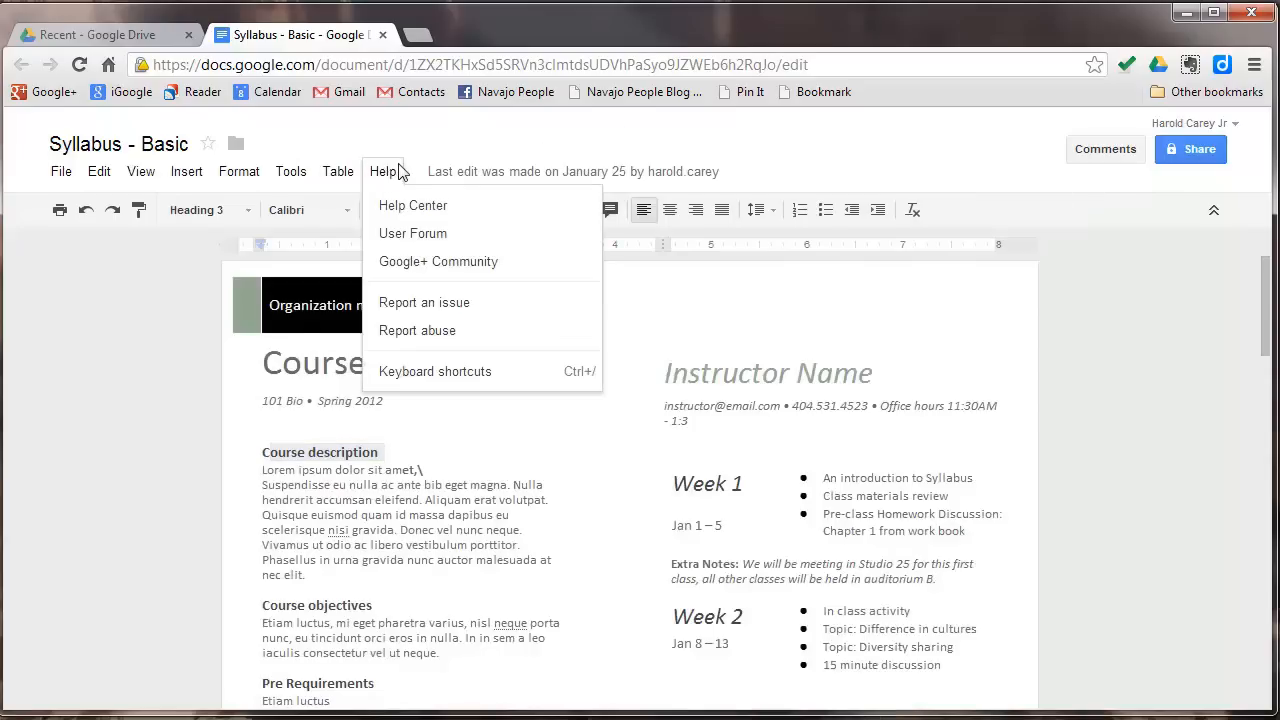
mouse_move(490, 175)
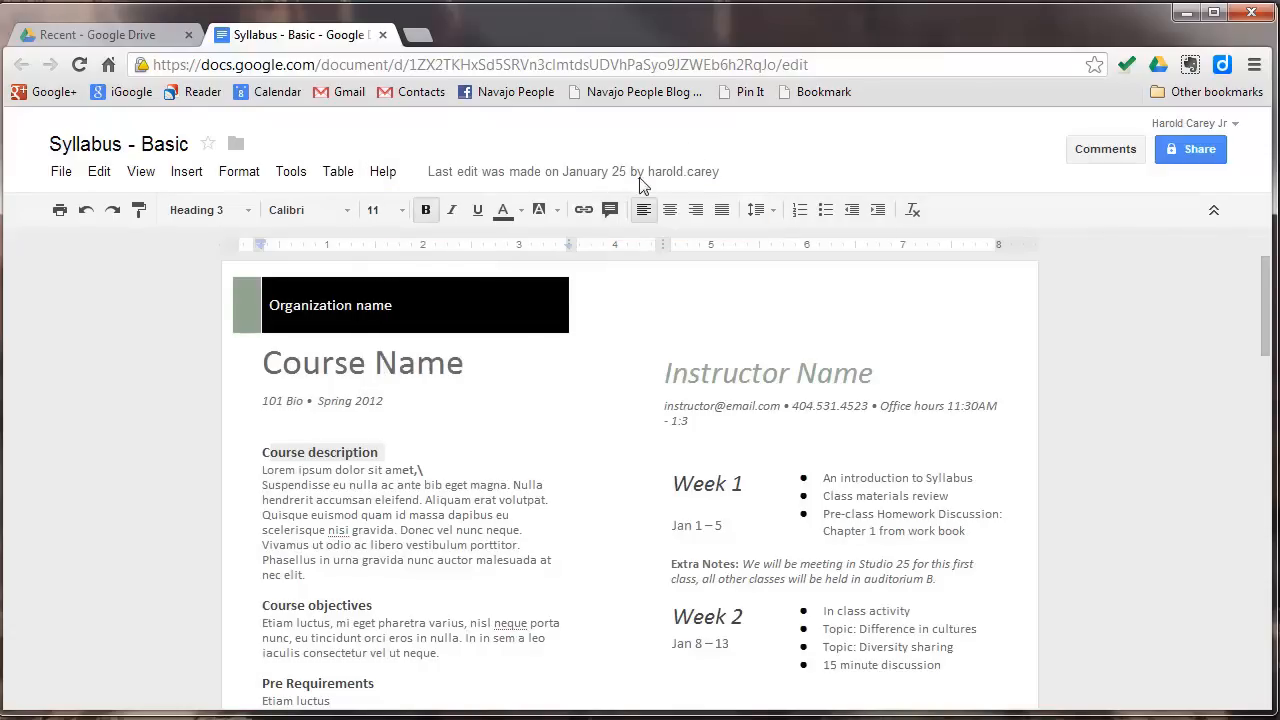
mouse_move(739, 182)
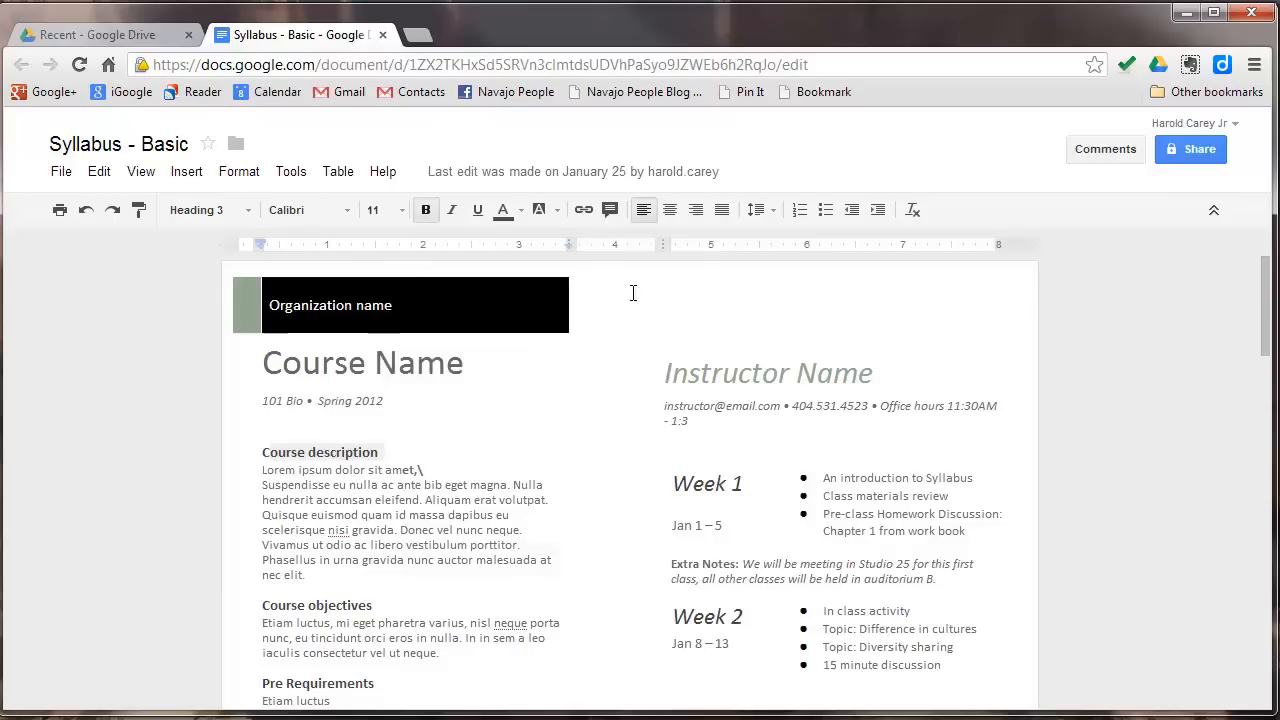
mouse_move(757, 180)
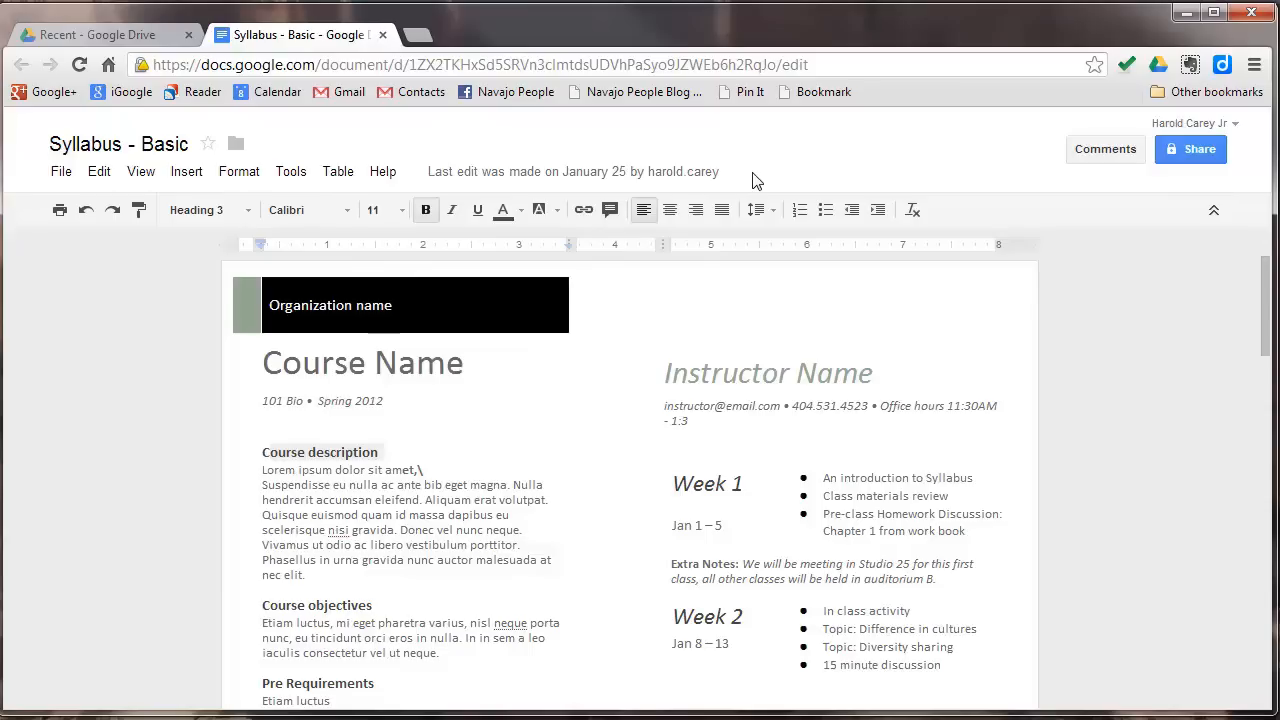
mouse_move(448, 457)
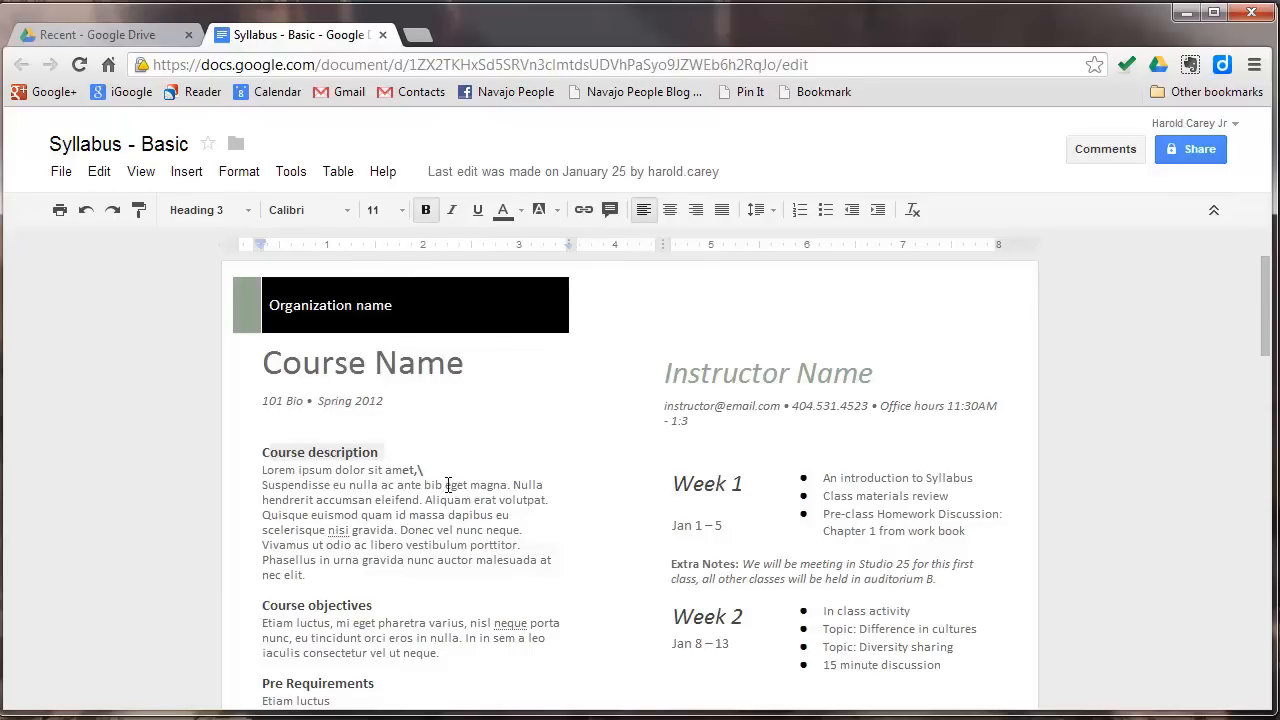
Select 'eget magna. Nulla' in the Course description paragraph for deletion
drag(448, 485, 548, 499)
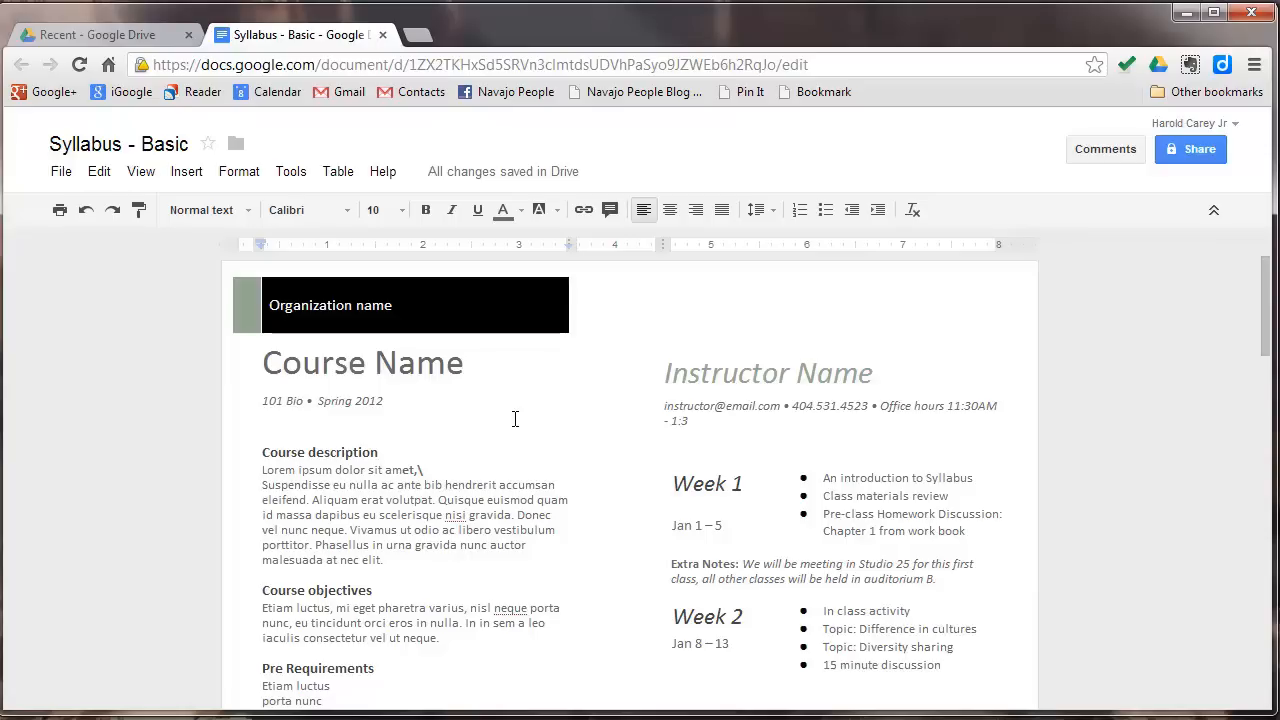
mouse_move(1022, 145)
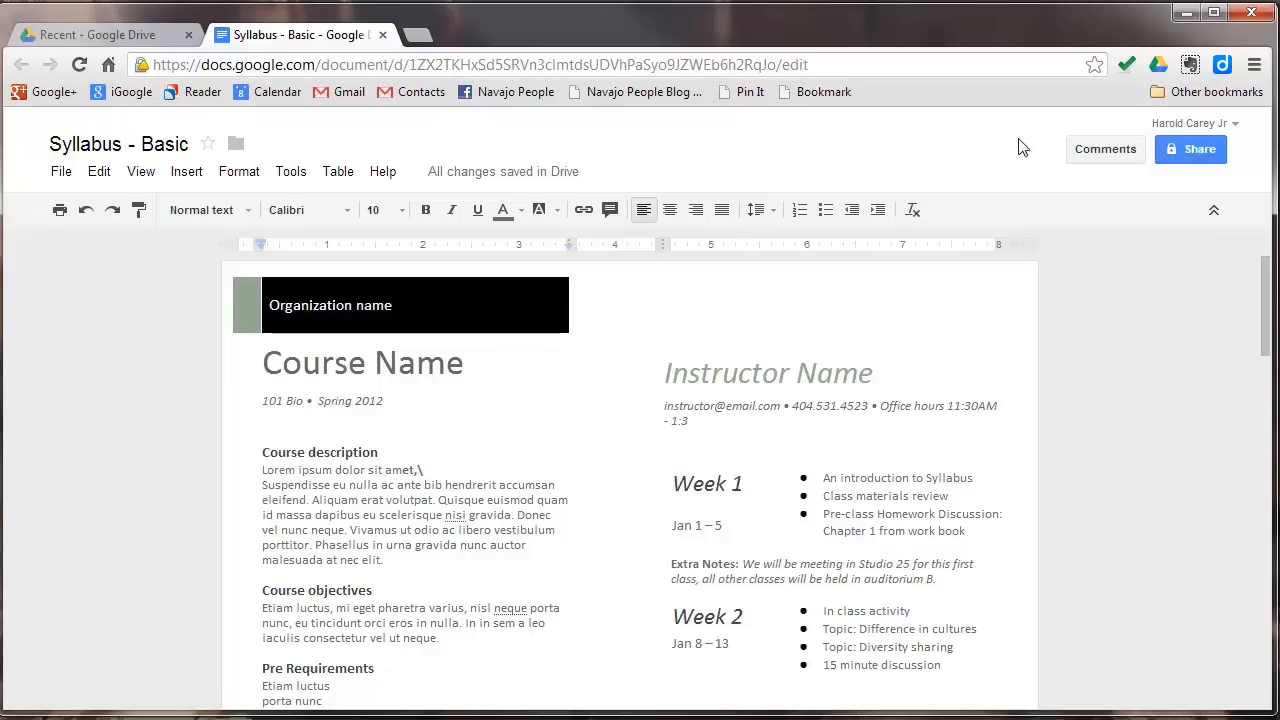
mouse_move(1105, 157)
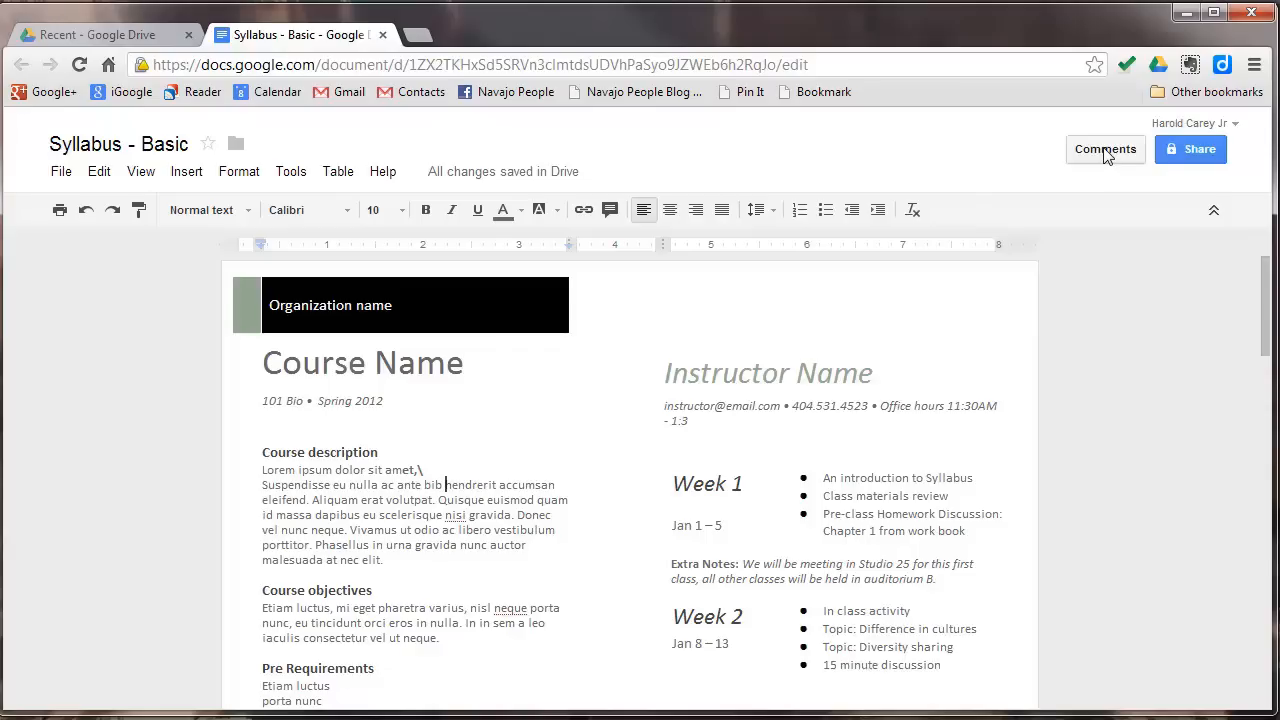
click(1105, 149)
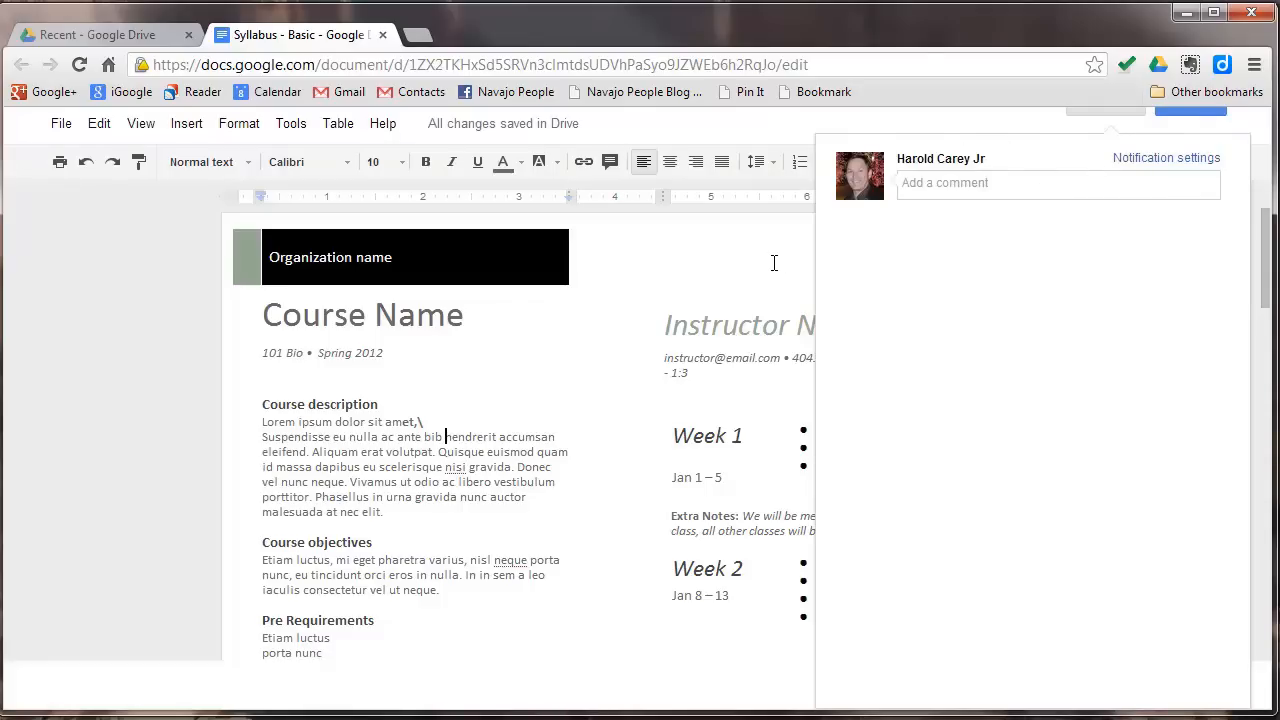
mouse_move(753, 256)
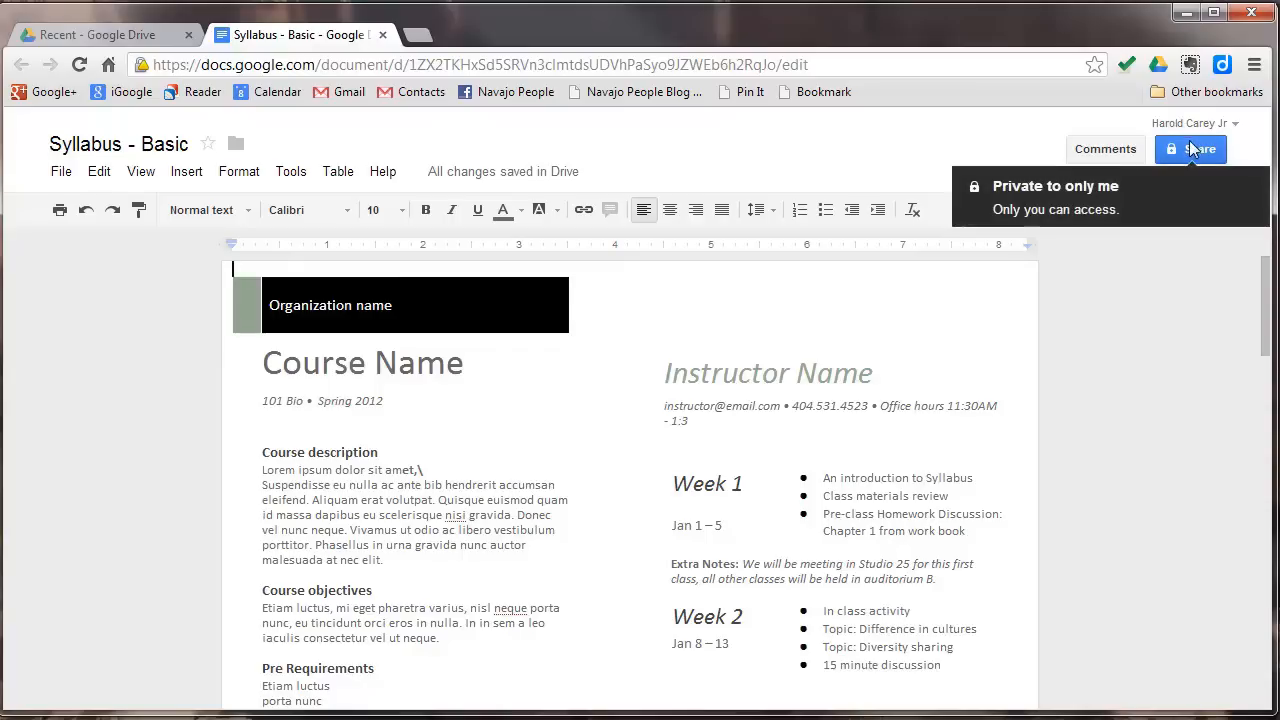
click(1192, 149)
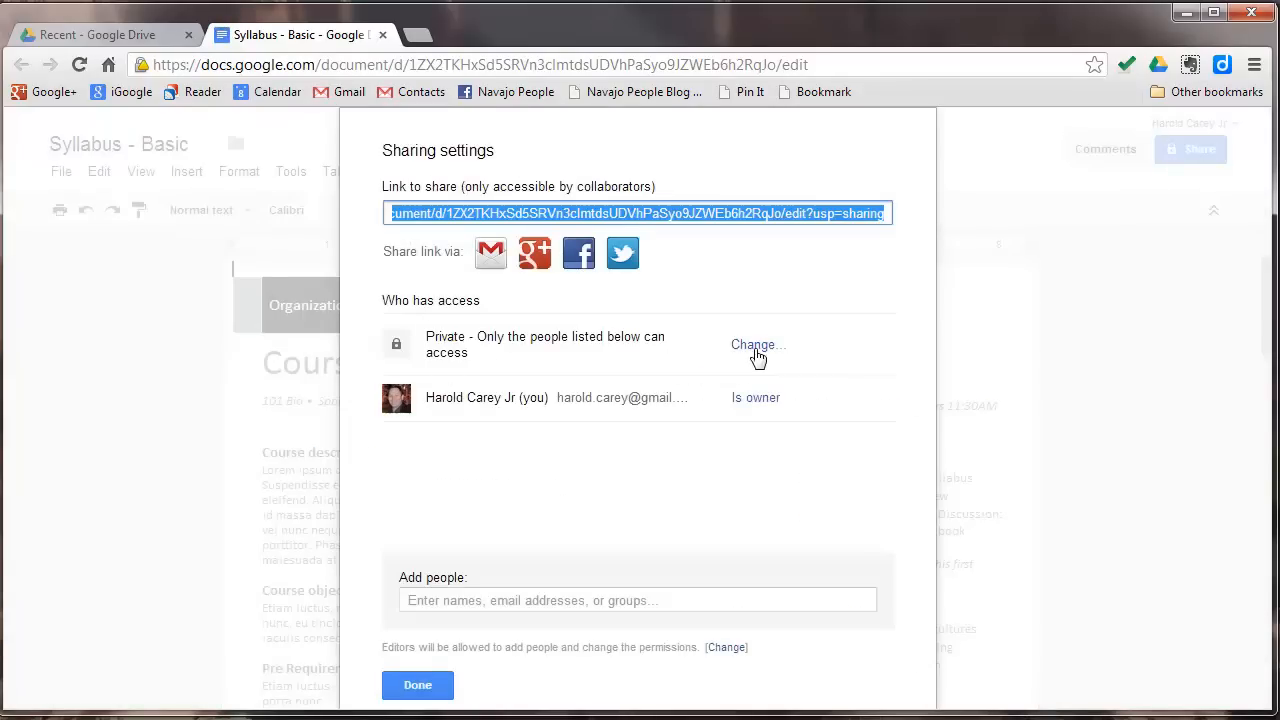
mouse_move(732, 381)
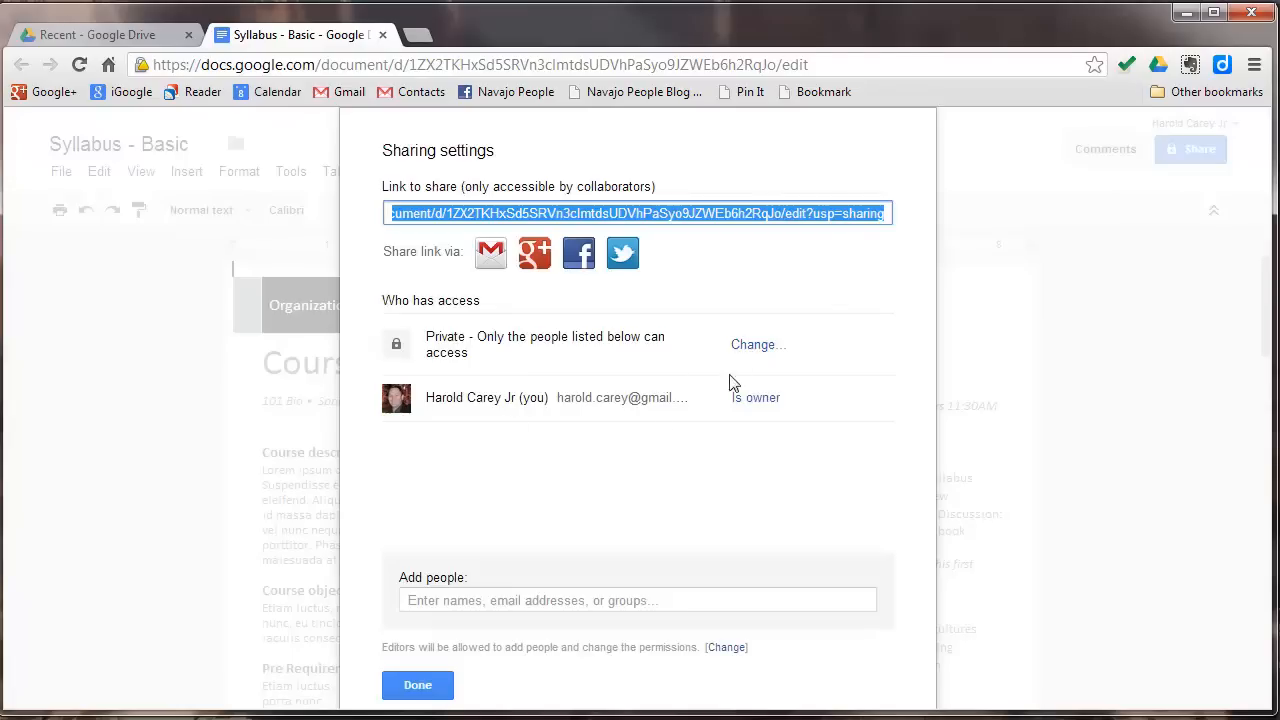
mouse_move(517, 232)
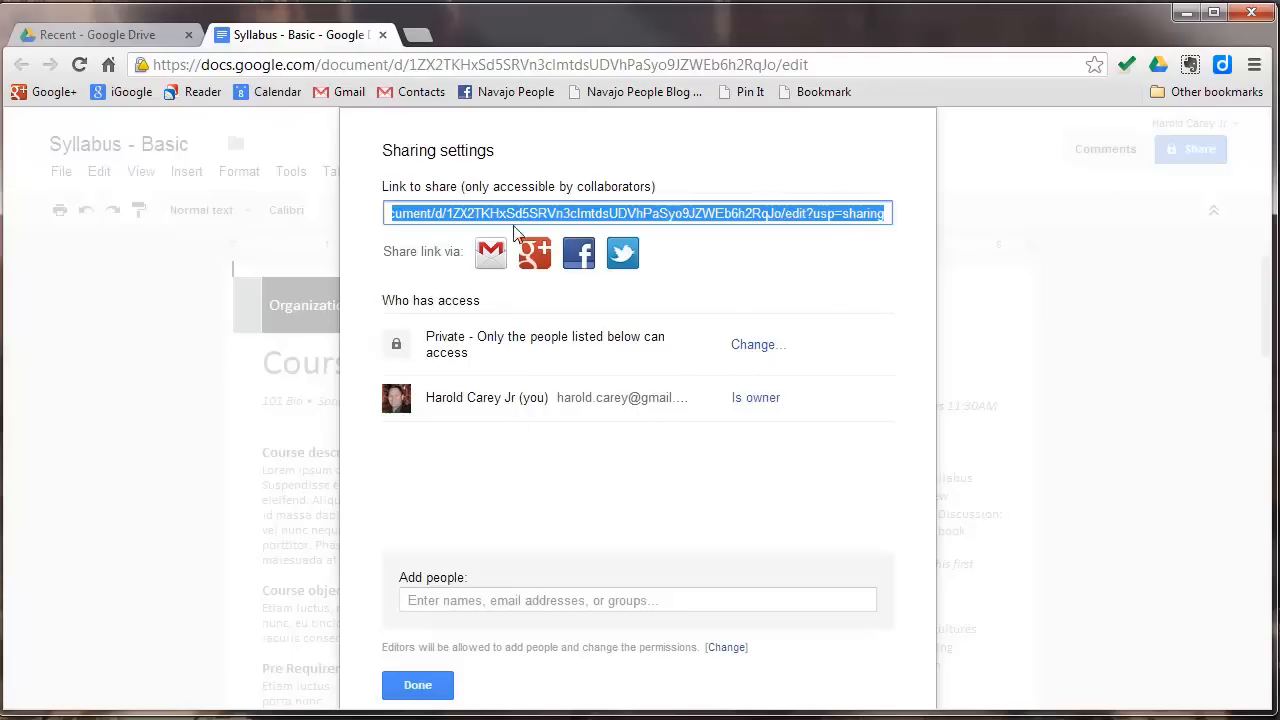
mouse_move(490, 253)
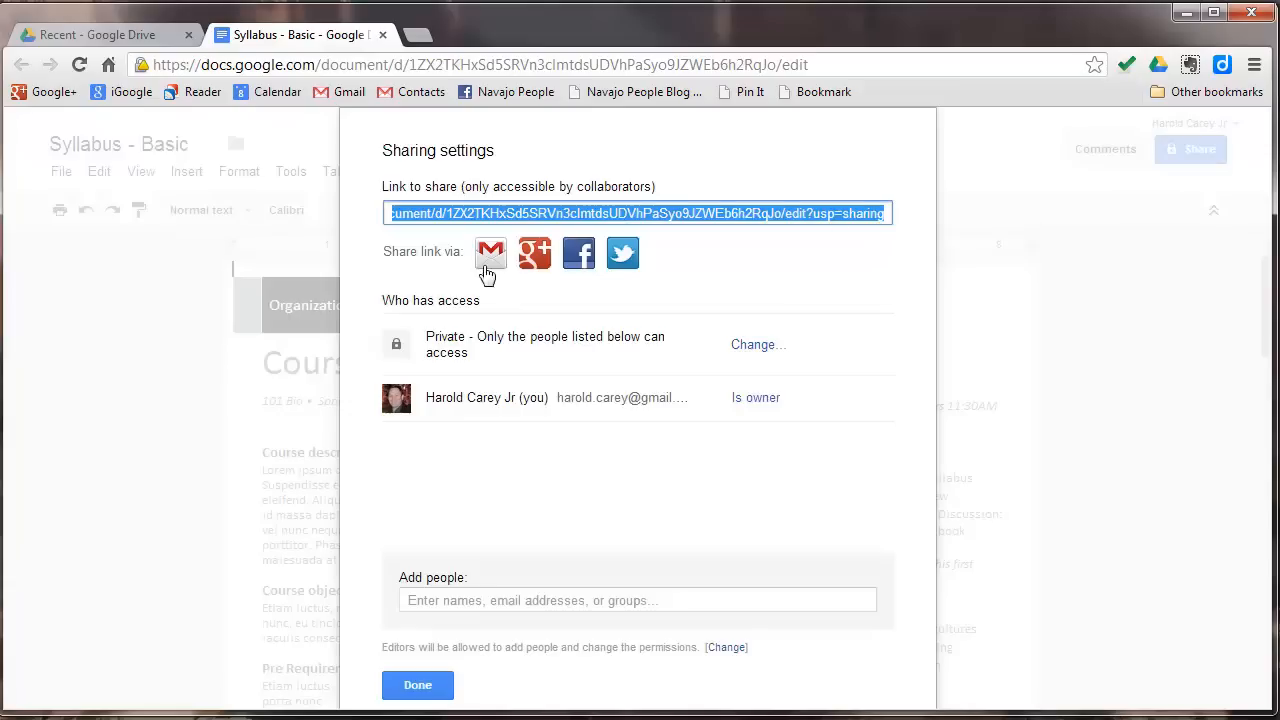
mouse_move(534, 252)
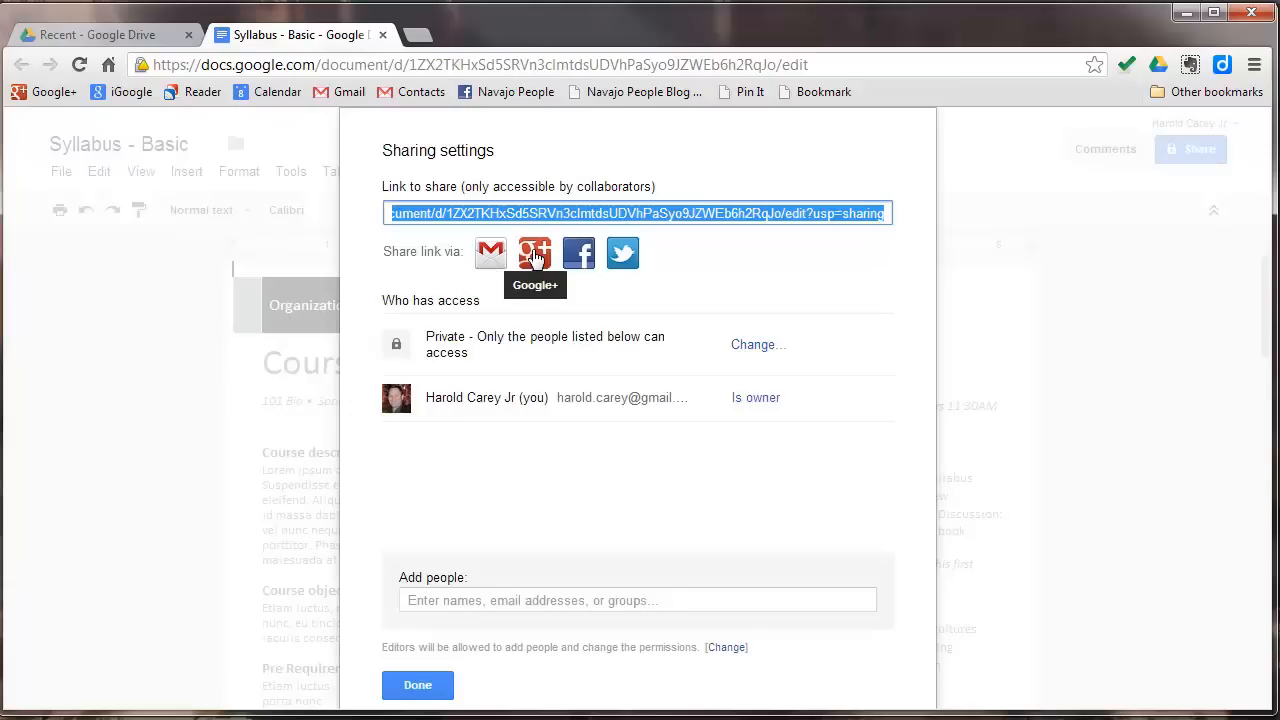
mouse_move(623, 263)
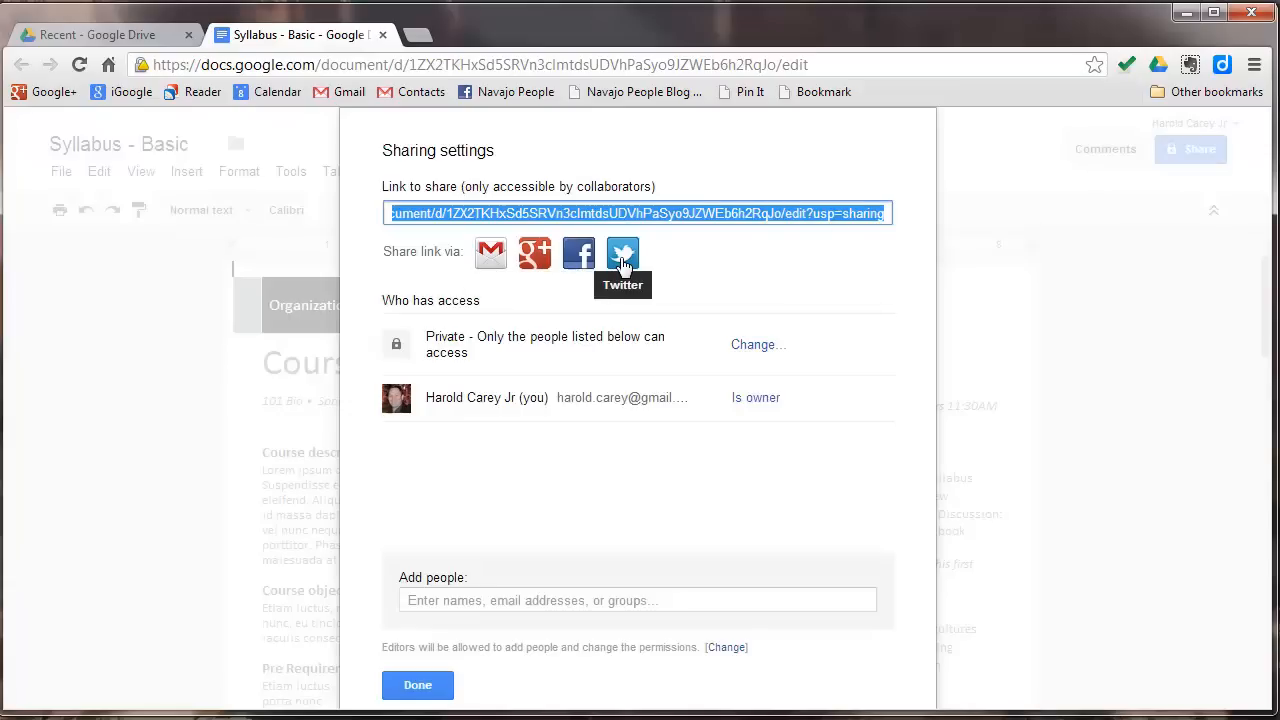
click(417, 685)
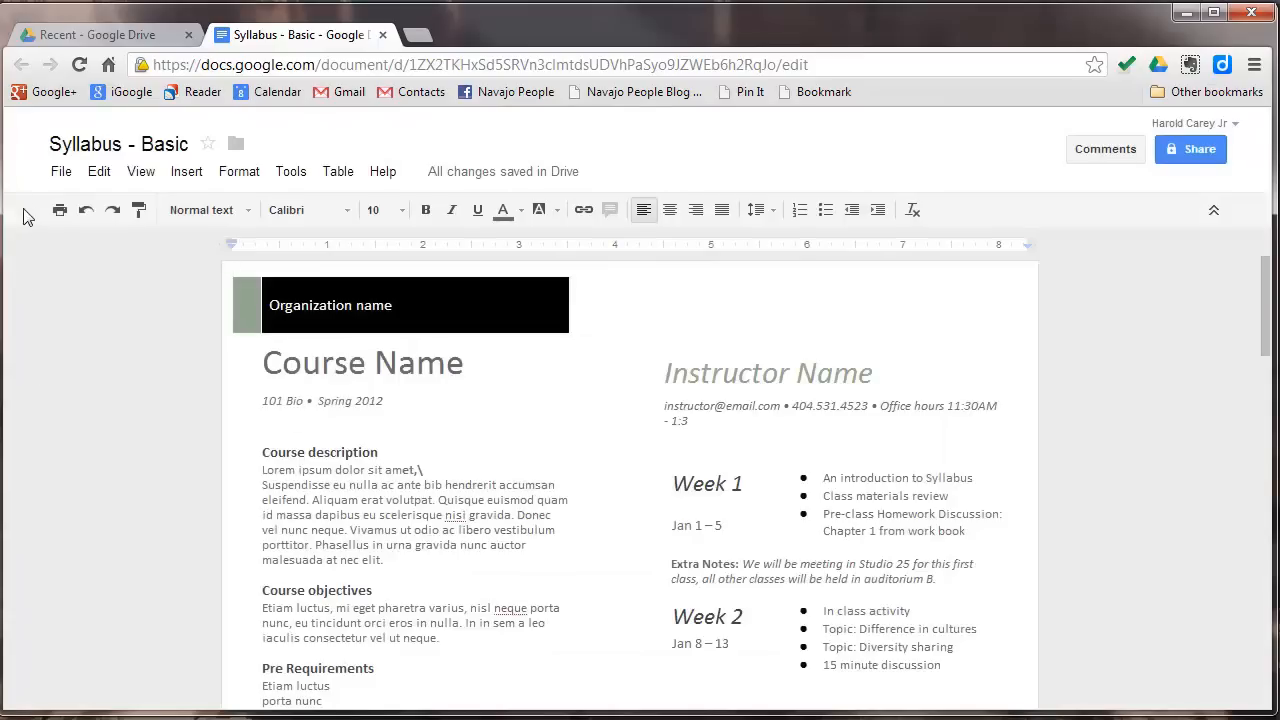
mouse_move(205, 211)
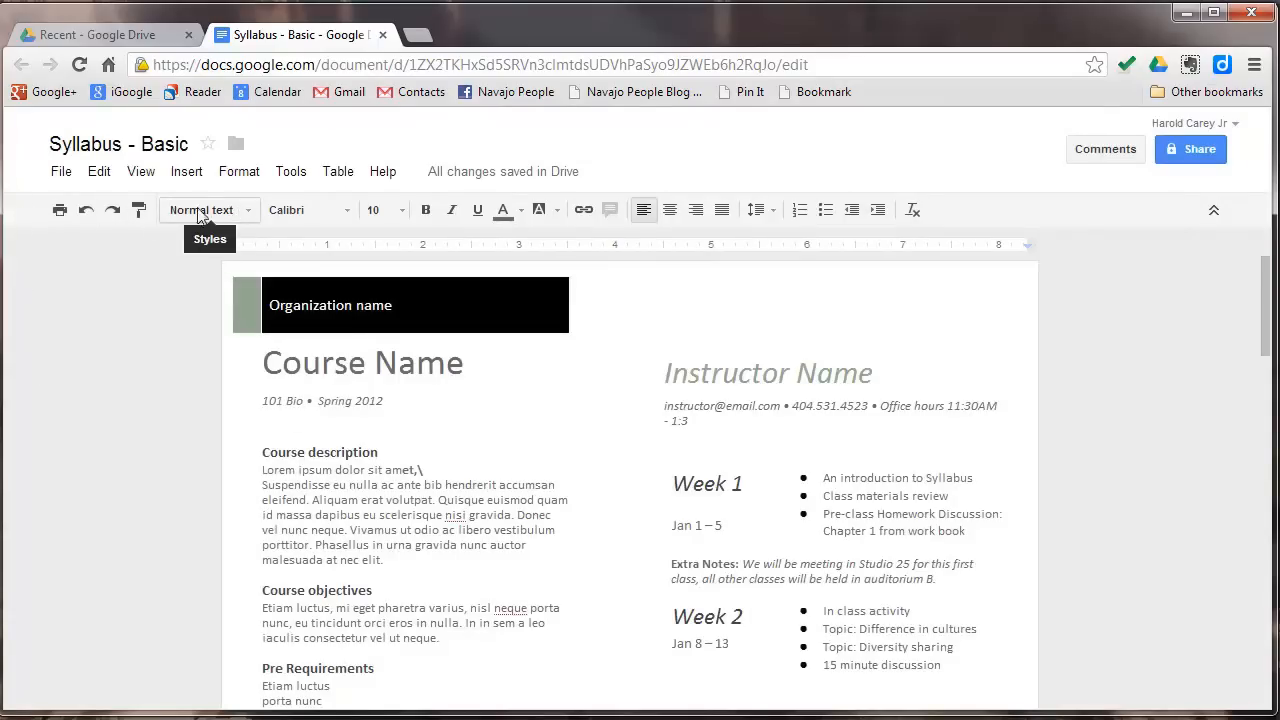
mouse_move(60, 210)
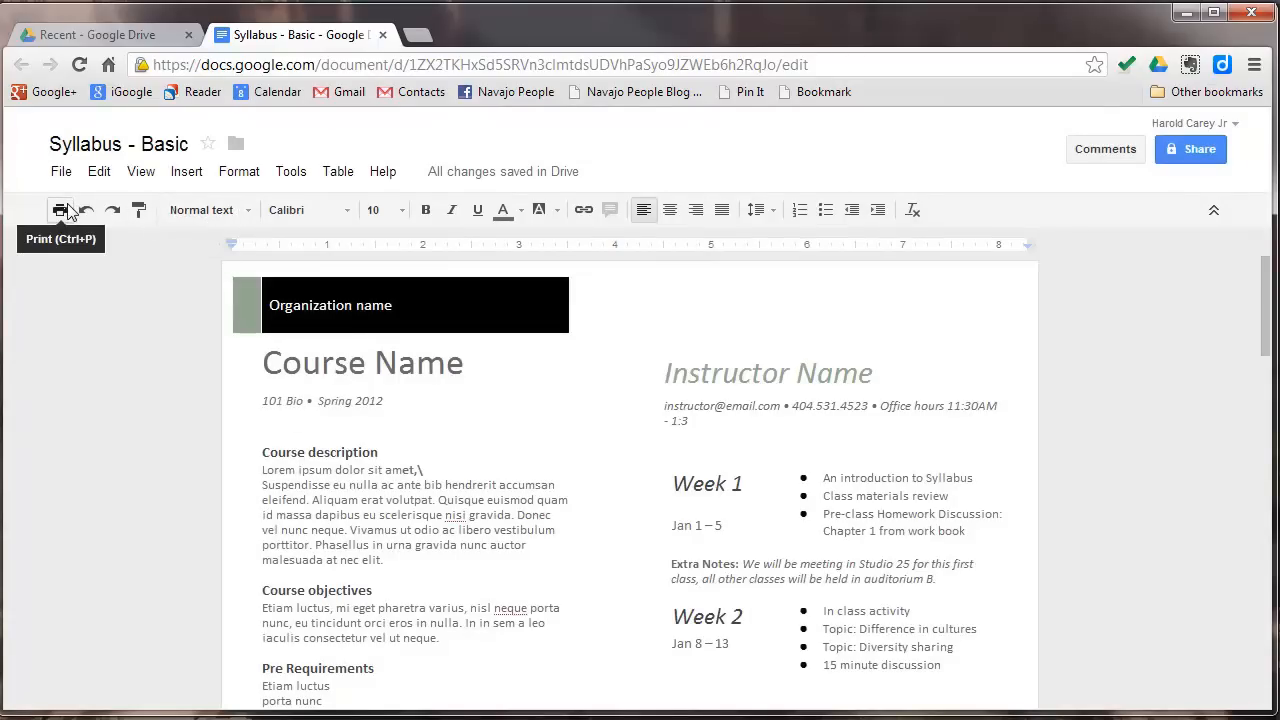
mouse_move(320, 476)
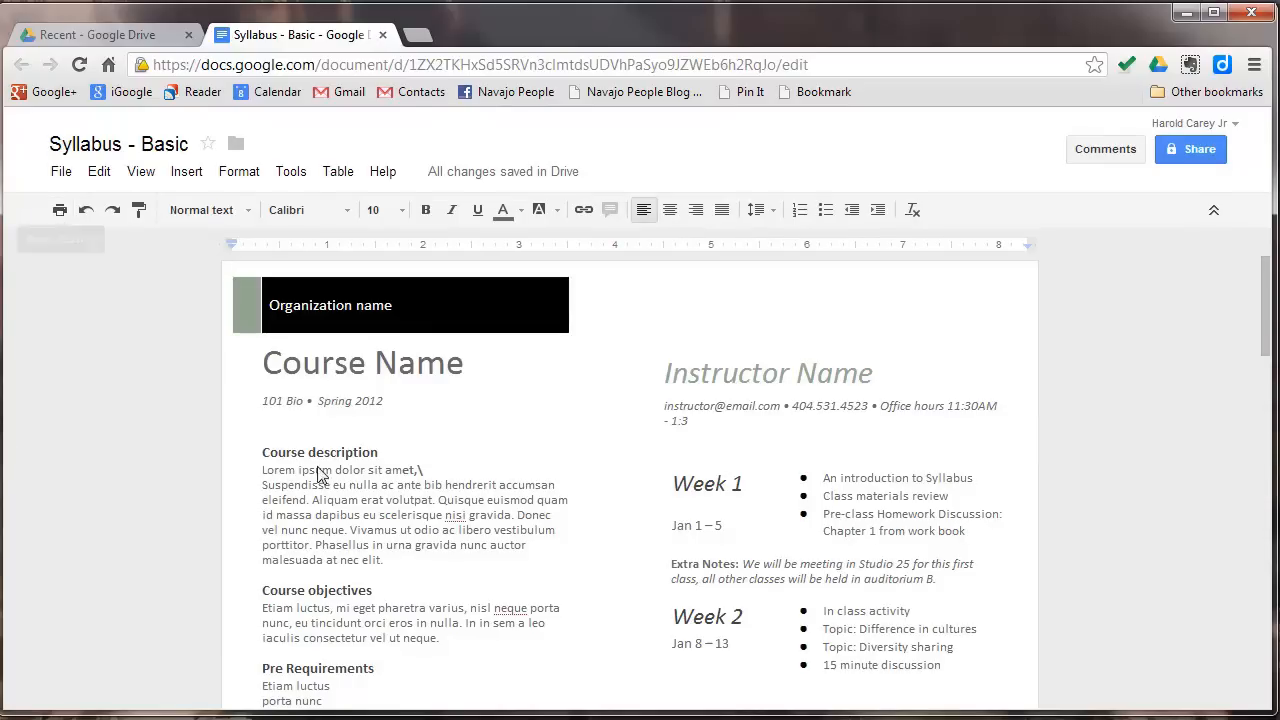